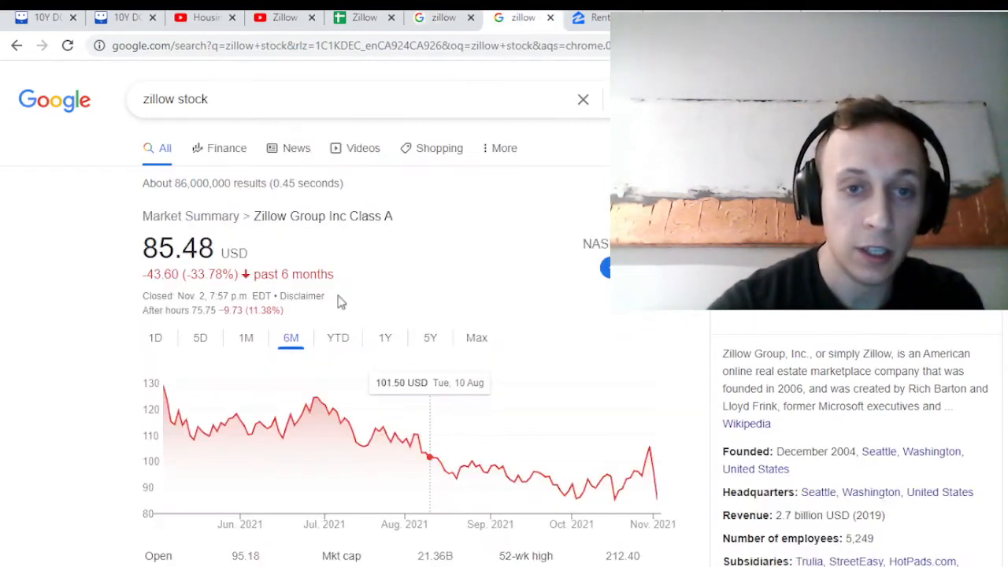
Step: Switch the Zillow stock chart between the 1-day, 1-month and 6-month ranges
{"action": "left_click", "coordinate": [155, 337]}
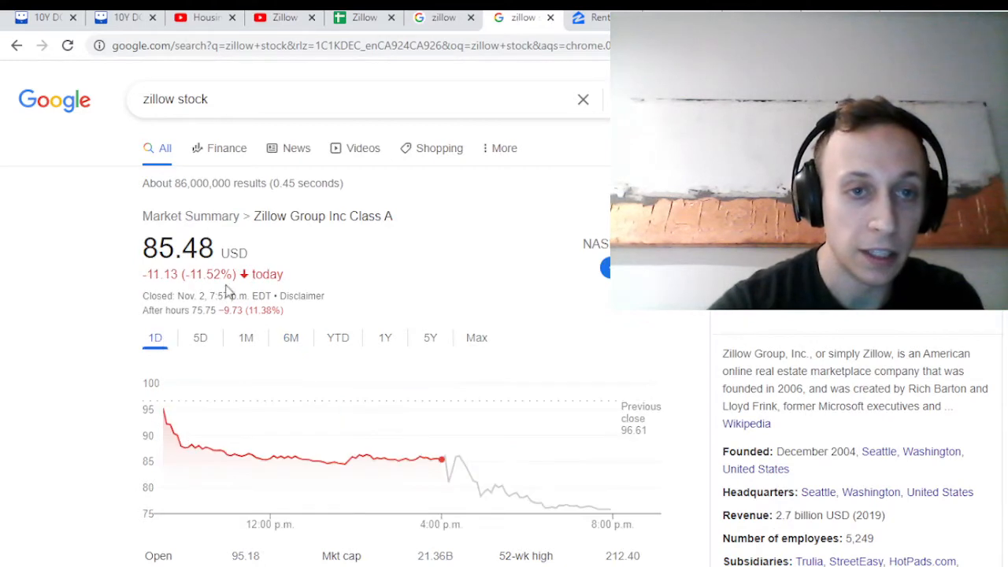
{"action": "mouse_move", "coordinate": [177, 419]}
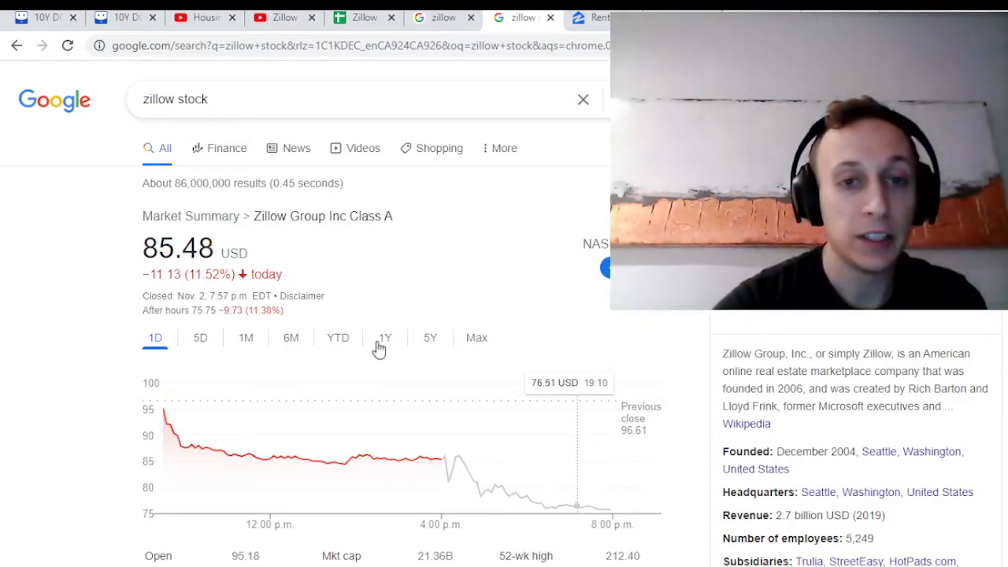
{"action": "mouse_move", "coordinate": [258, 349]}
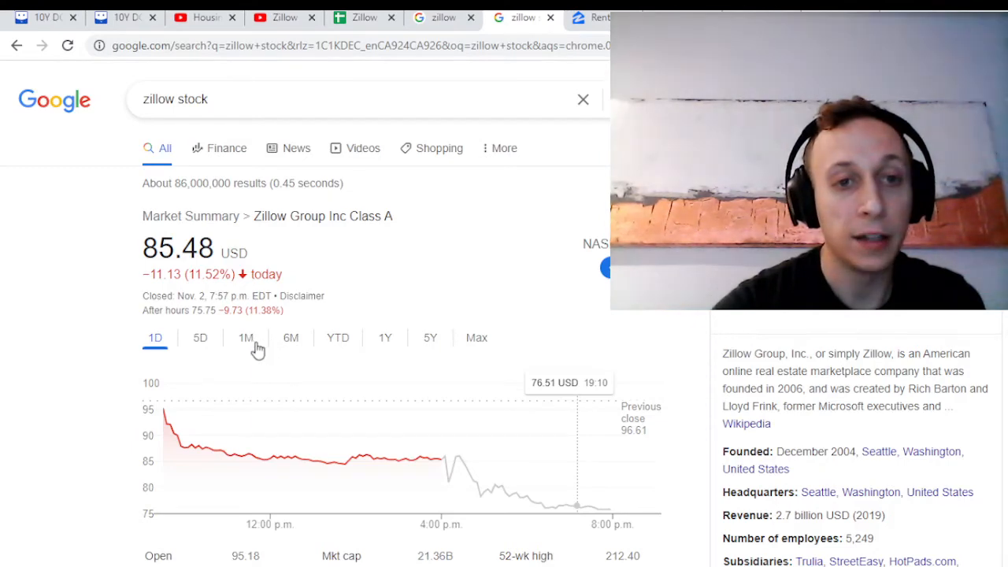
{"action": "left_click", "coordinate": [245, 337]}
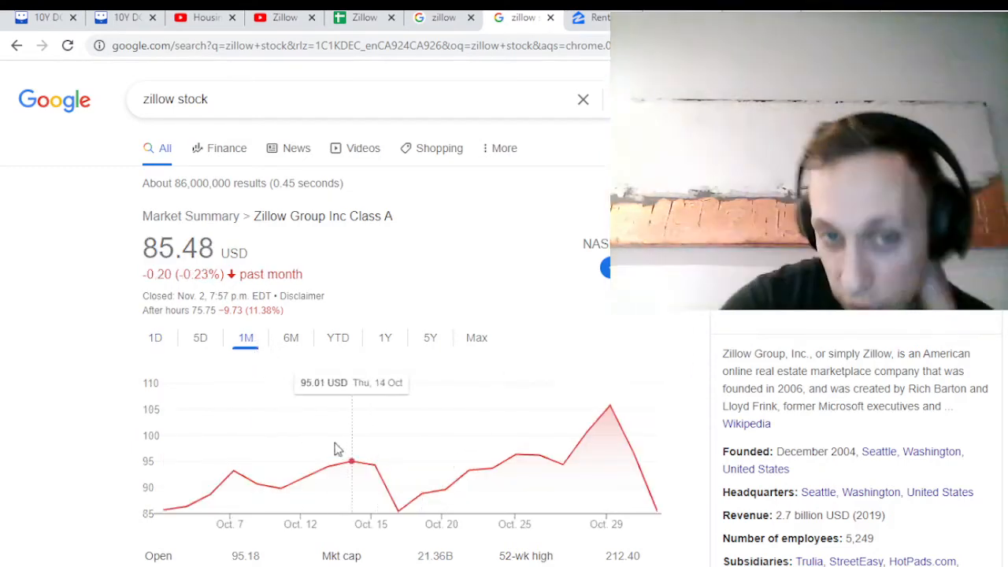
{"action": "left_click", "coordinate": [290, 337]}
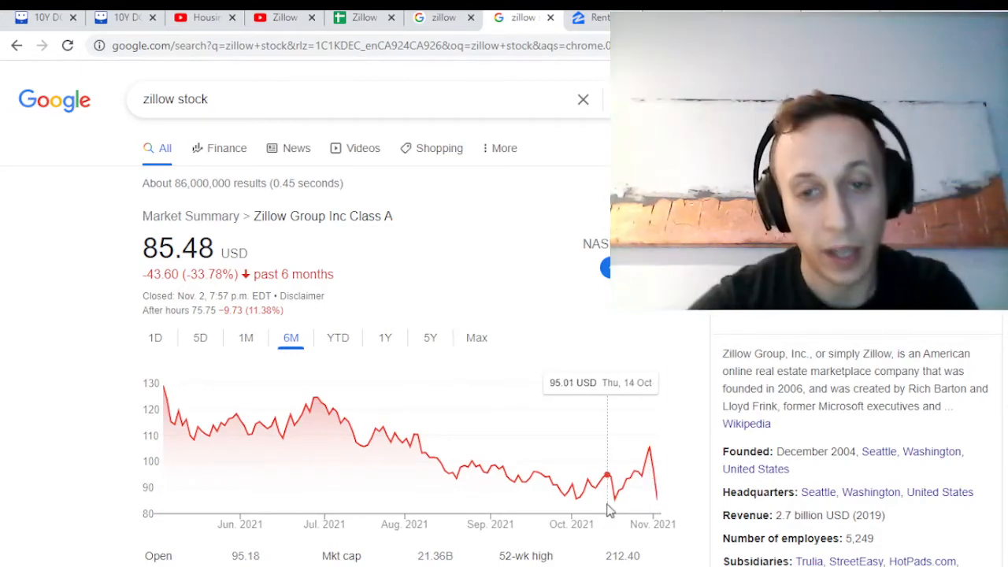
{"action": "mouse_move", "coordinate": [657, 523]}
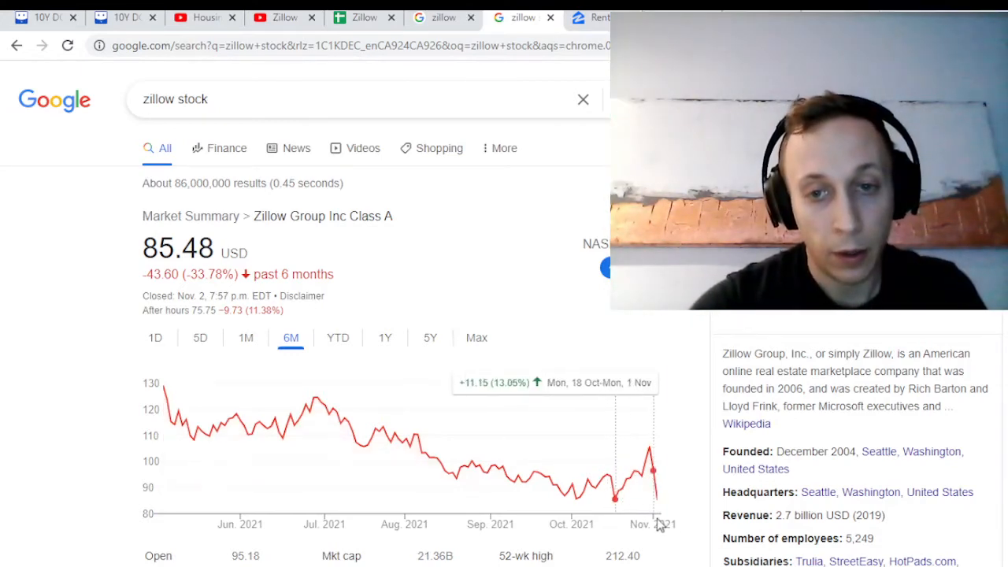
{"action": "mouse_move", "coordinate": [656, 502]}
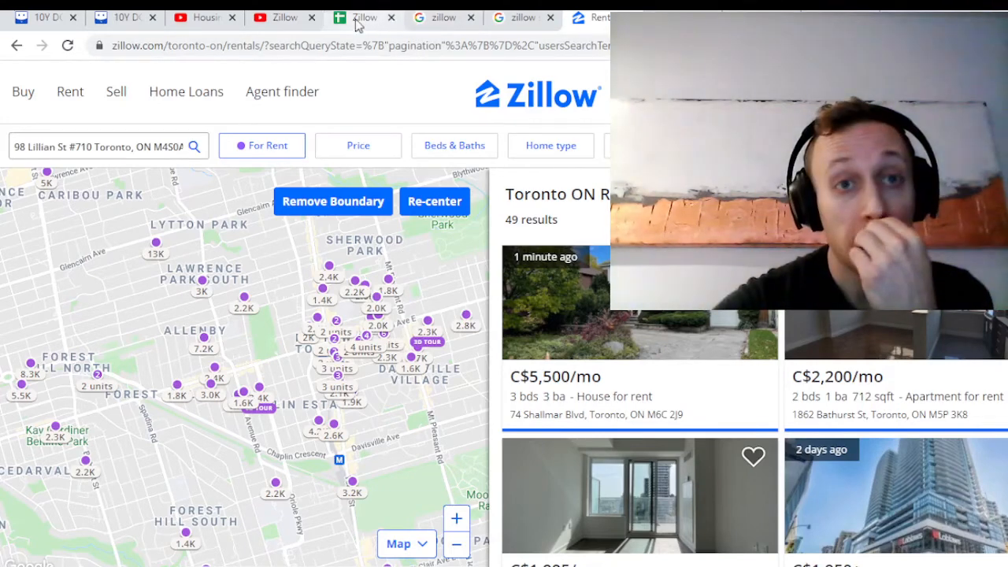
Step: Open Sheet1's revenue and EBITDA breakdown in the Zillow spreadsheet, then browser history
{"action": "left_click", "coordinate": [364, 17]}
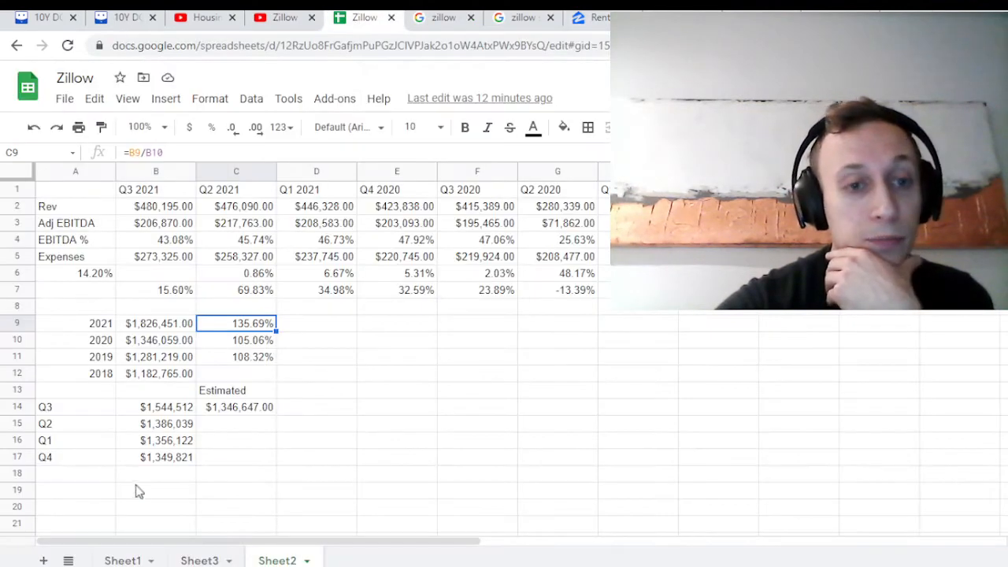
{"action": "left_click", "coordinate": [122, 560]}
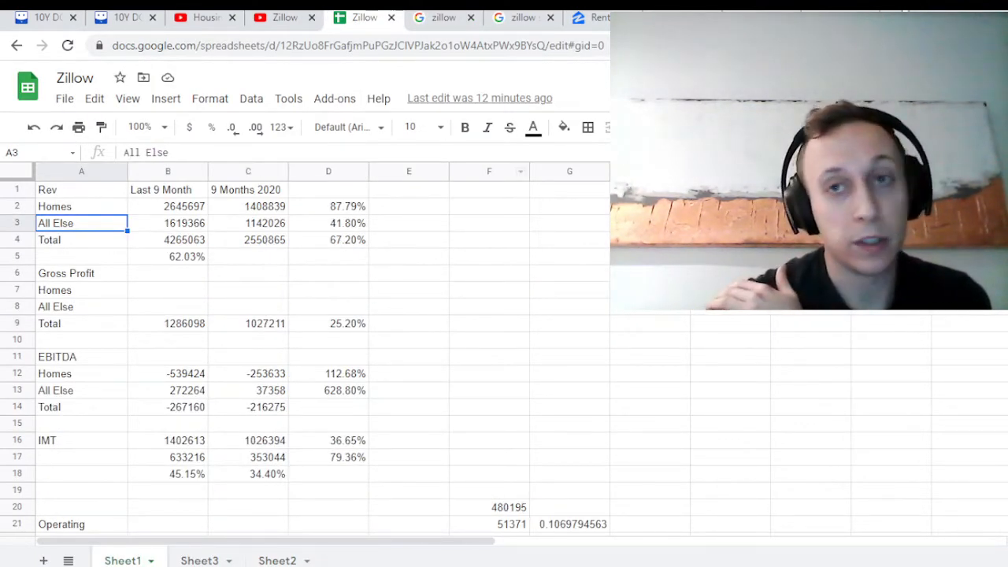
{"action": "left_click", "coordinate": [168, 189]}
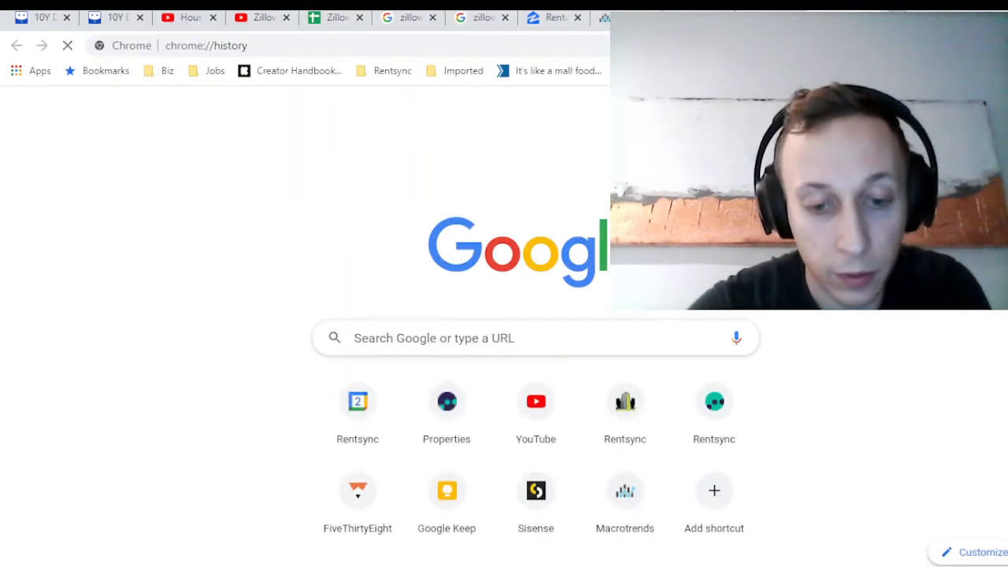
Step: Find the Q3 2020 results release in history and select nine-month total revenue 2,550,865
{"action": "type", "text": "zillow"}
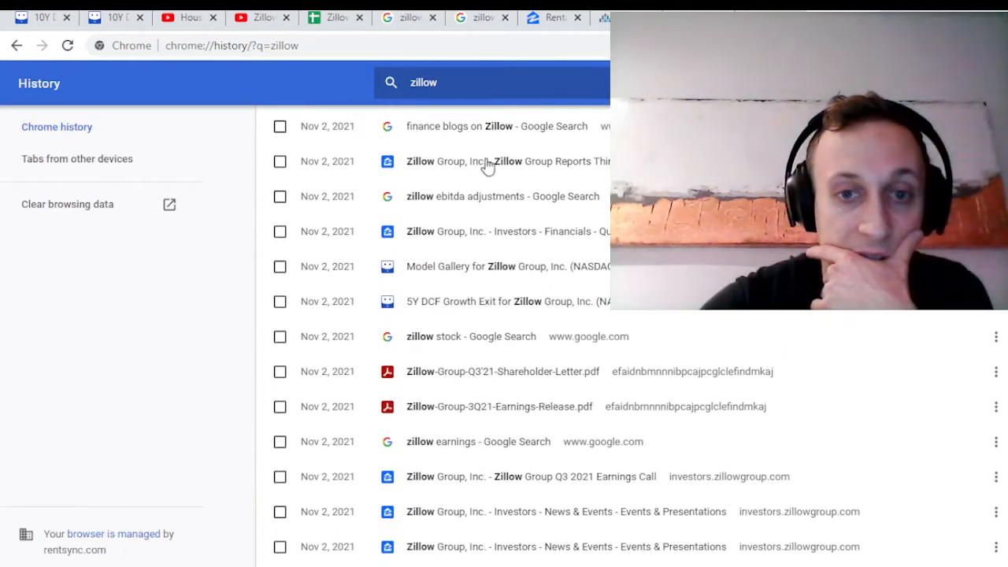
{"action": "left_click", "coordinate": [509, 161]}
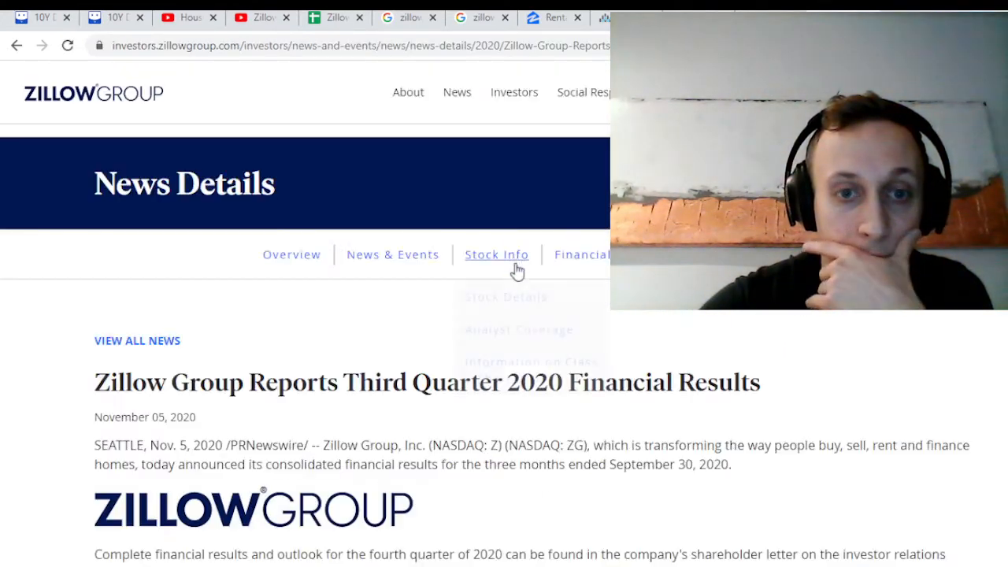
{"action": "scroll", "scroll_direction": "down", "scroll_amount": 3}
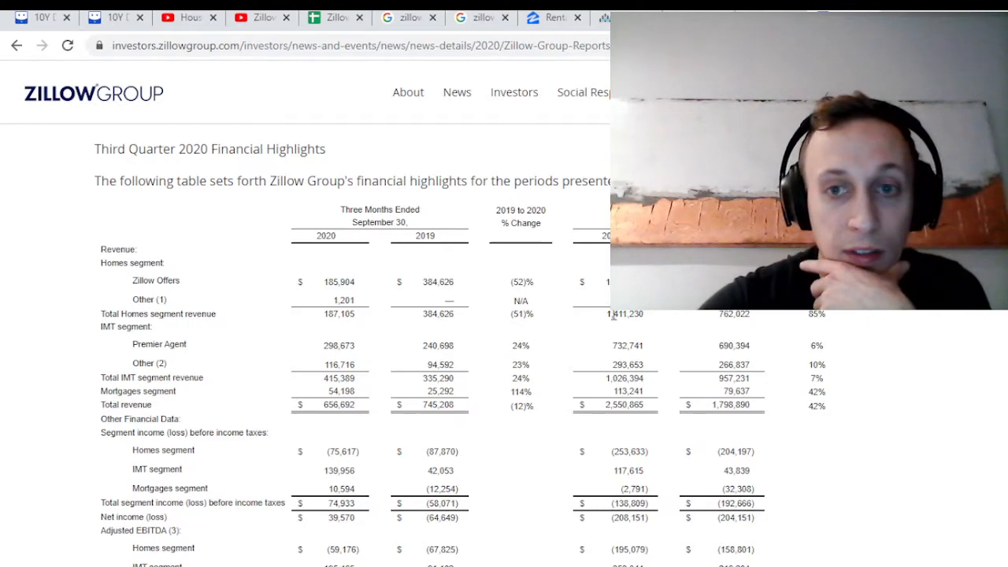
{"action": "double_click", "coordinate": [625, 404]}
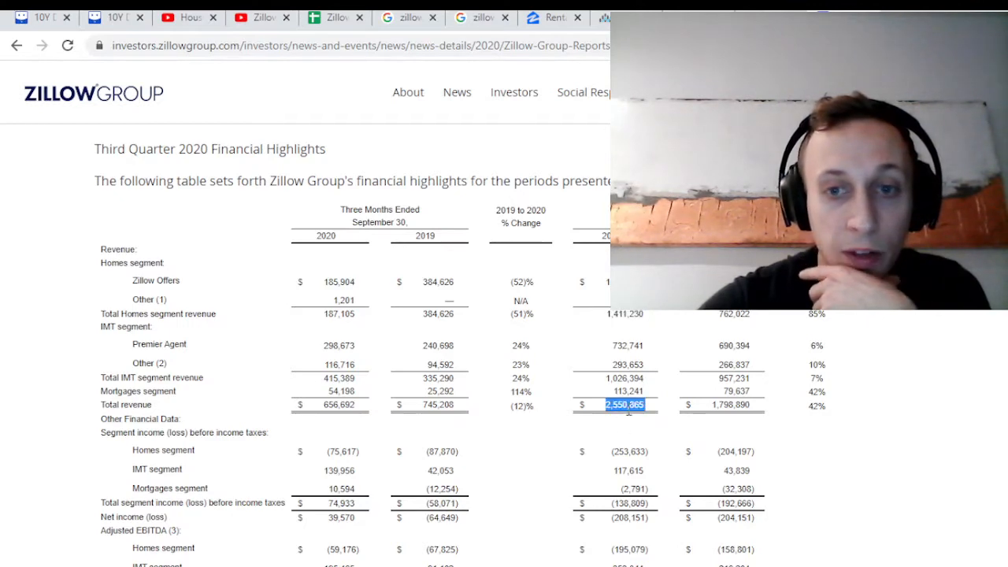
Step: Compare that revenue figure against the spreadsheet, flipping between the release and Sheets
{"action": "left_click", "coordinate": [335, 17]}
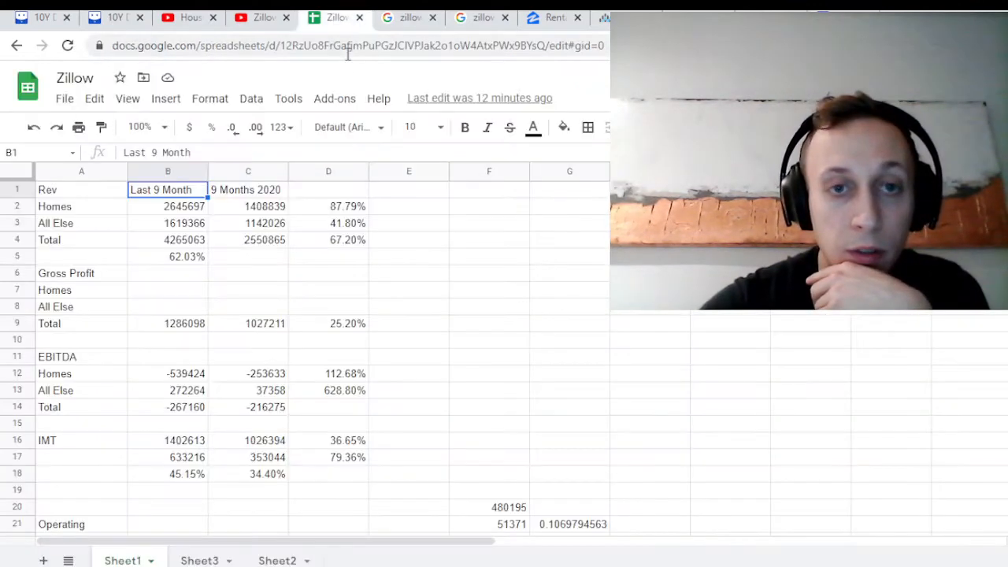
{"action": "left_click", "coordinate": [168, 205]}
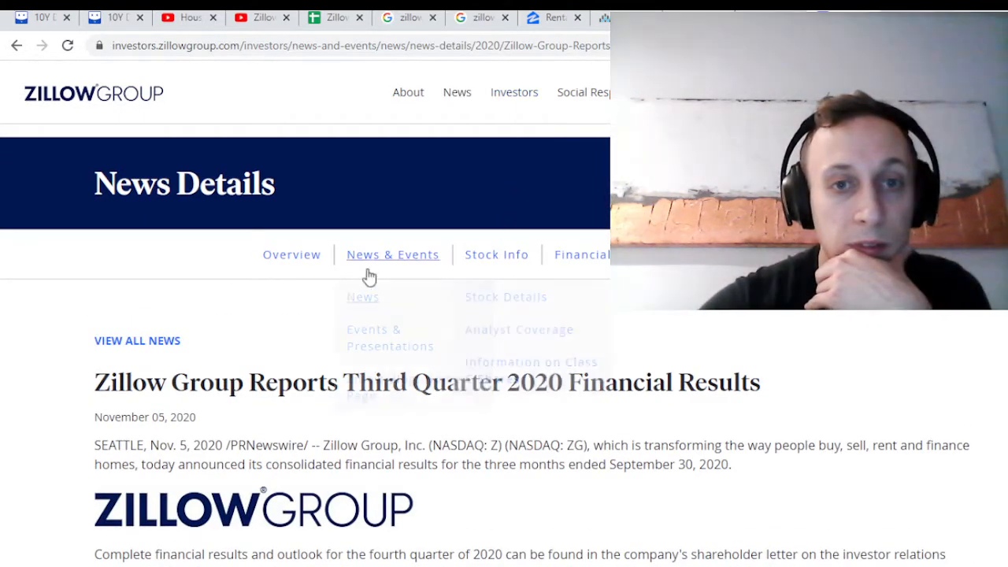
{"action": "left_click", "coordinate": [335, 16]}
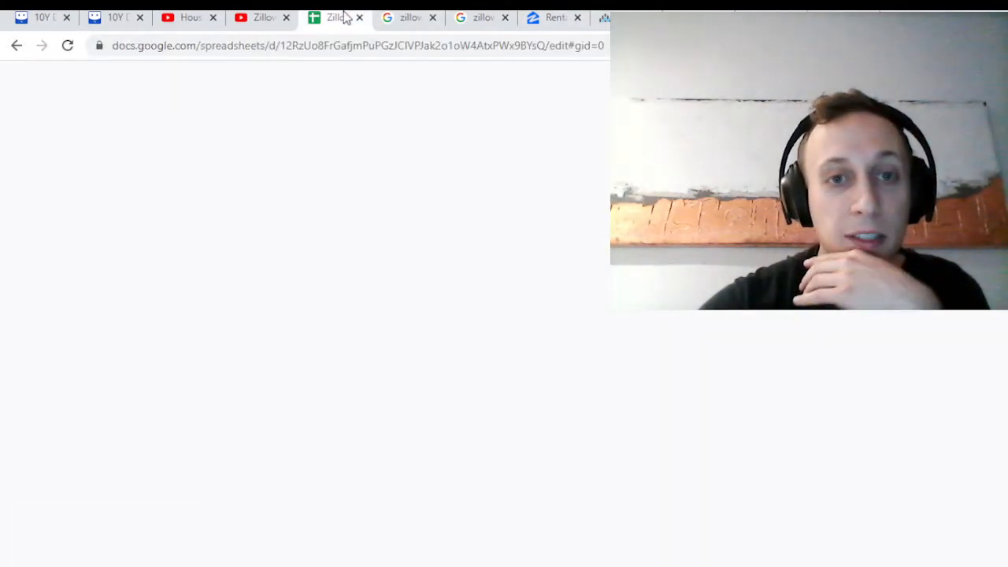
{"action": "left_click", "coordinate": [331, 17]}
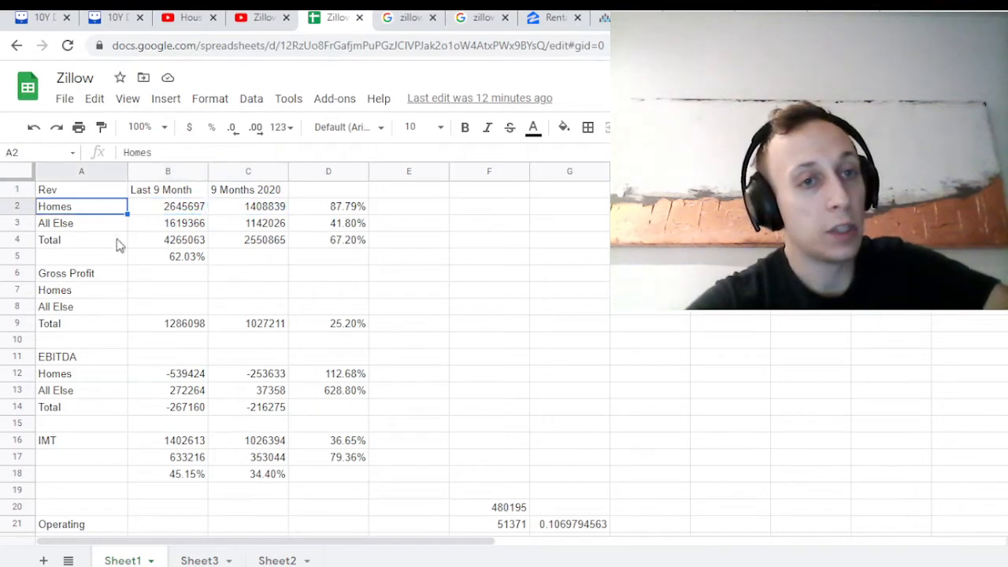
{"action": "left_click", "coordinate": [81, 223]}
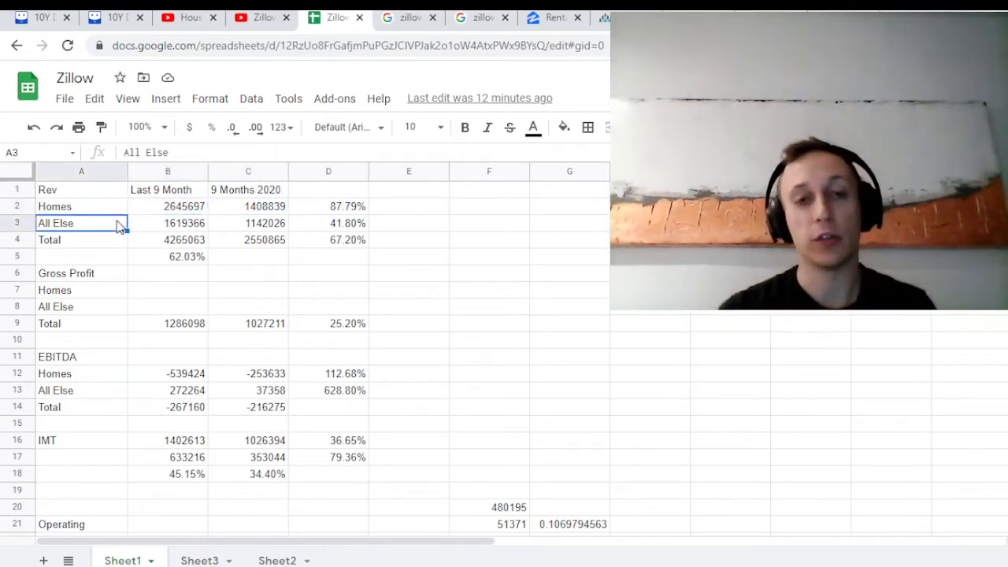
{"action": "left_click", "coordinate": [248, 205]}
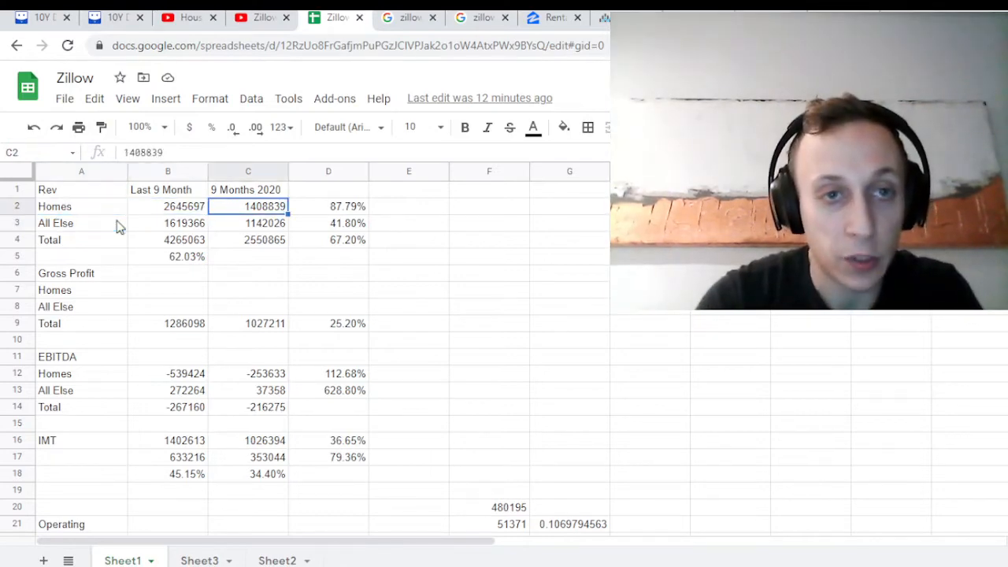
{"action": "left_click", "coordinate": [347, 205]}
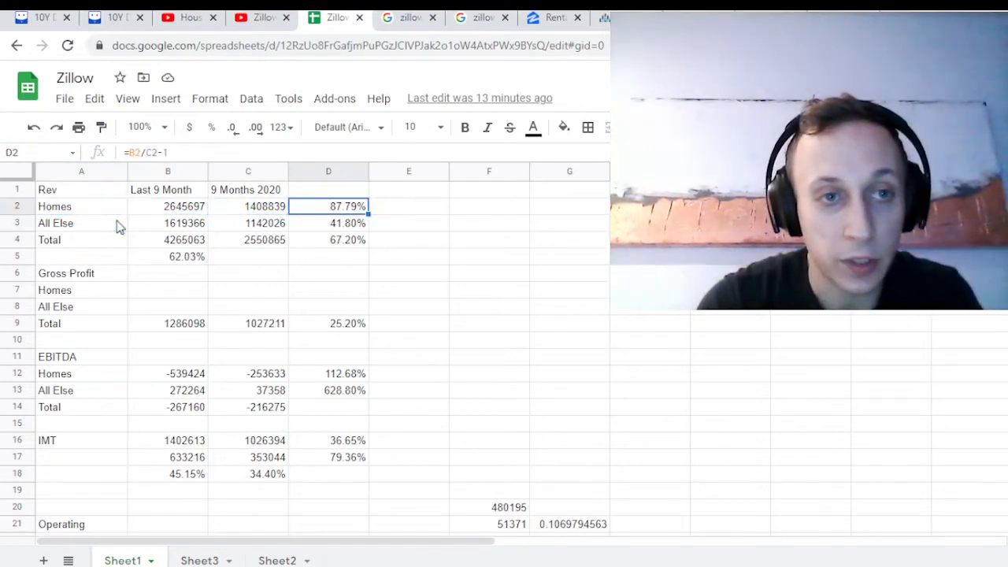
{"action": "left_click", "coordinate": [248, 239]}
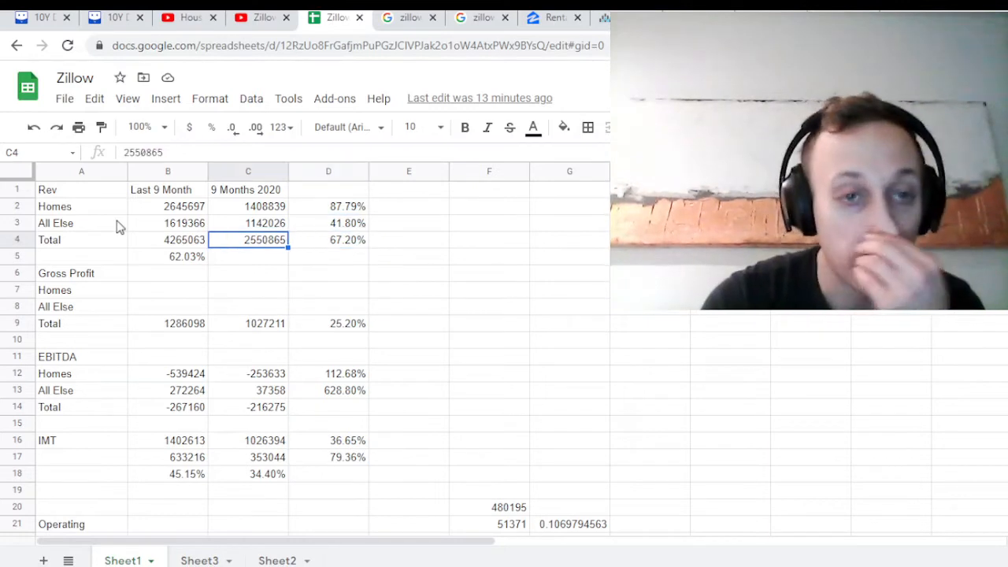
{"action": "left_click", "coordinate": [168, 256]}
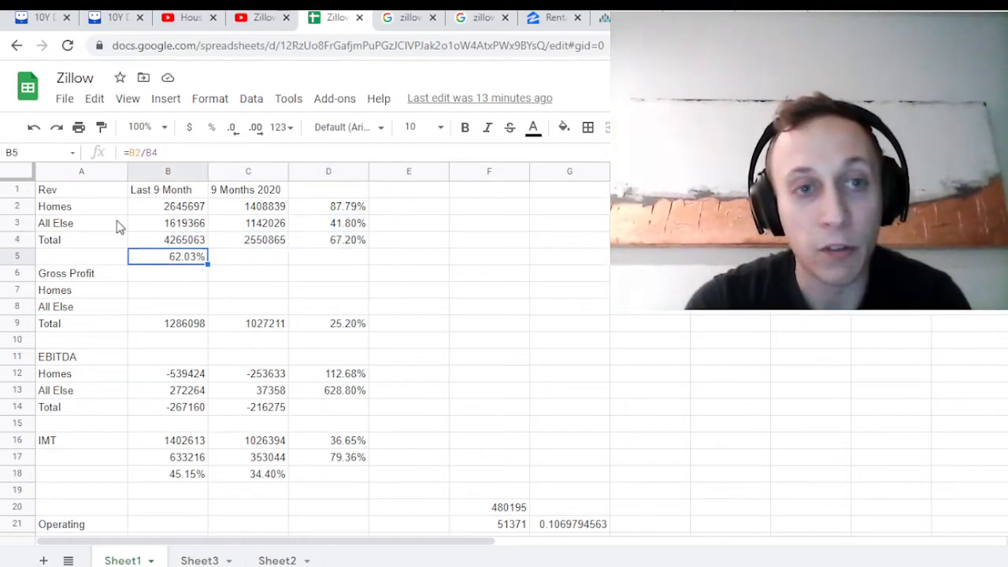
{"action": "double_click", "coordinate": [168, 256]}
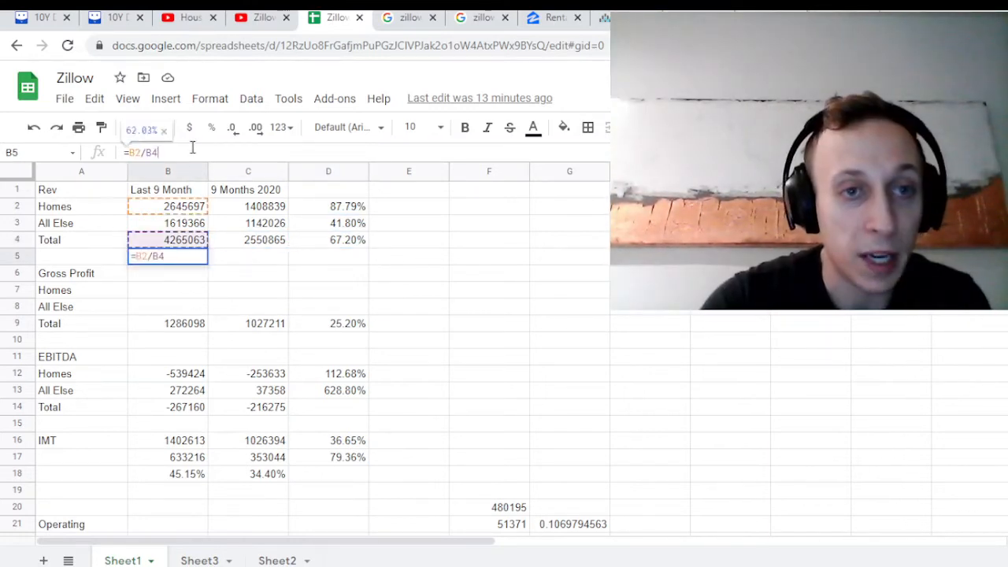
{"action": "key", "text": "Enter"}
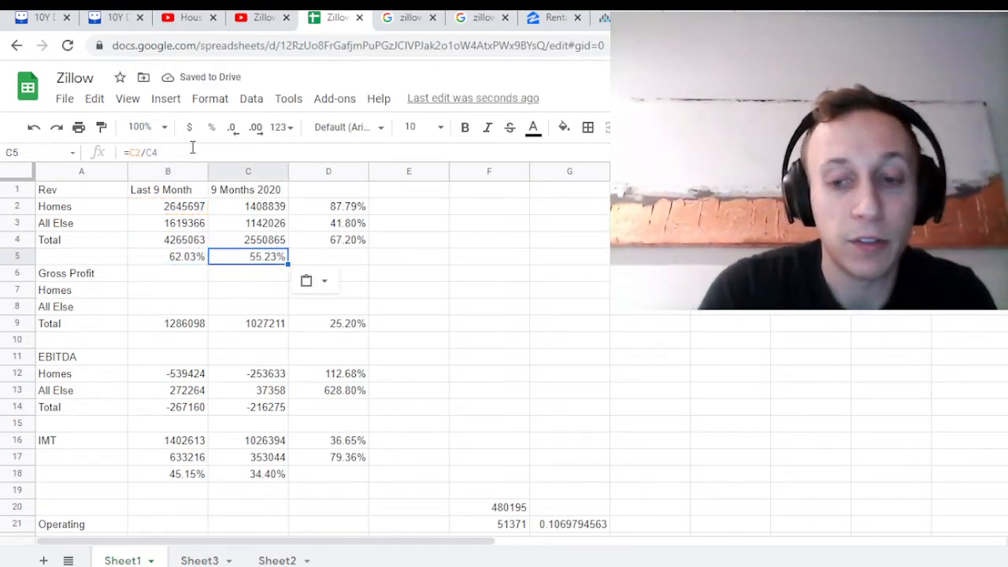
{"action": "key", "text": "Delete"}
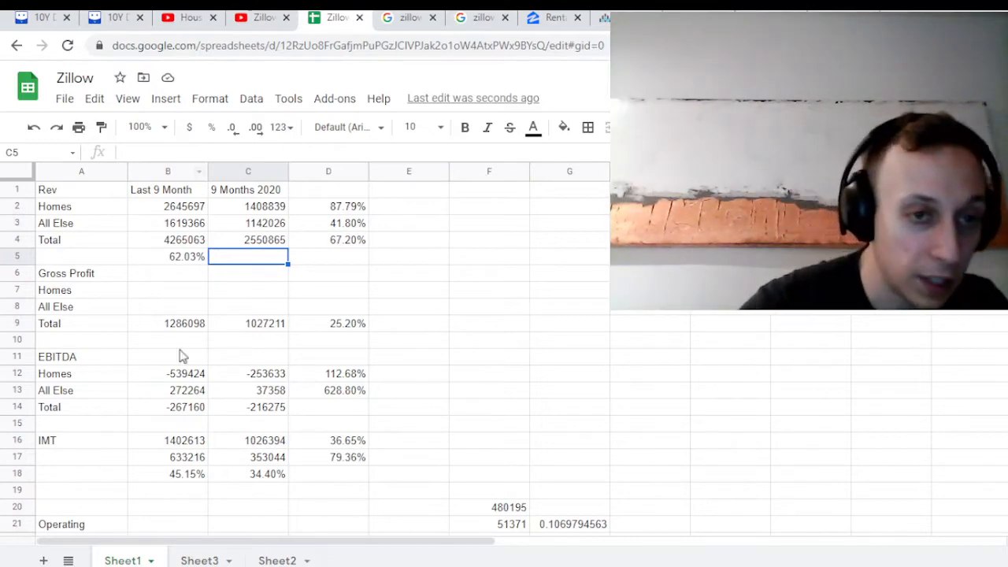
{"action": "scroll", "scroll_direction": "down", "scroll_amount": 3}
{"action": "type", "text": "=B12/B14"}
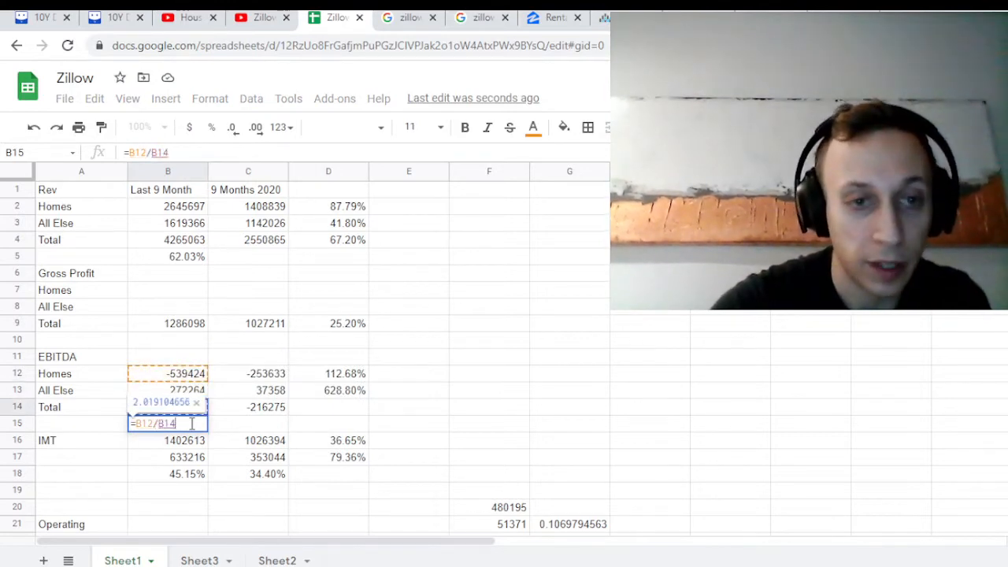
{"action": "key", "text": "enter"}
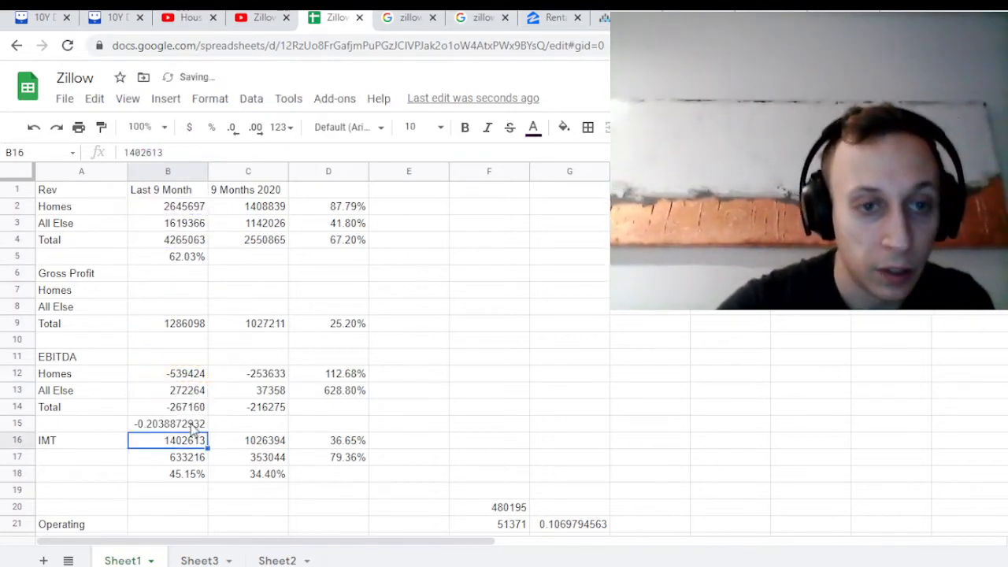
{"action": "left_click", "coordinate": [167, 424]}
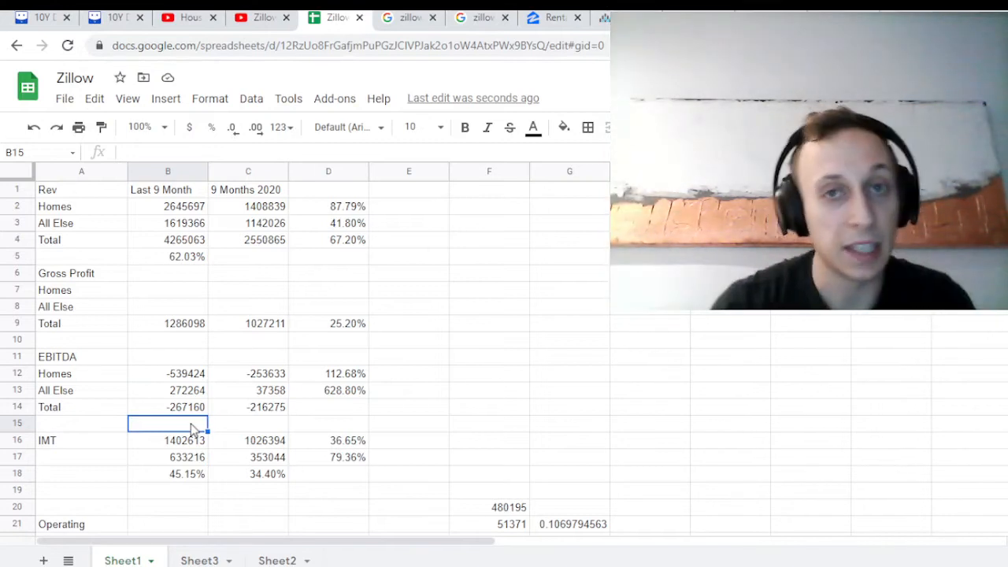
Step: View the Zillow news results and ZG stock price, then return to the spreadsheet
{"action": "left_click", "coordinate": [407, 17]}
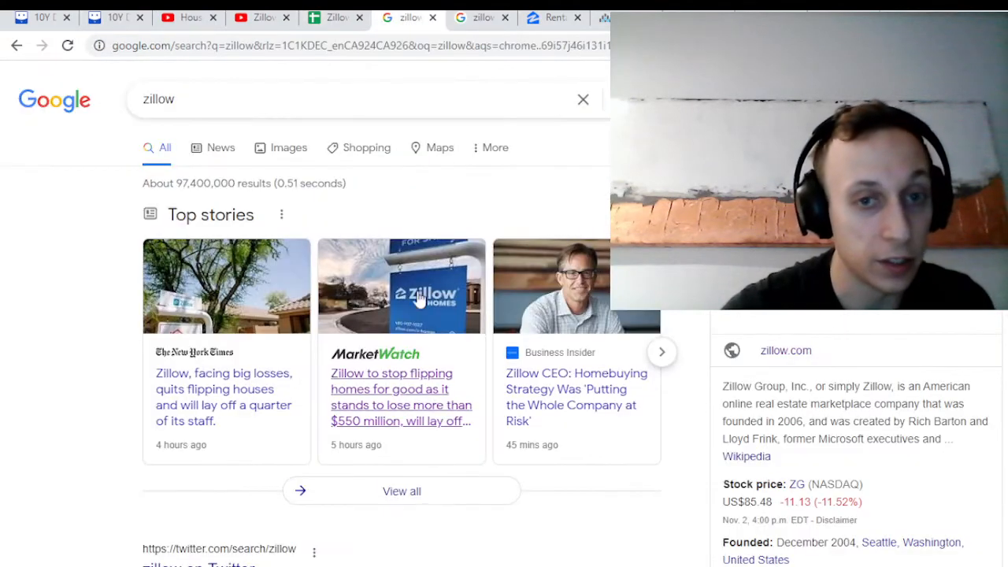
{"action": "mouse_move", "coordinate": [385, 433]}
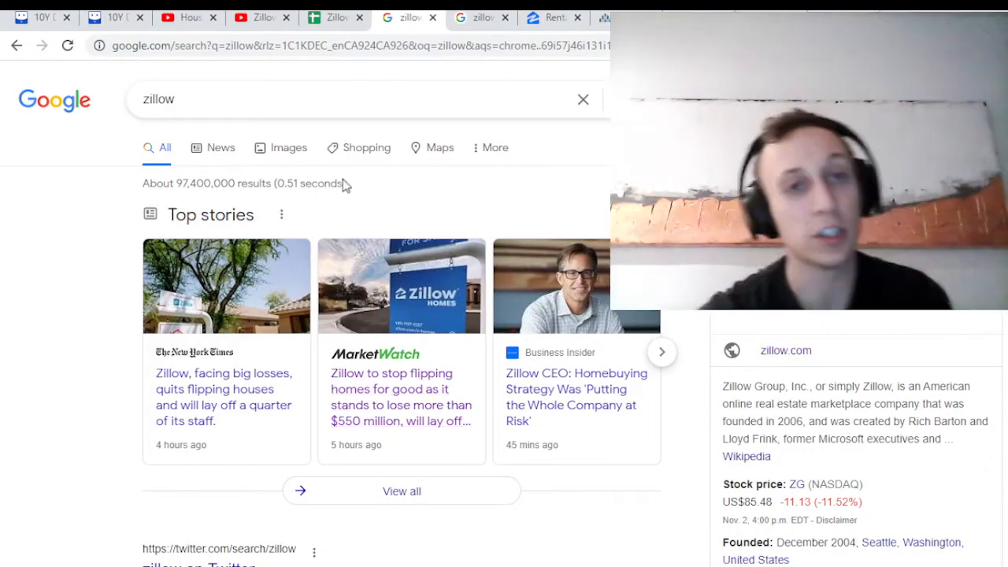
{"action": "left_click", "coordinate": [334, 17]}
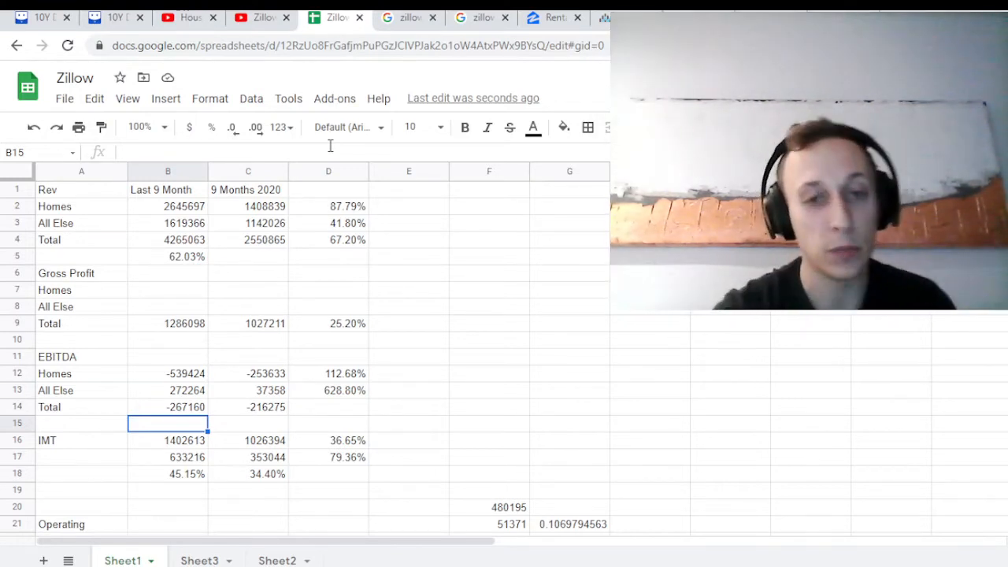
Step: Inspect the IMT and All Else revenue and EBITDA formulas and row labels
{"action": "left_click", "coordinate": [168, 440]}
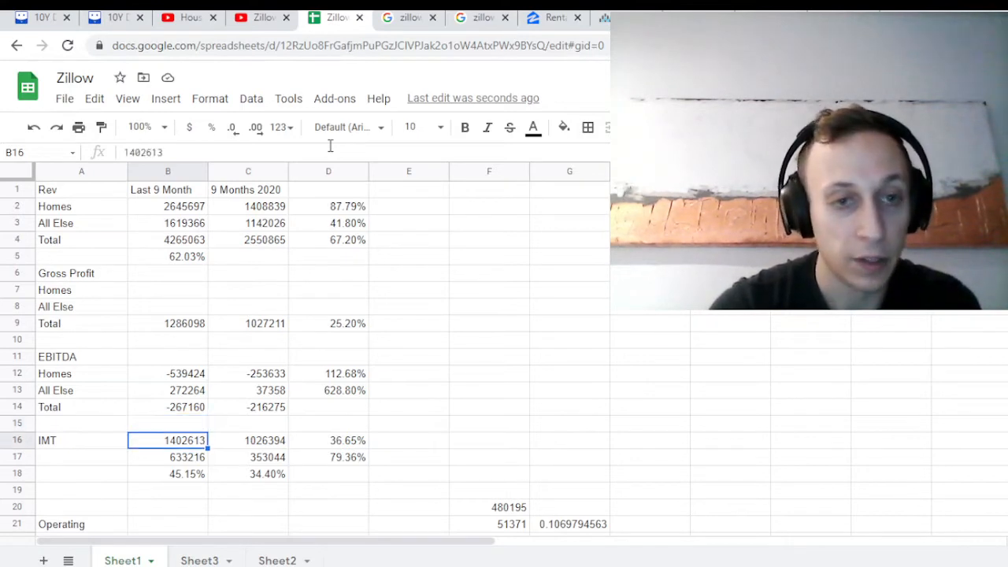
{"action": "left_click", "coordinate": [168, 423]}
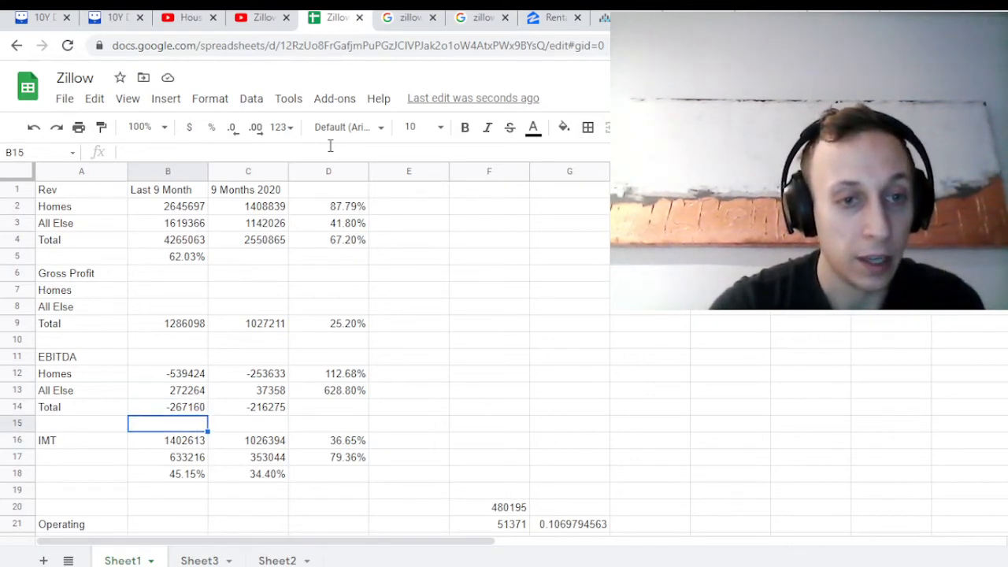
{"action": "left_click", "coordinate": [248, 390]}
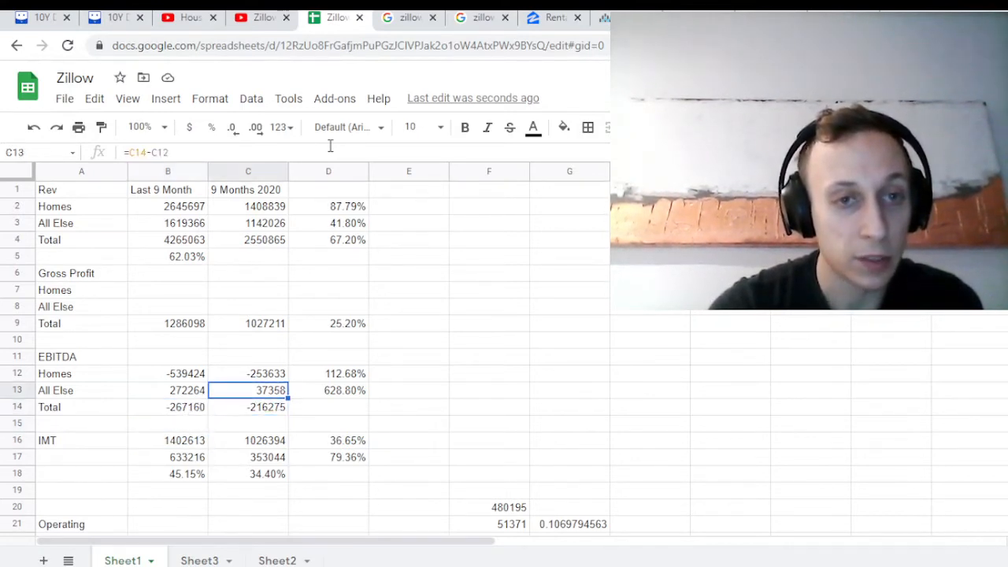
{"action": "left_click", "coordinate": [248, 223]}
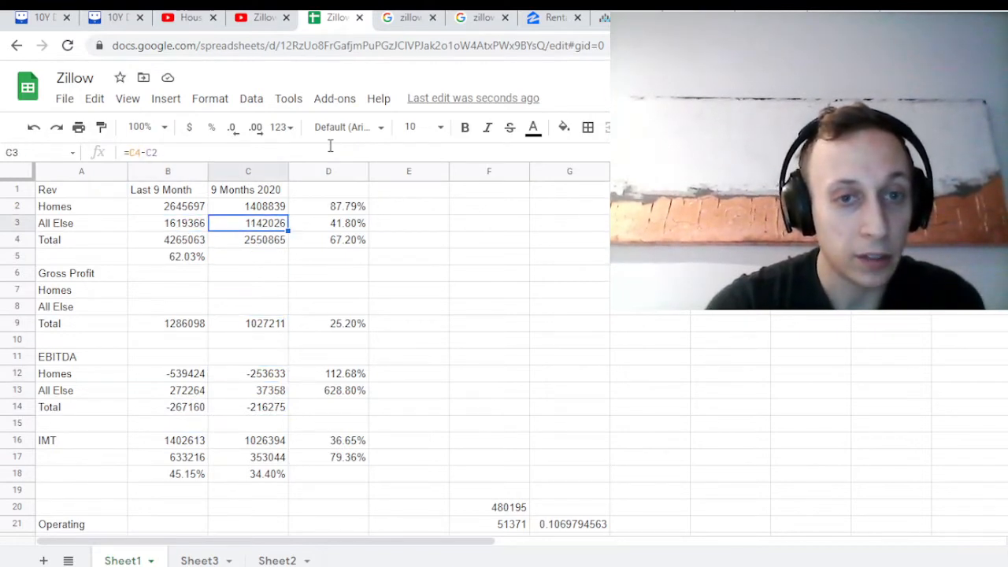
{"action": "left_click", "coordinate": [81, 223]}
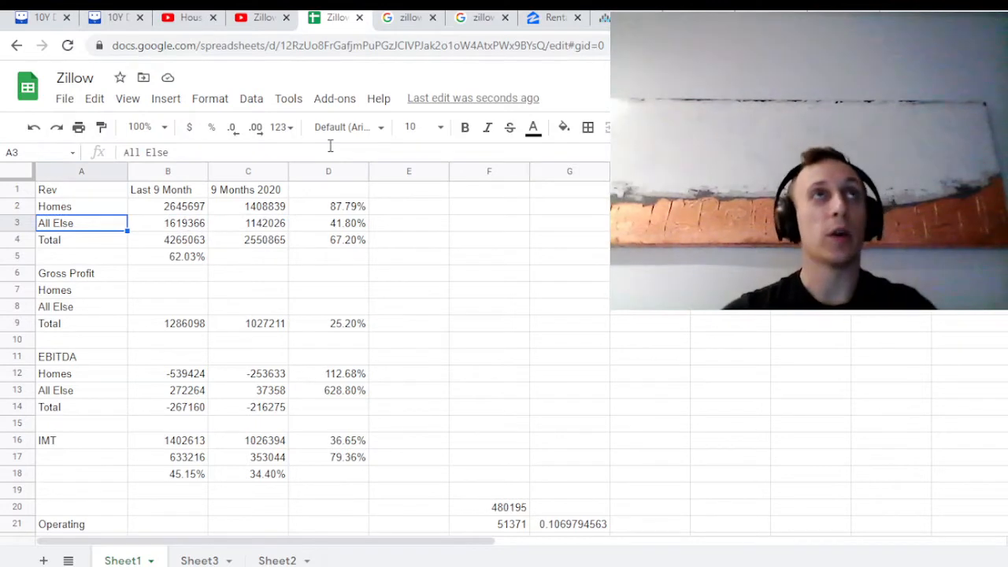
{"action": "left_click", "coordinate": [168, 222]}
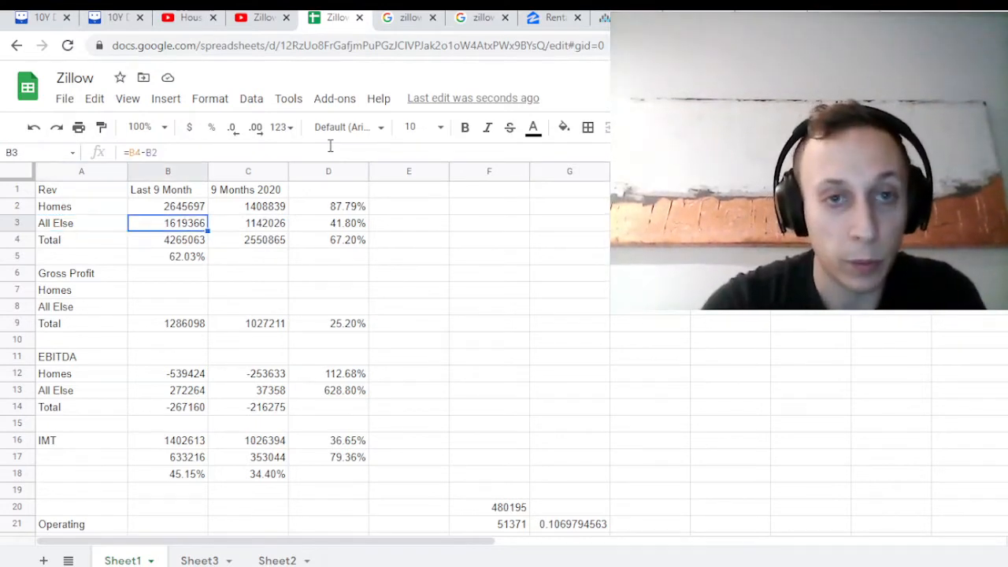
{"action": "left_click", "coordinate": [248, 389]}
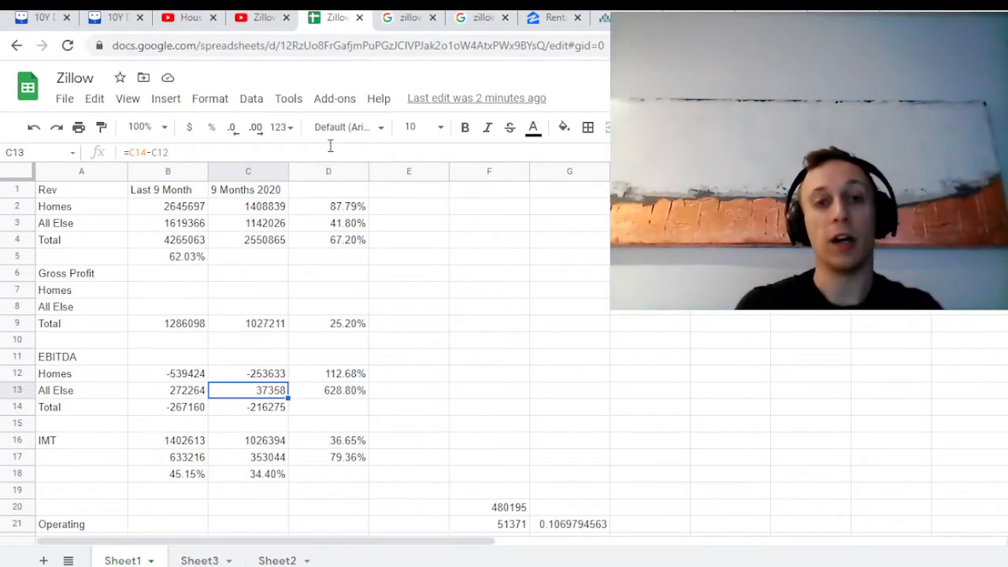
{"action": "mouse_move", "coordinate": [409, 228]}
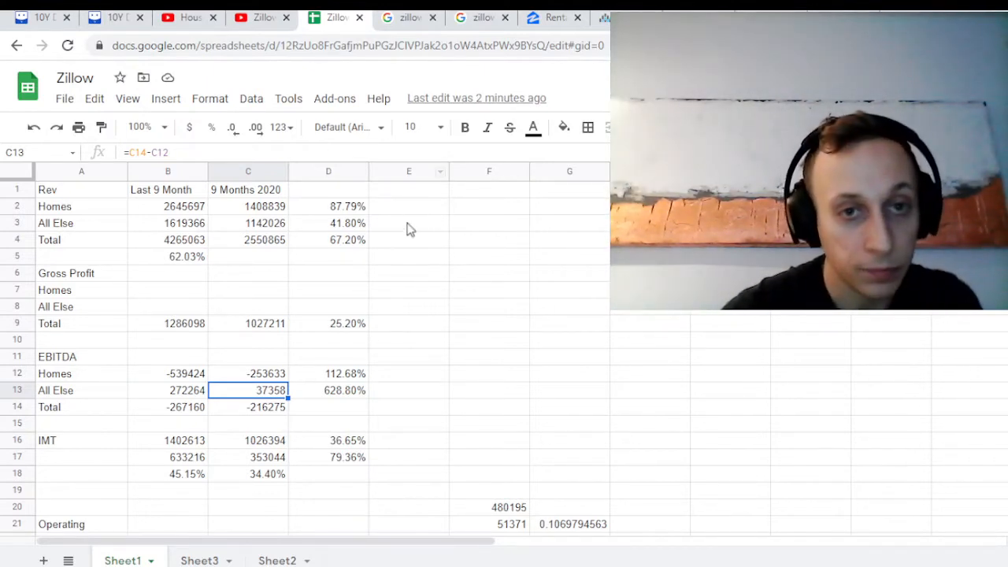
Step: Enter the formula =B3 in E13, start typing =E13, and scroll down the sheet
{"action": "type", "text": "=B3"}
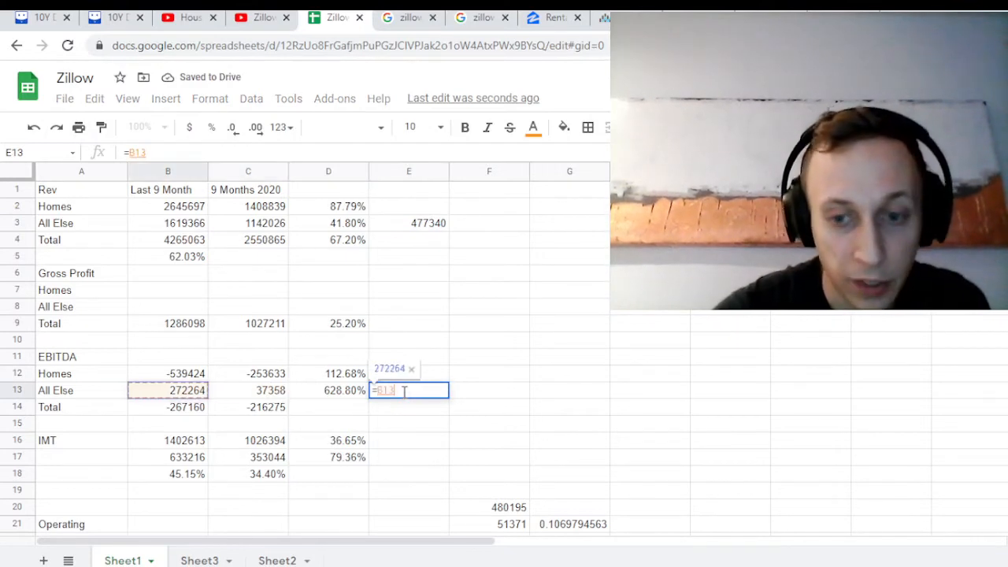
{"action": "key", "text": "enter"}
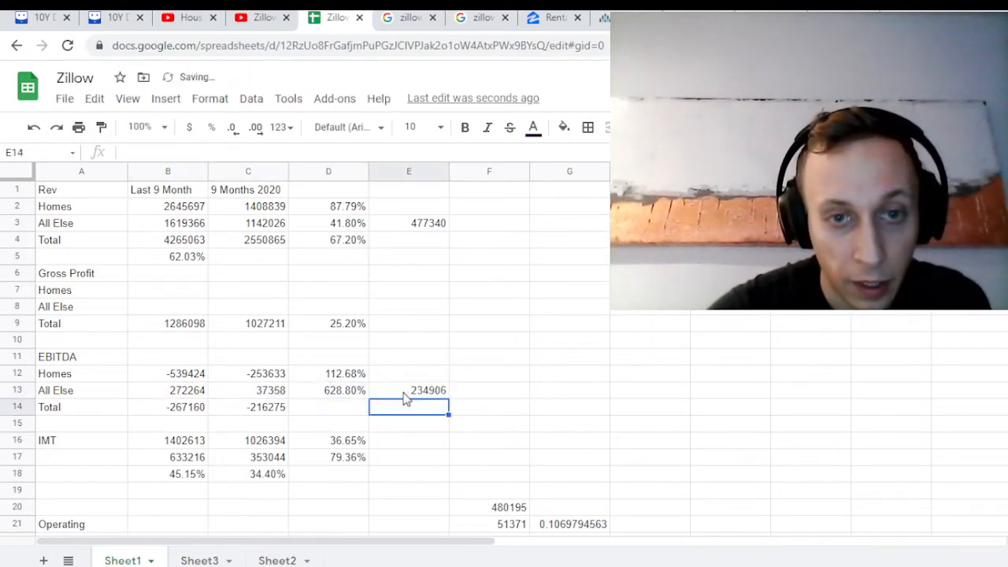
{"action": "type", "text": "=E13"}
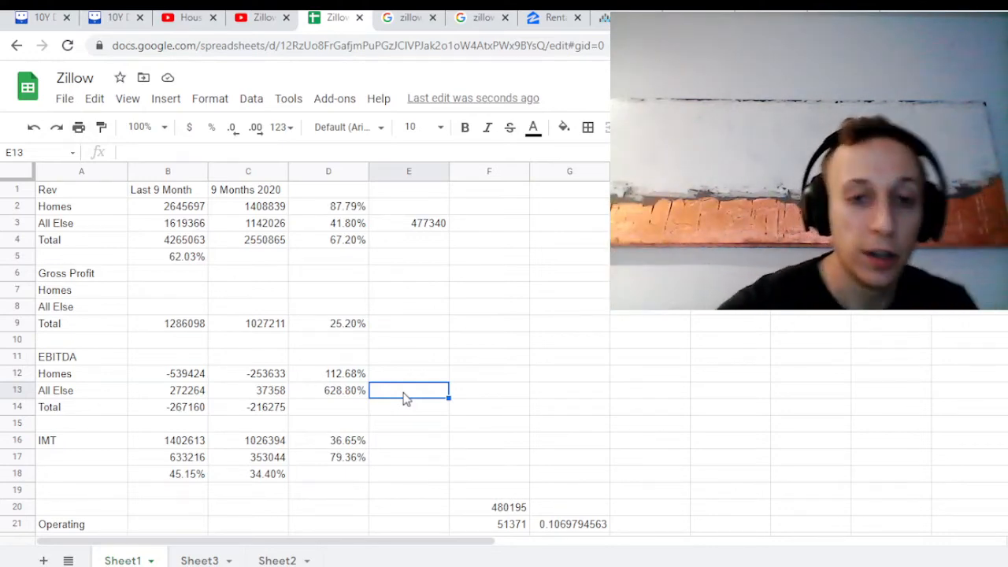
{"action": "scroll", "scroll_direction": "down", "scroll_amount": 3}
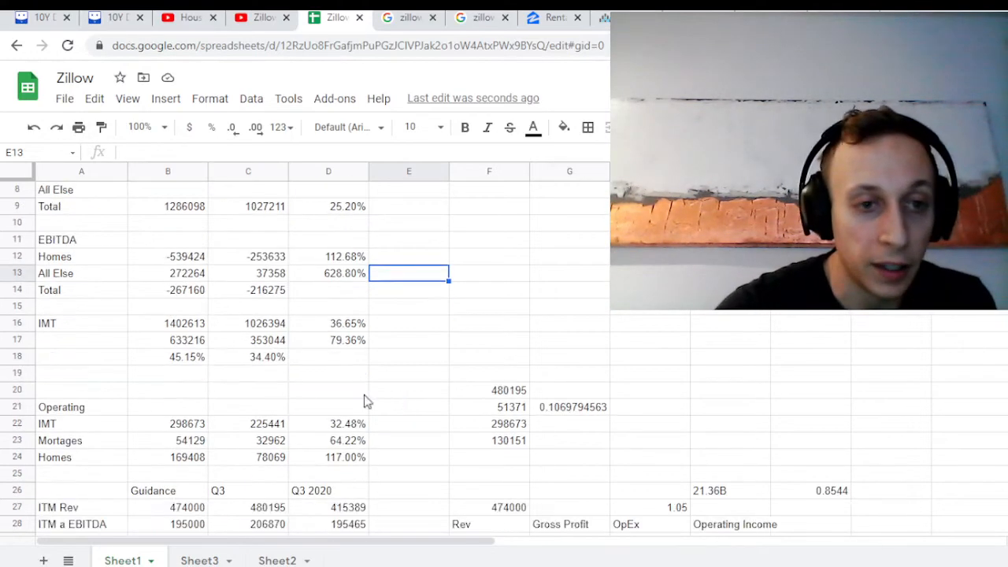
{"action": "scroll", "scroll_direction": "down", "scroll_amount": 3}
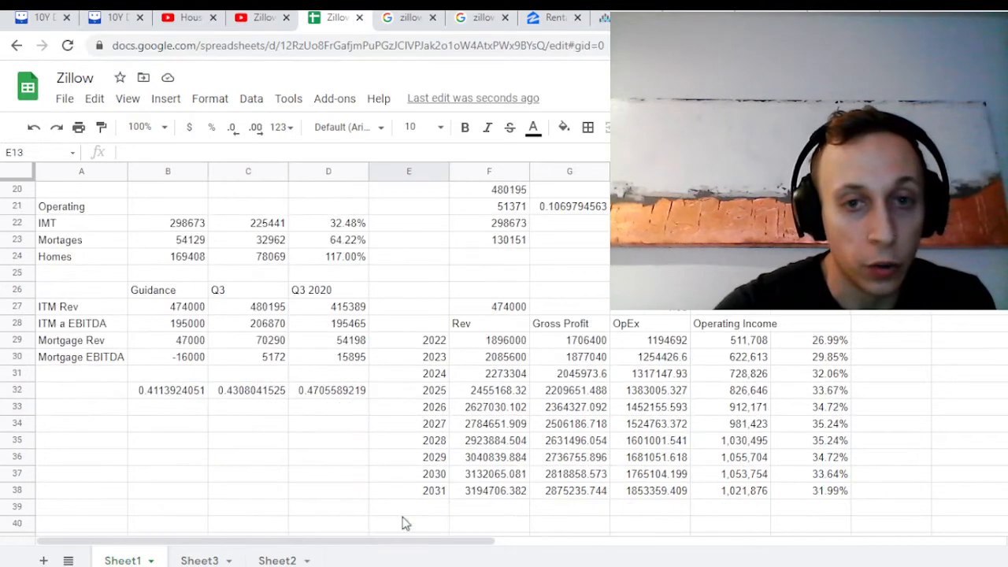
{"action": "left_click", "coordinate": [200, 560]}
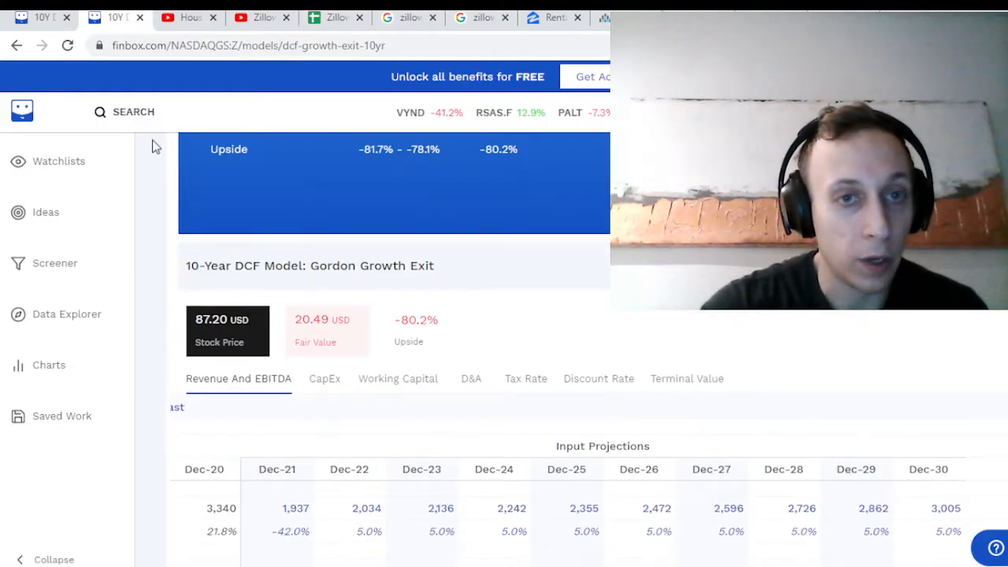
Step: Set a new mid discount rate in the DCF assumptions, bringing fair value to $195.58
{"action": "scroll", "scroll_direction": "down", "scroll_amount": 3}
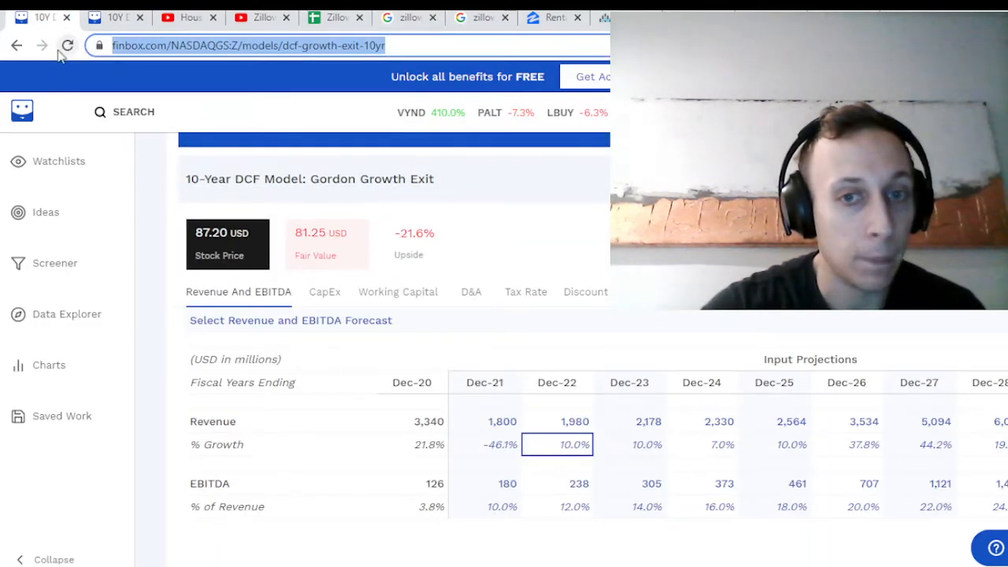
{"action": "left_click", "coordinate": [67, 45]}
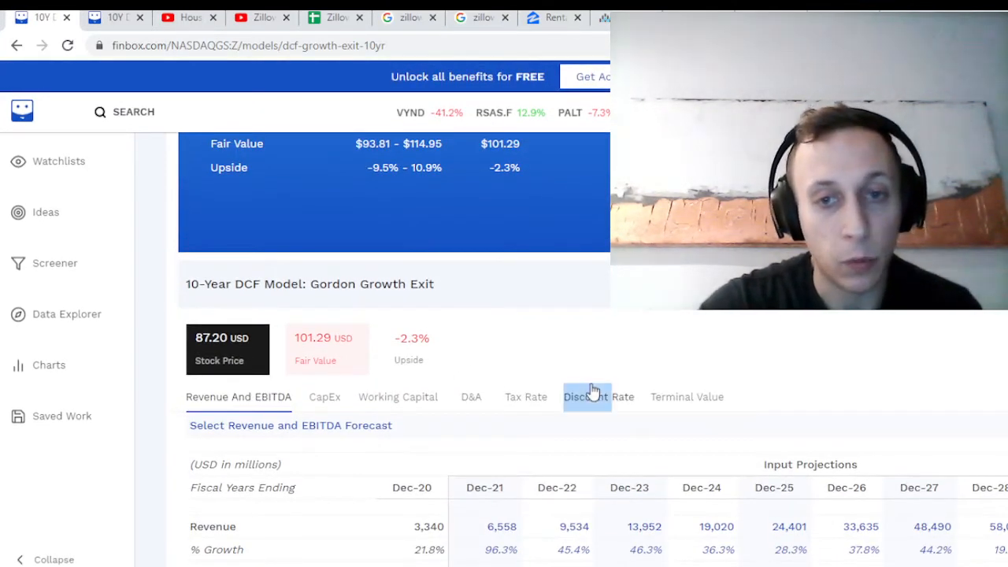
{"action": "left_click", "coordinate": [598, 396]}
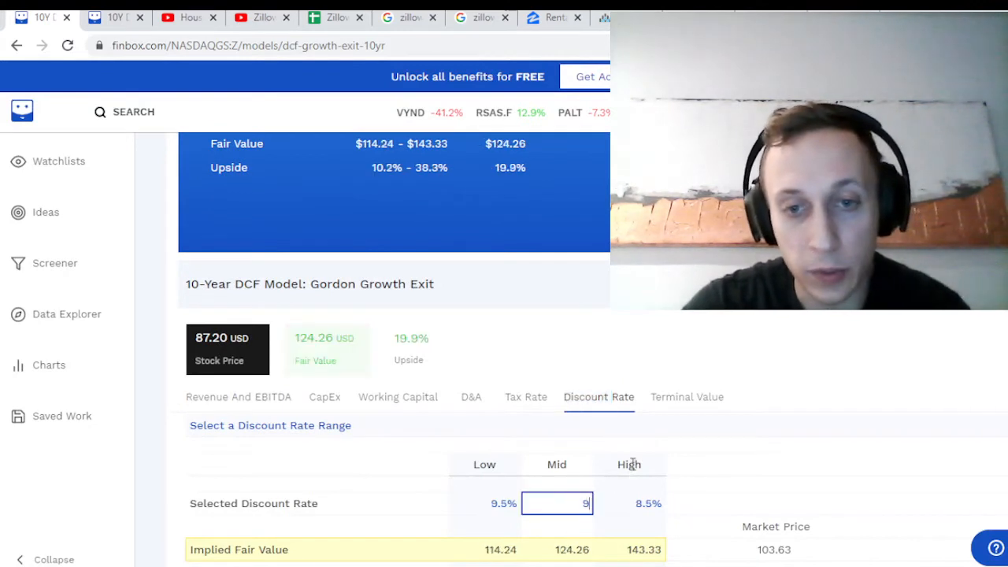
{"action": "left_click", "coordinate": [685, 396]}
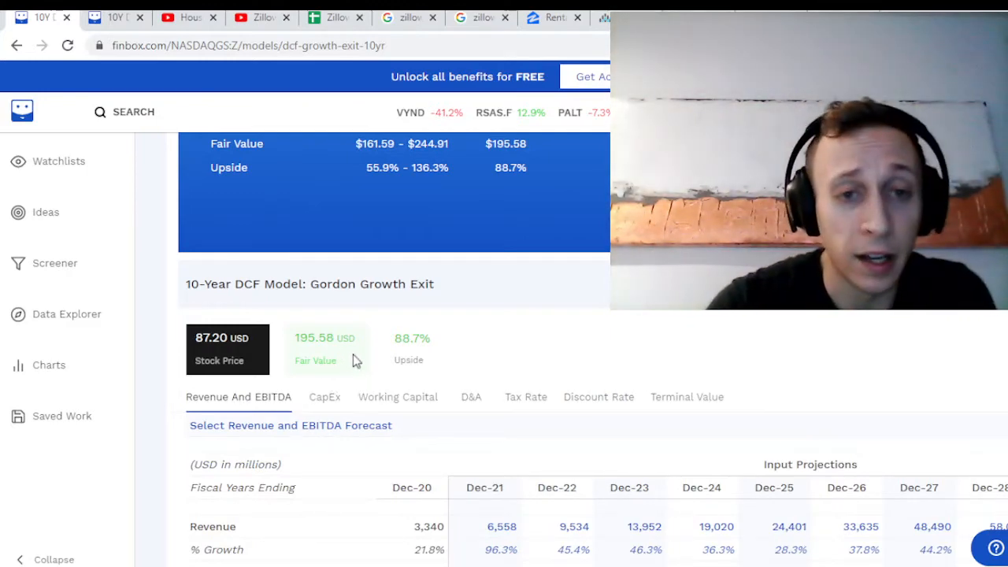
{"action": "scroll", "scroll_direction": "down", "scroll_amount": 3}
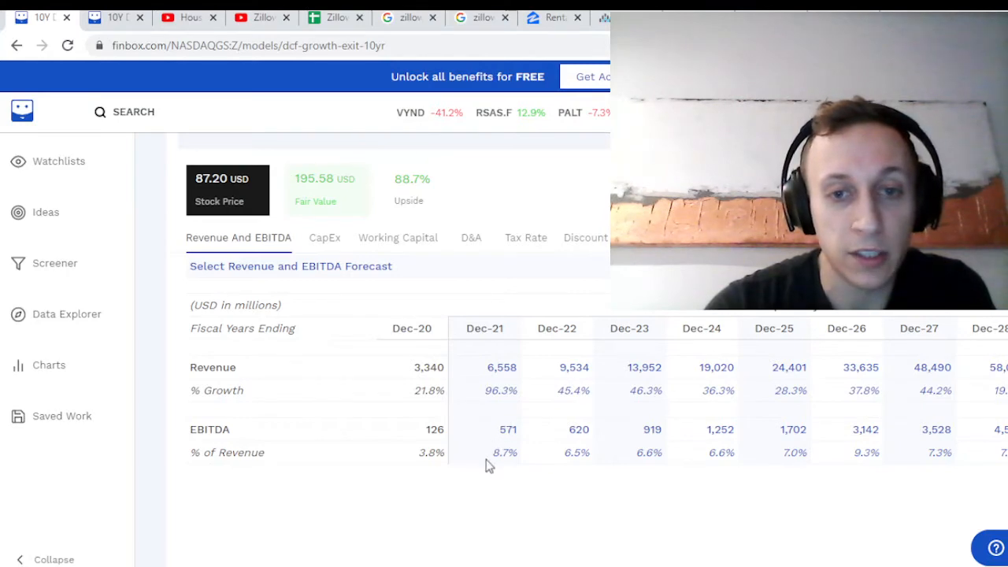
Step: Review Dec-21 to Dec-28 revenue growth rates and set Dec-21 growth to -42.0%
{"action": "left_click", "coordinate": [789, 390]}
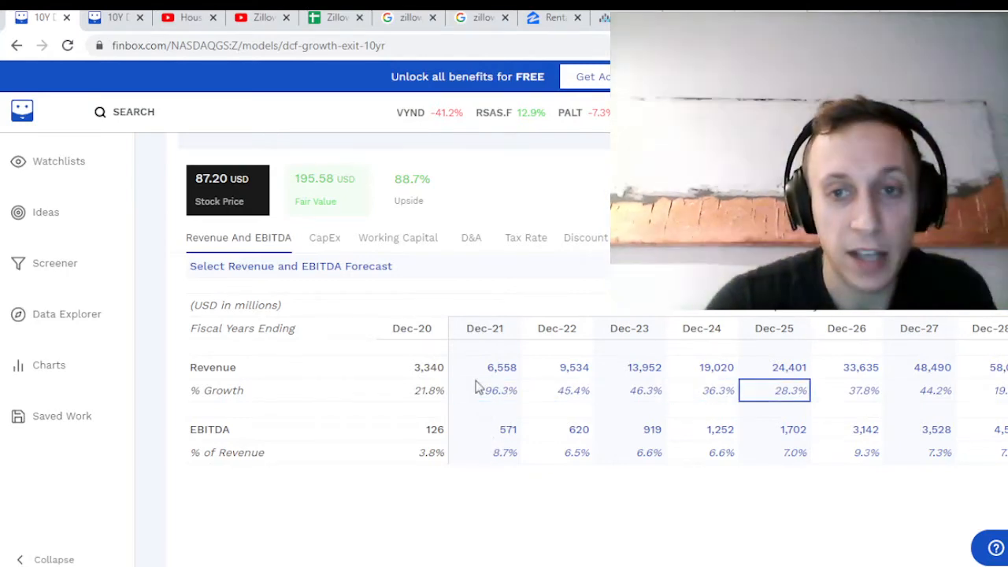
{"action": "left_click", "coordinate": [919, 389]}
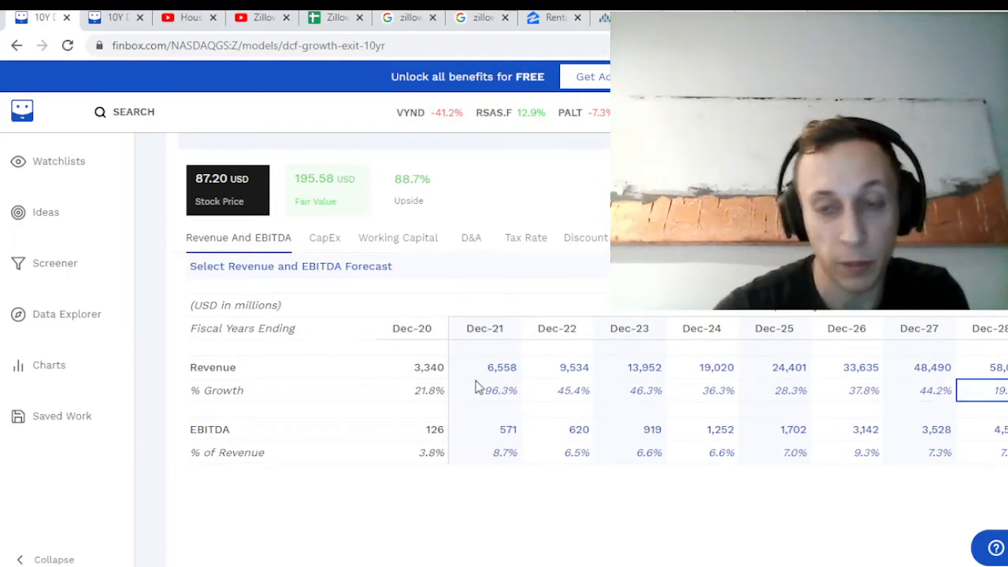
{"action": "left_click", "coordinate": [557, 390]}
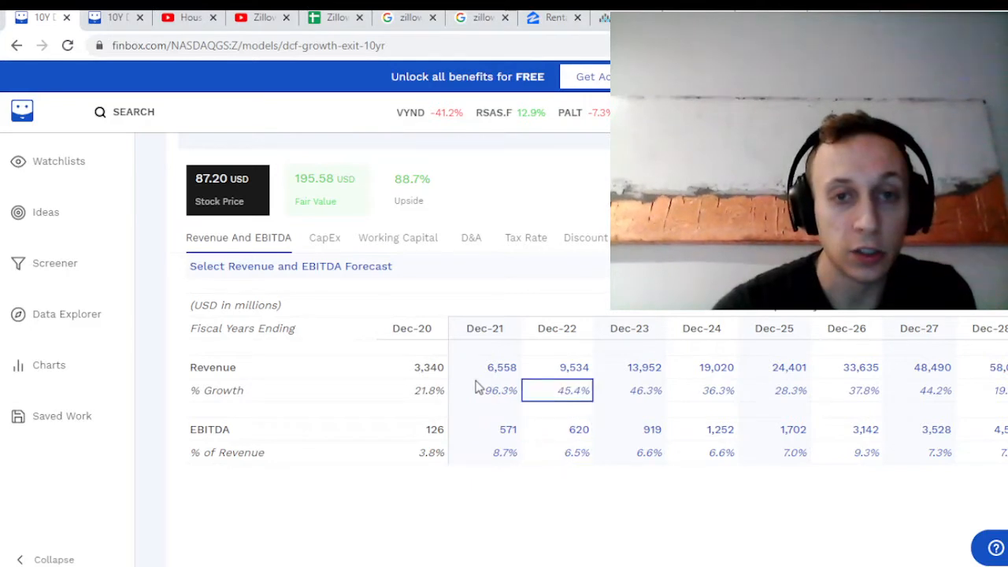
{"action": "left_click", "coordinate": [484, 389]}
{"action": "type", "text": "-42"}
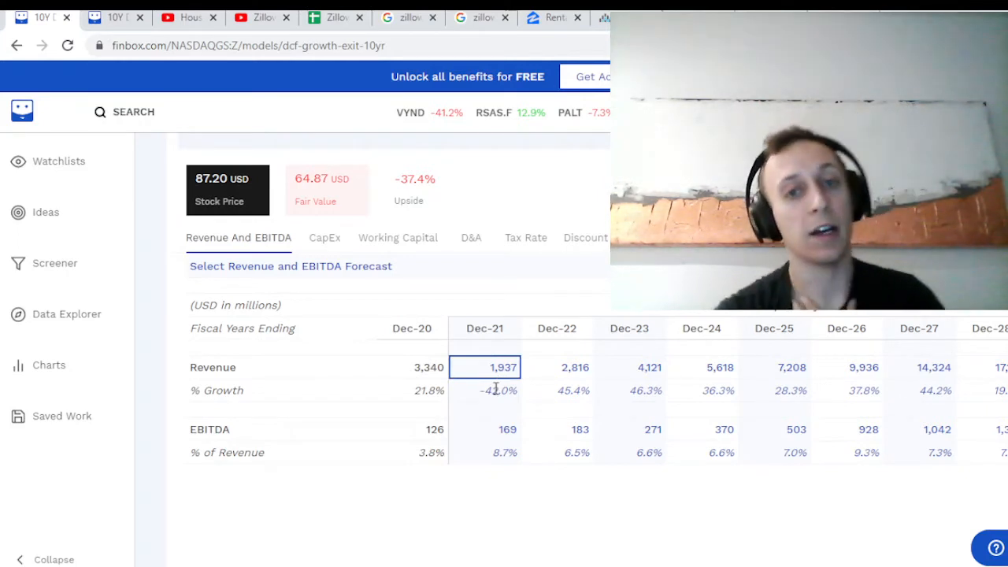
{"action": "left_click", "coordinate": [484, 389]}
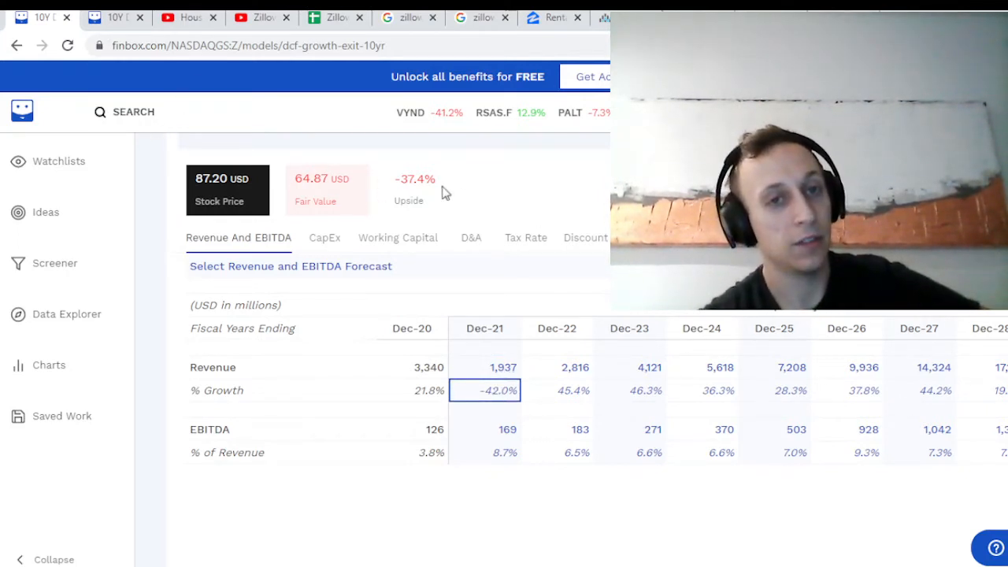
{"action": "left_click", "coordinate": [556, 390]}
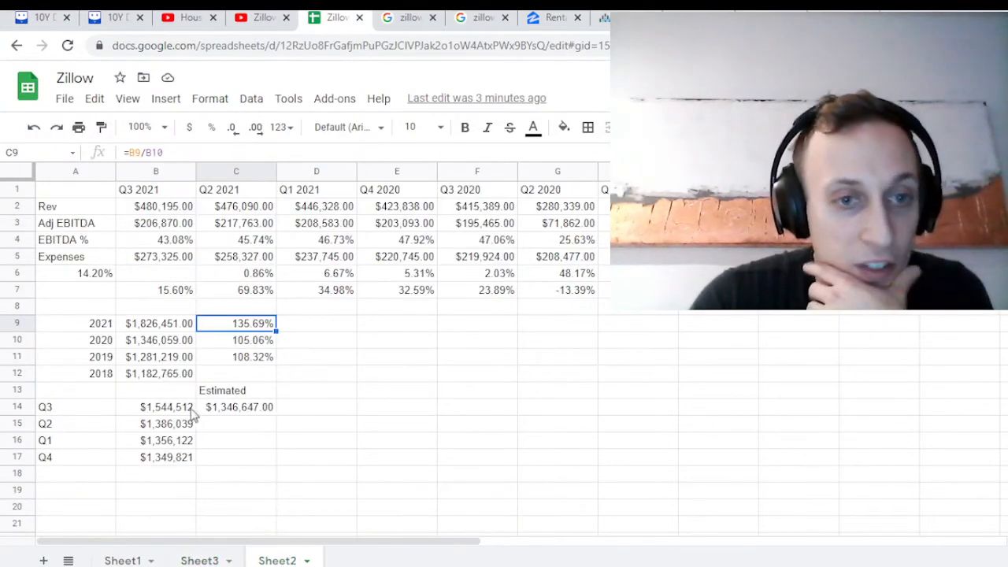
Step: Review Sheet2's annual revenue ratios 135.69%, 105.06% and 108.32% in cells C9:C11
{"action": "left_click", "coordinate": [236, 357]}
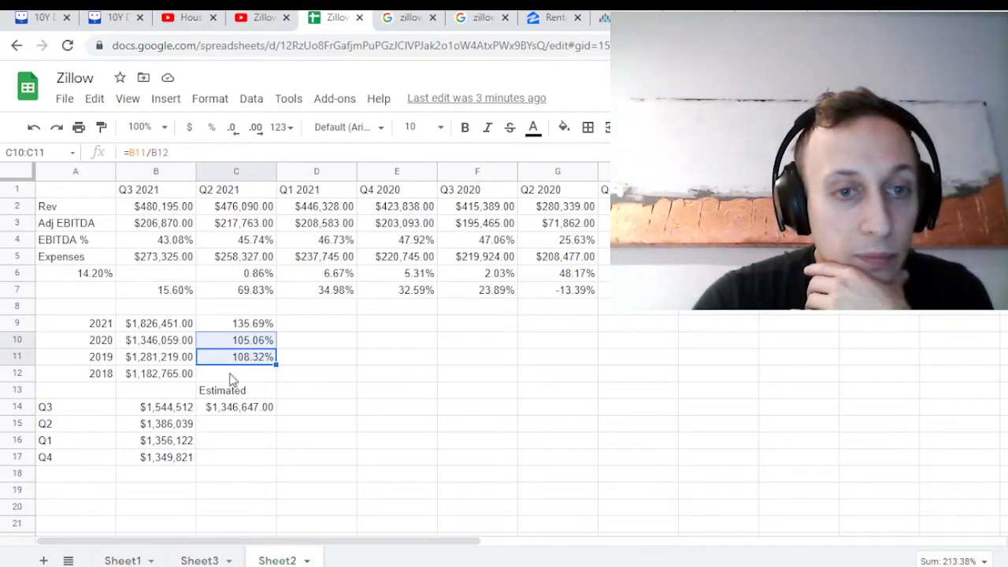
{"action": "left_click", "coordinate": [252, 323]}
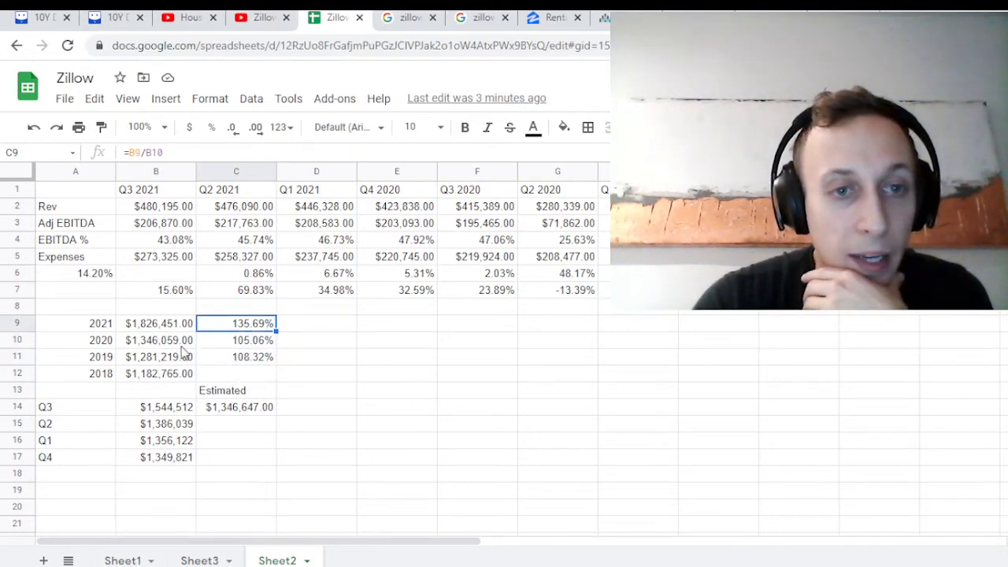
{"action": "left_click", "coordinate": [116, 18]}
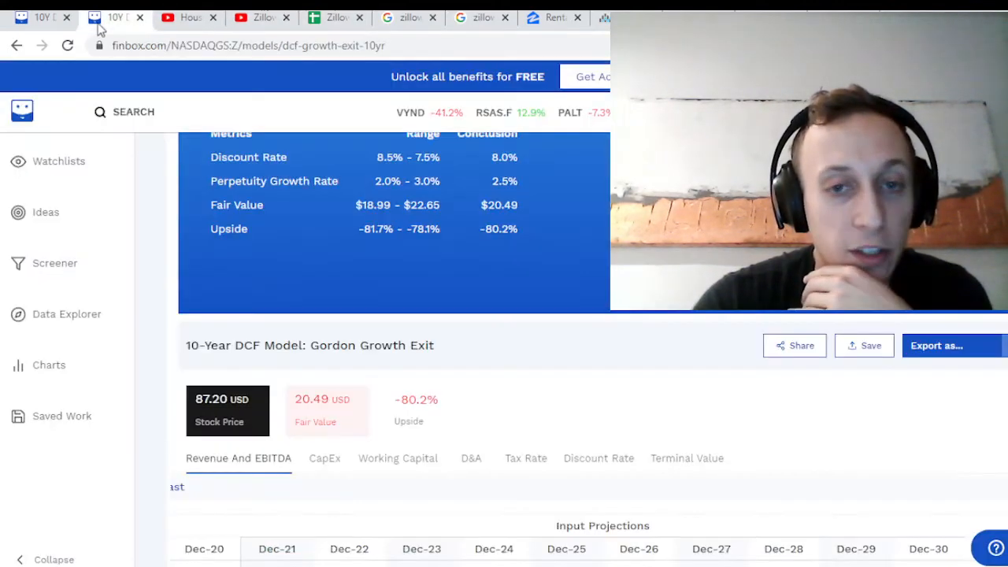
{"action": "scroll", "scroll_direction": "down", "scroll_amount": 3}
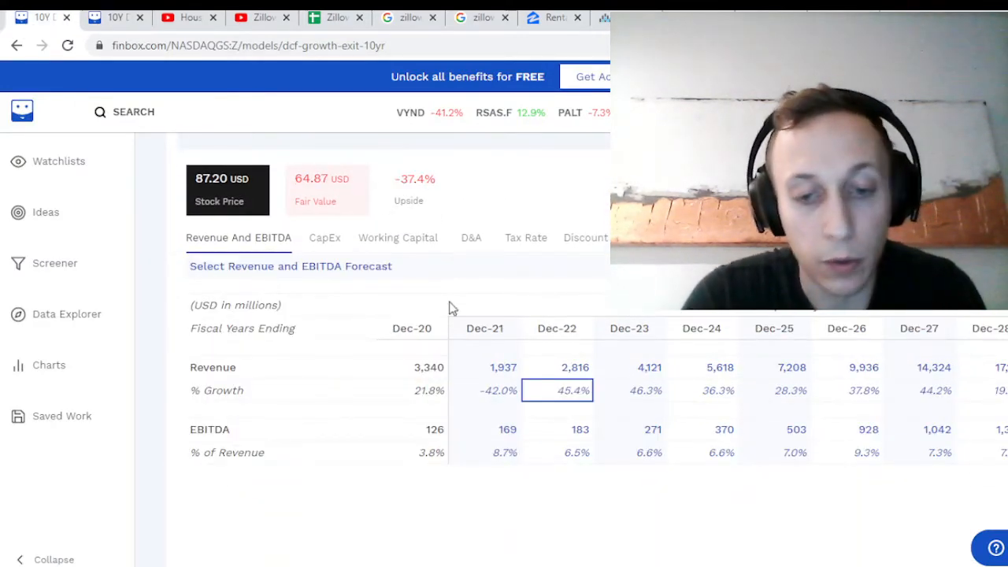
{"action": "type", "text": "7.0%"}
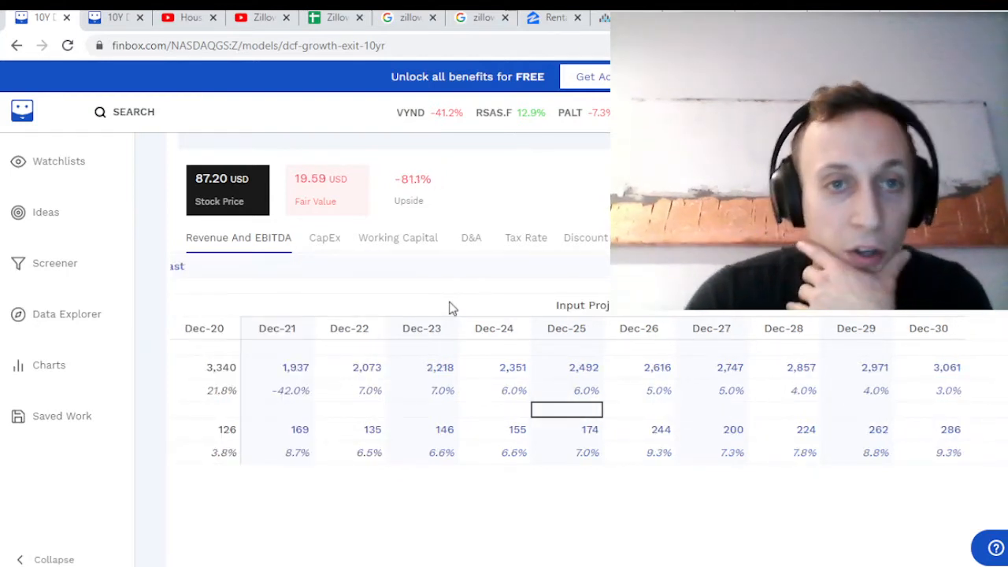
{"action": "mouse_move", "coordinate": [418, 497]}
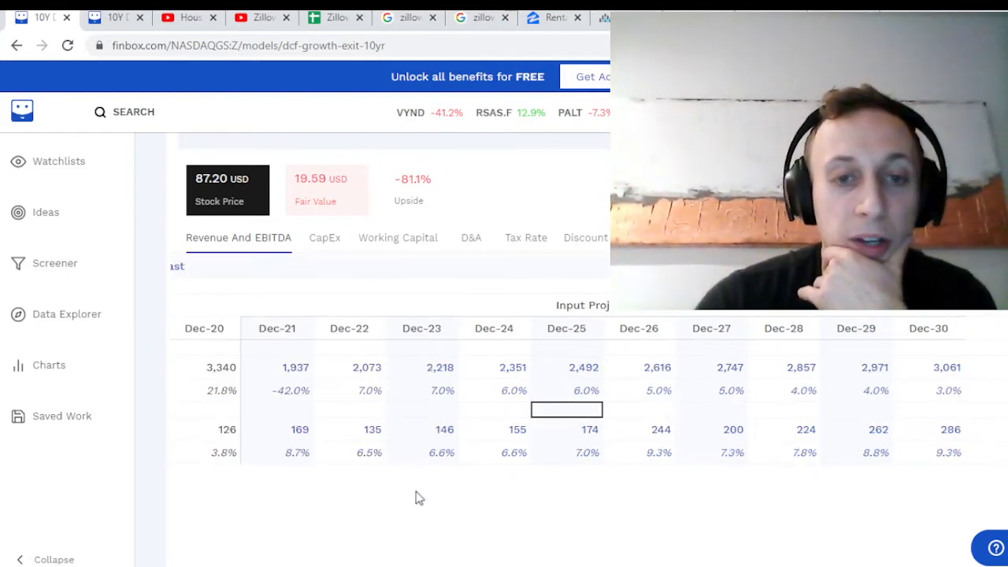
{"action": "left_click", "coordinate": [277, 452]}
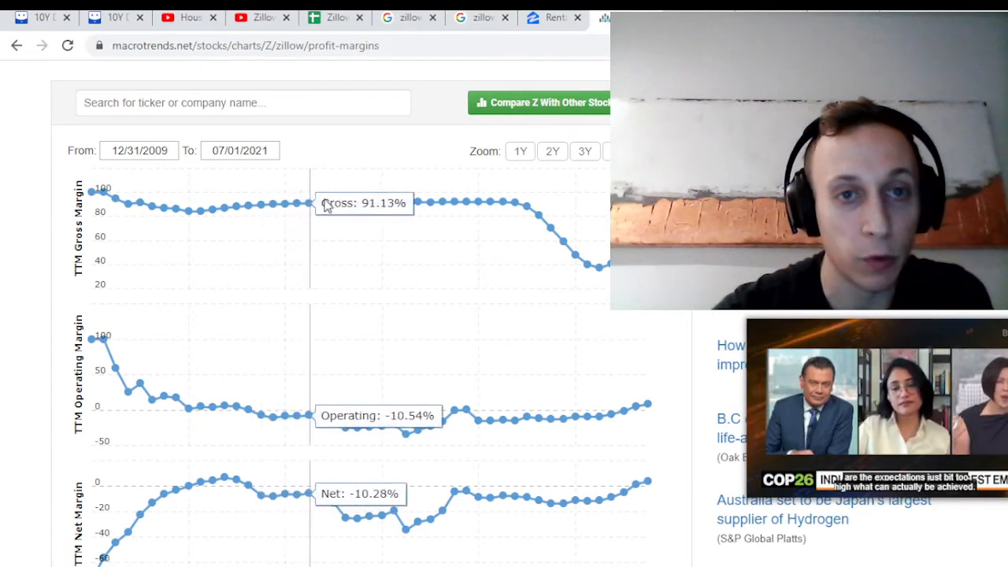
{"action": "mouse_move", "coordinate": [494, 203]}
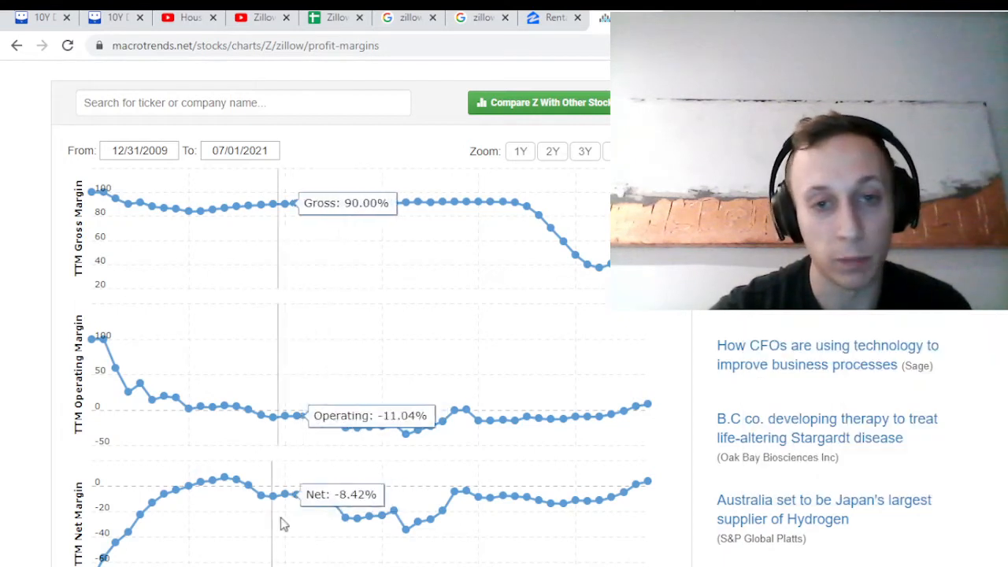
{"action": "mouse_move", "coordinate": [437, 444]}
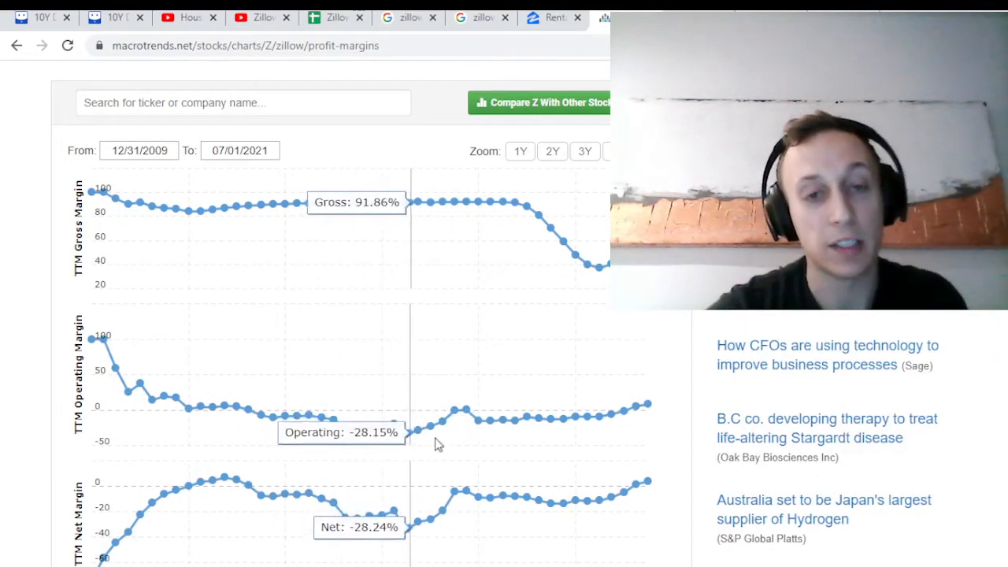
{"action": "mouse_move", "coordinate": [480, 417]}
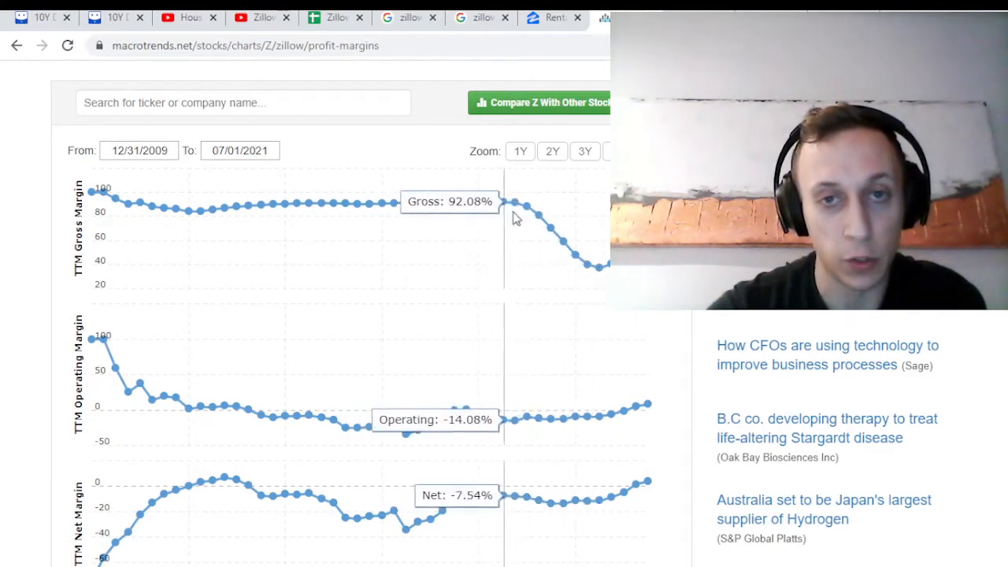
{"action": "mouse_move", "coordinate": [592, 280]}
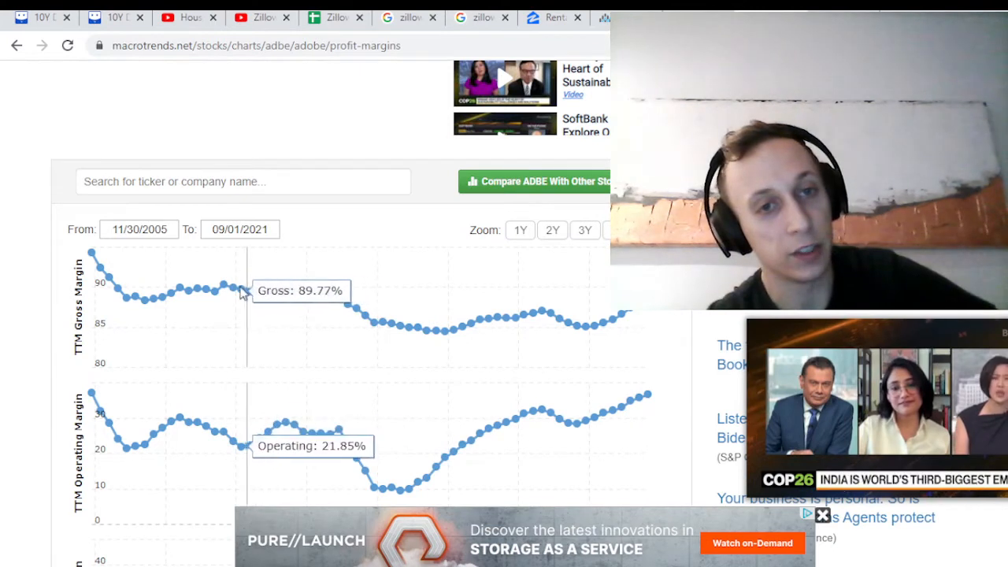
{"action": "mouse_move", "coordinate": [433, 307]}
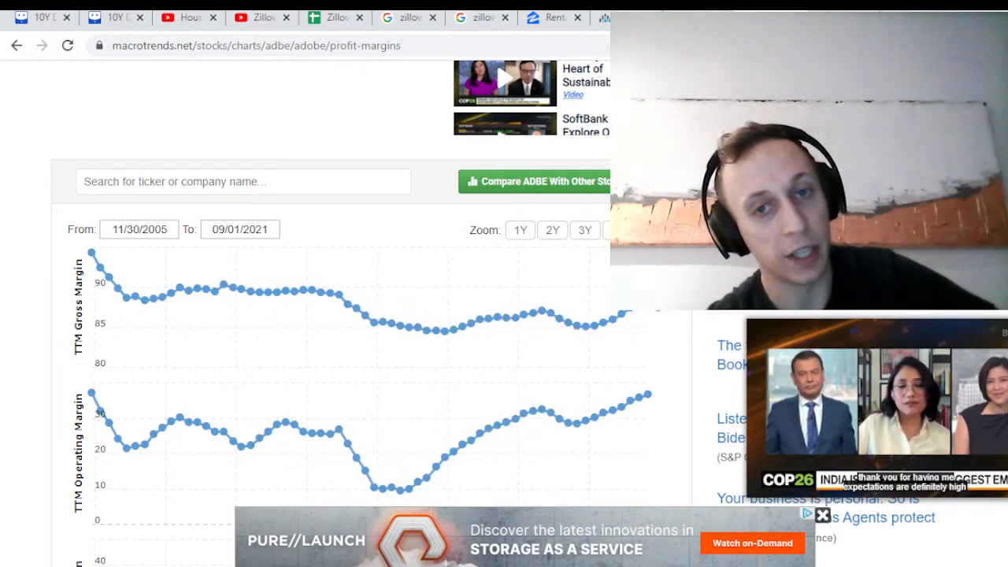
{"action": "mouse_move", "coordinate": [301, 306]}
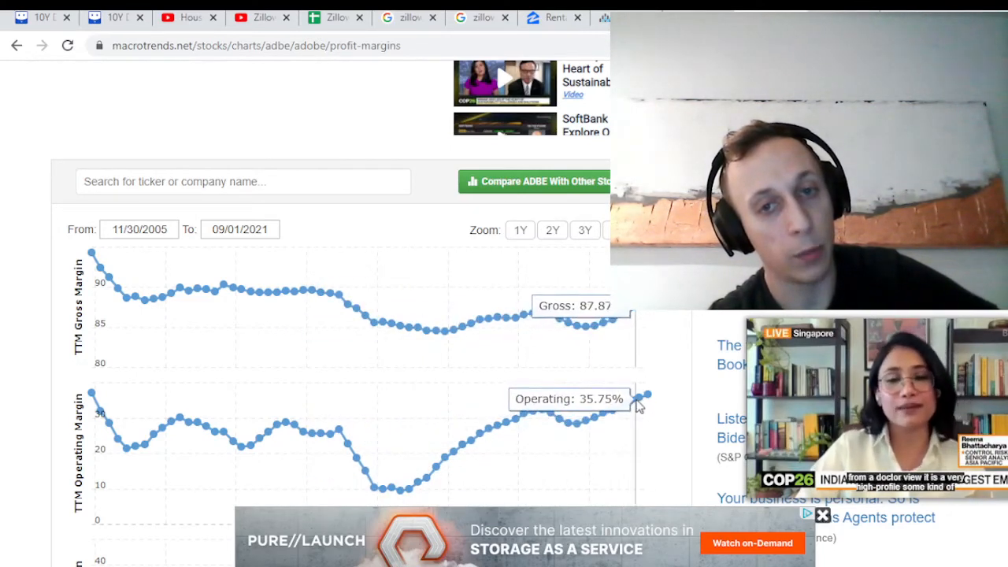
{"action": "mouse_move", "coordinate": [500, 425]}
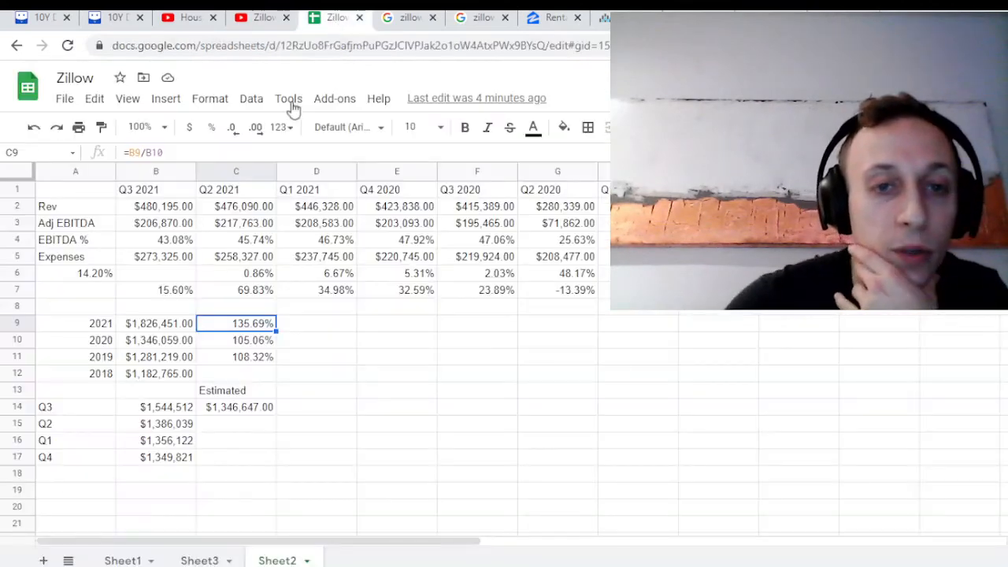
Step: Enter a 10% Dec-21 EBITDA margin and correct the Dec-24 margin in the ramp toward 28%
{"action": "left_click", "coordinate": [118, 17]}
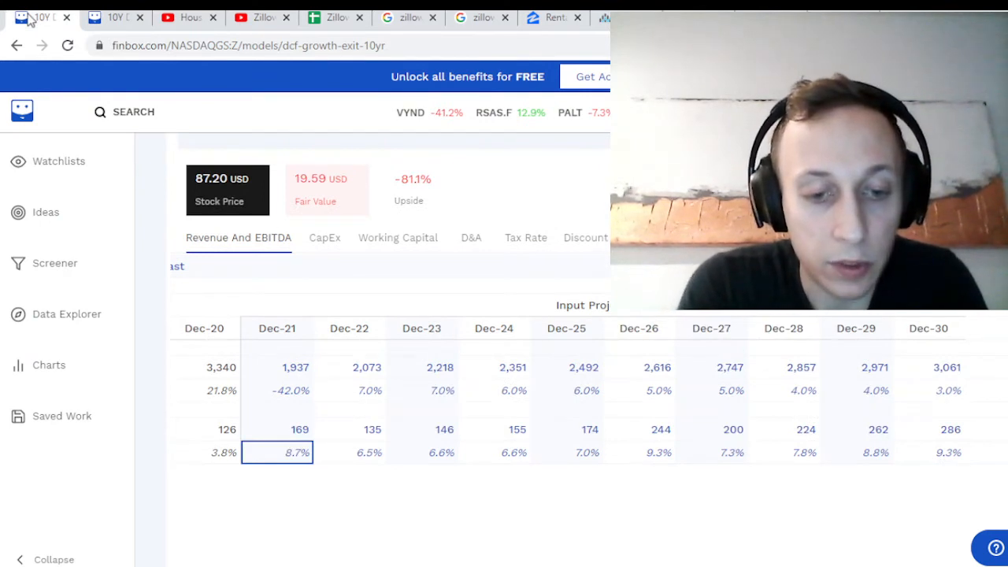
{"action": "type", "text": "10"}
{"action": "left_click", "coordinate": [784, 453]}
{"action": "type", "text": "29"}
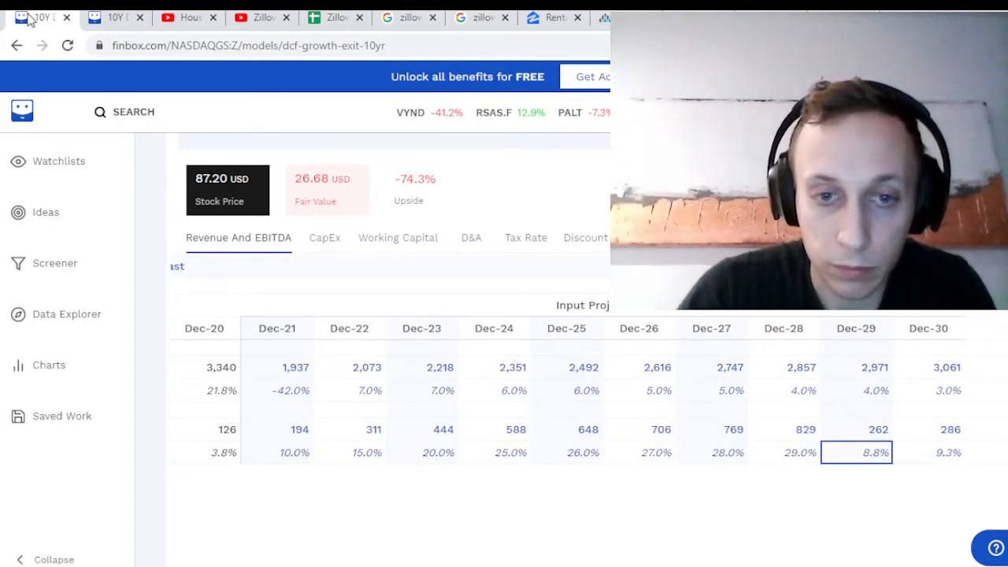
{"action": "left_click", "coordinate": [494, 451]}
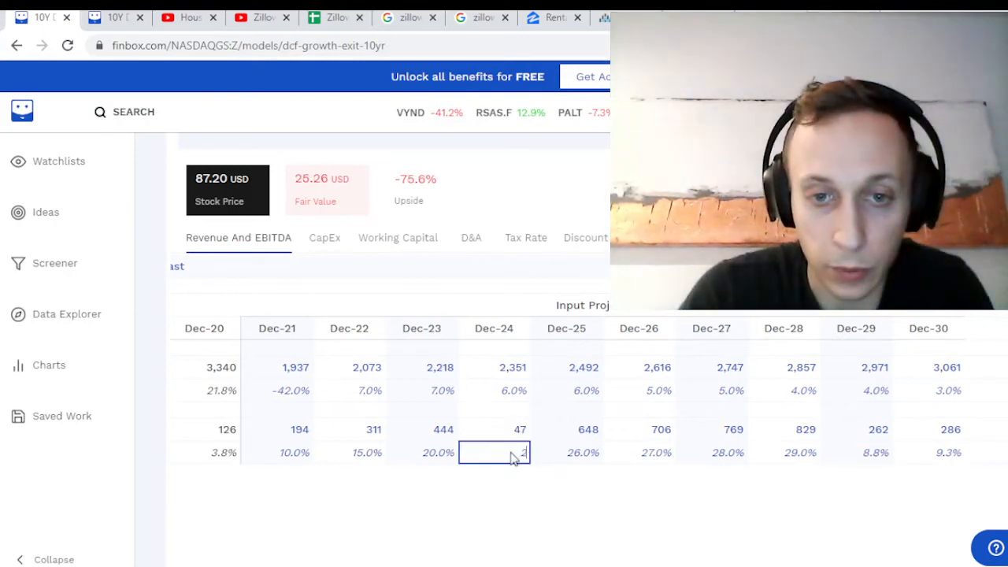
{"action": "left_click", "coordinate": [639, 452]}
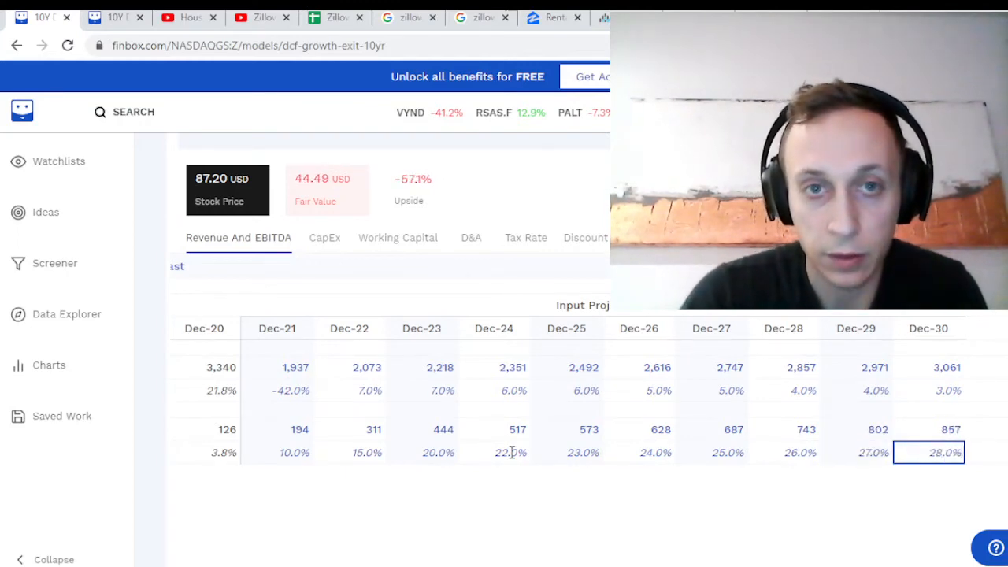
{"action": "mouse_move", "coordinate": [356, 244]}
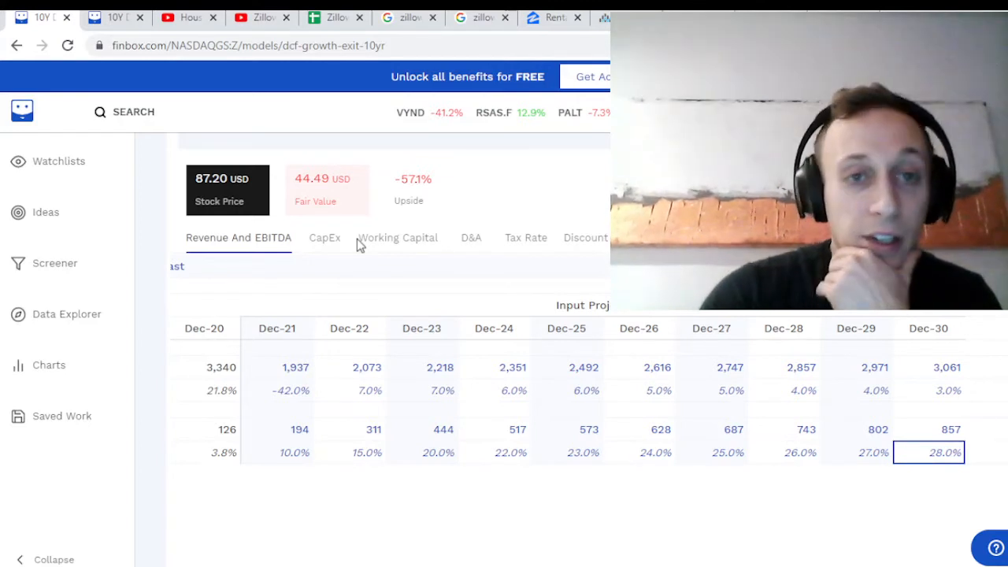
{"action": "mouse_move", "coordinate": [373, 555]}
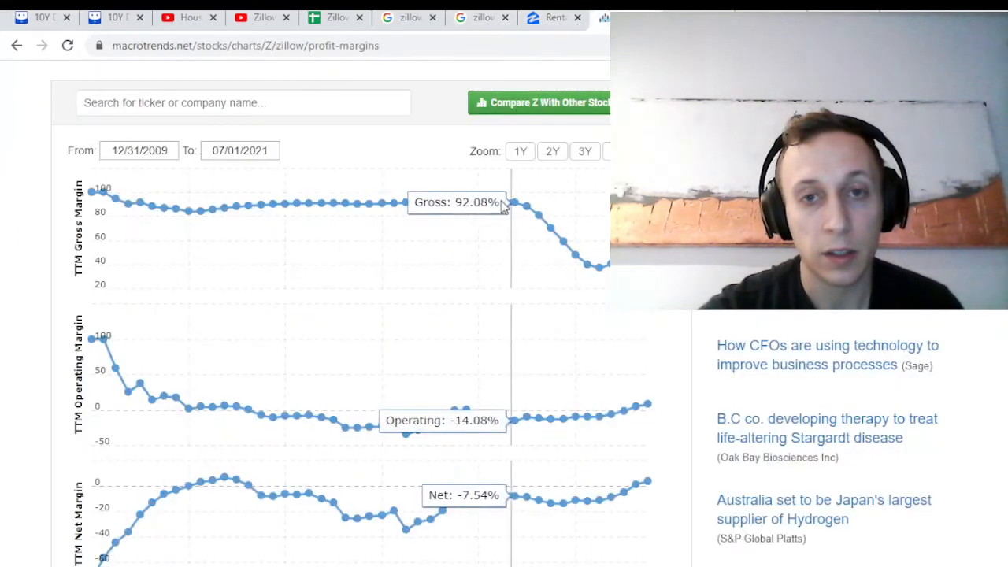
Step: Scroll the 'zillow stock' results to the five-year chart showing $85.48
{"action": "scroll", "scroll_direction": "down", "scroll_amount": 3}
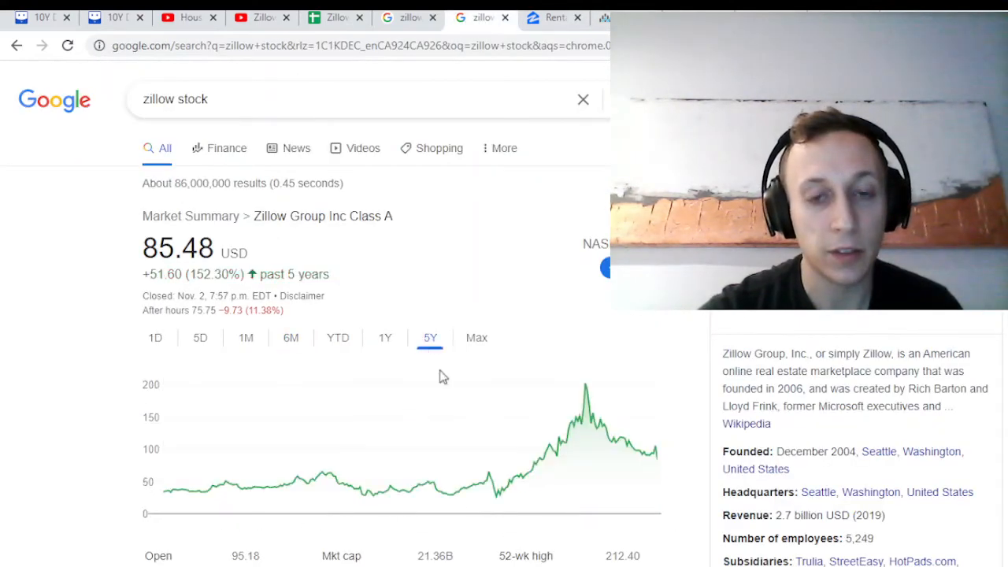
{"action": "mouse_move", "coordinate": [432, 450]}
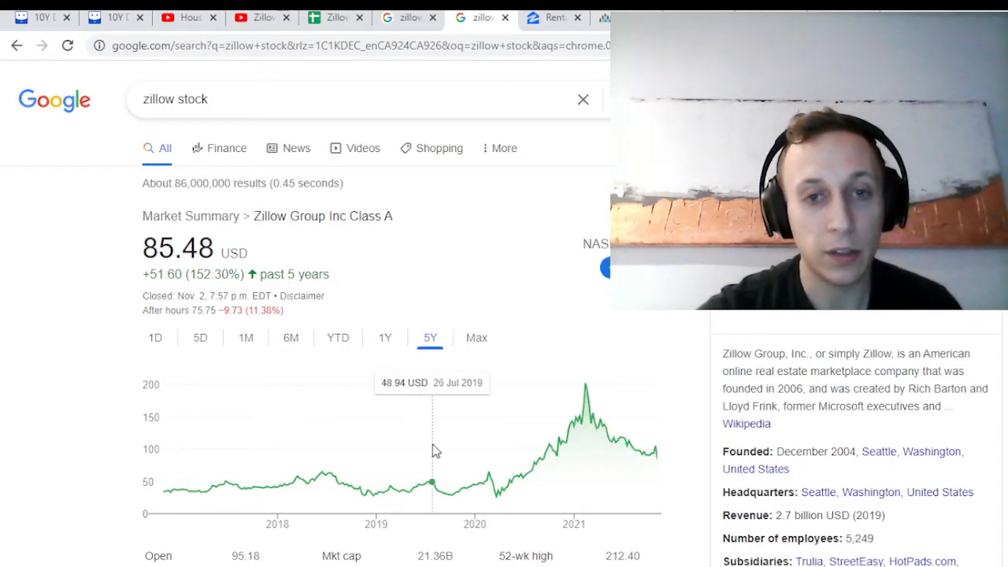
{"action": "mouse_move", "coordinate": [330, 443]}
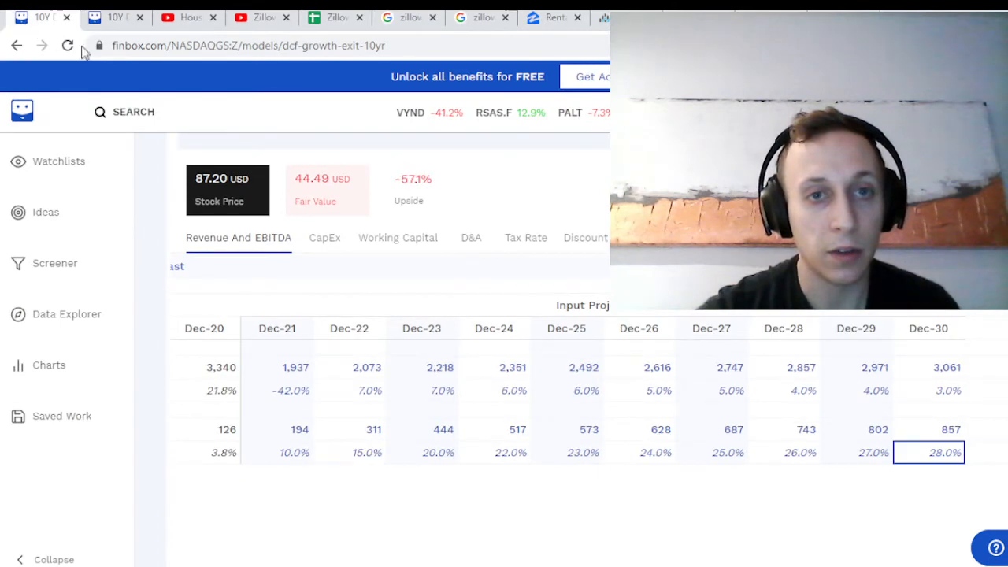
Step: Enter the higher Dec-30 EBITDA margin in Finbox and reselect that margin cell
{"action": "type", "text": "0.28"}
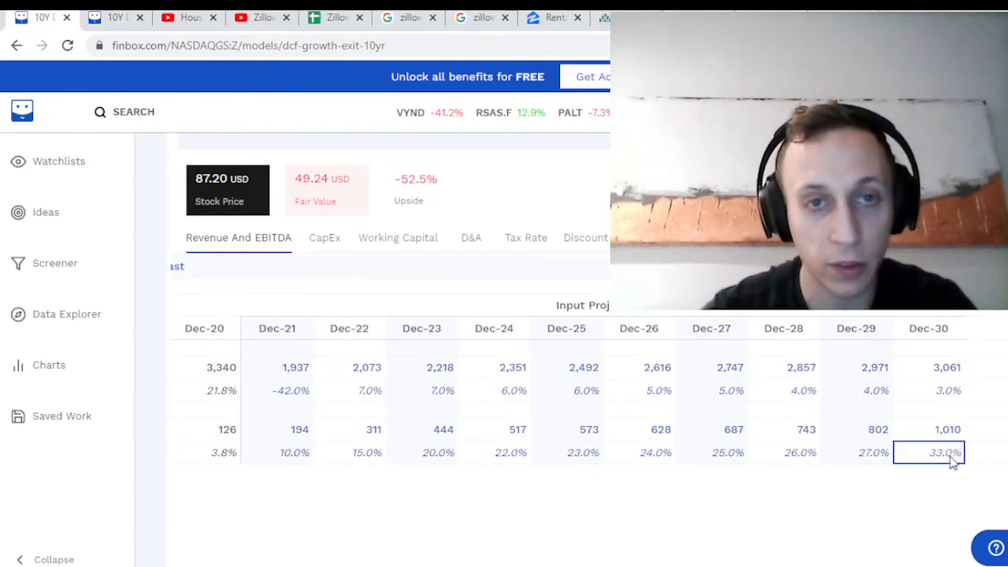
{"action": "left_click", "coordinate": [855, 452]}
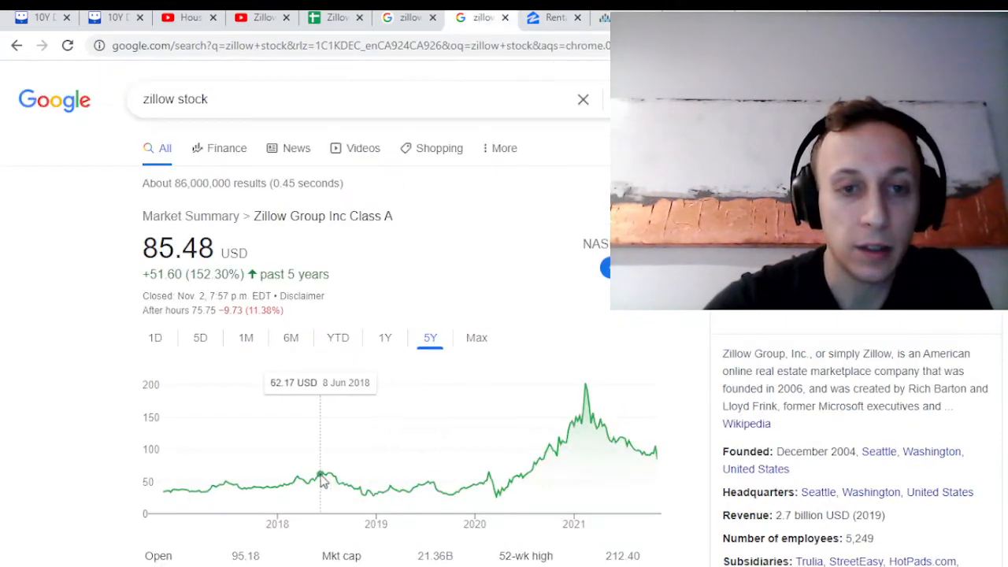
{"action": "mouse_move", "coordinate": [305, 482]}
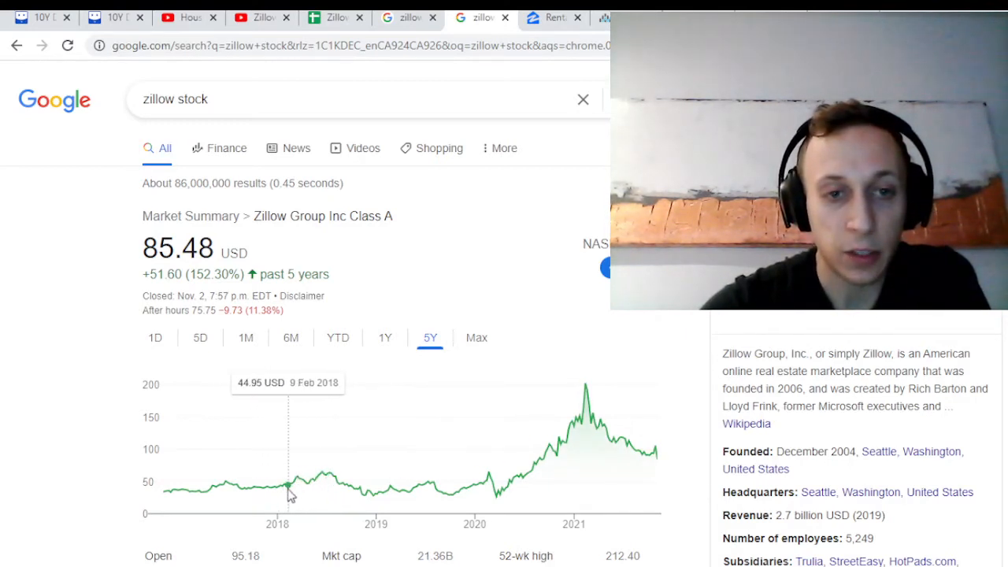
{"action": "mouse_move", "coordinate": [295, 484]}
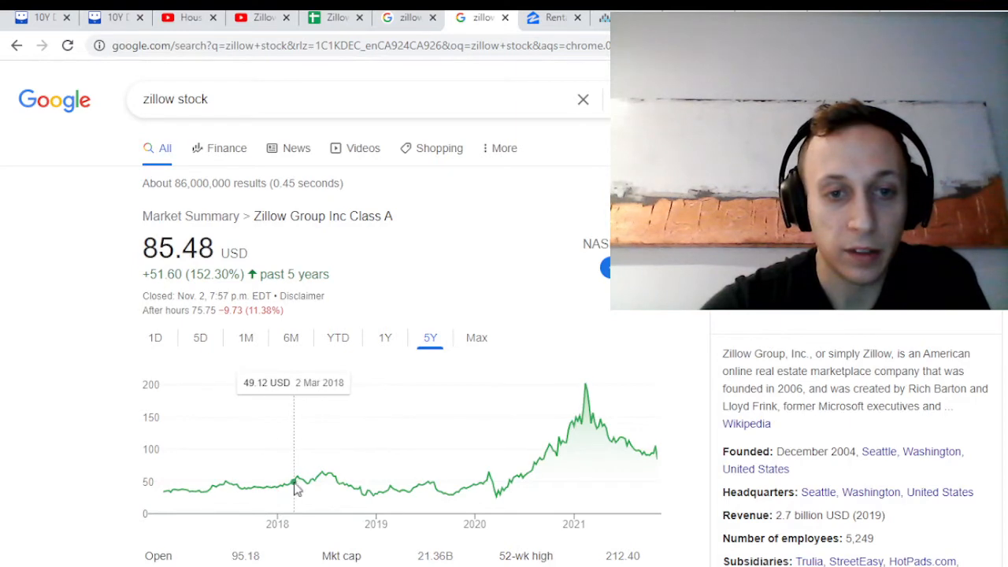
Step: Drag across Zillow's 5Y chart to measure the June–September 2018 drop and a later swing
{"action": "left_click_drag", "start_coordinate": [295, 484], "coordinate": [349, 487]}
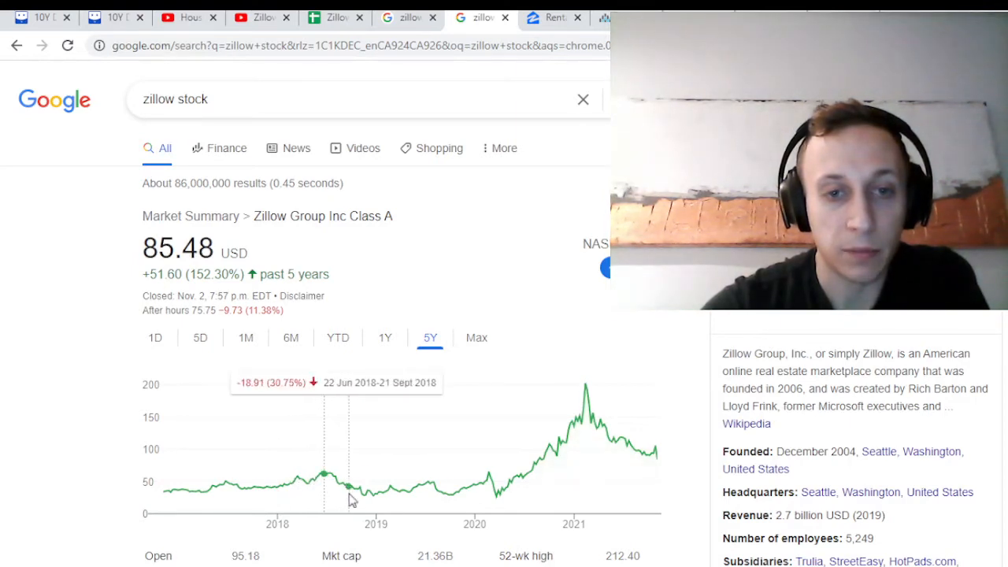
{"action": "mouse_move", "coordinate": [387, 488]}
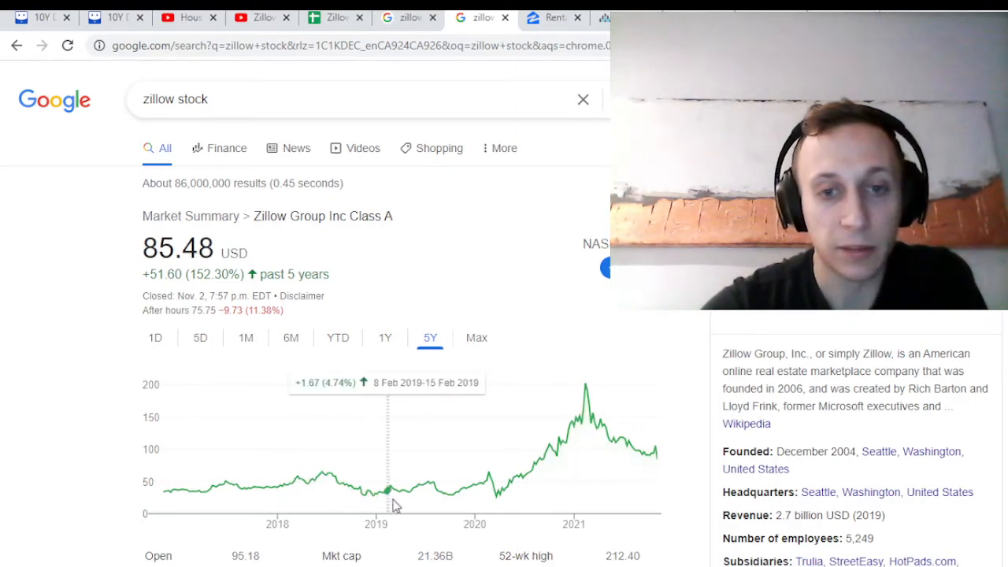
{"action": "mouse_move", "coordinate": [500, 492]}
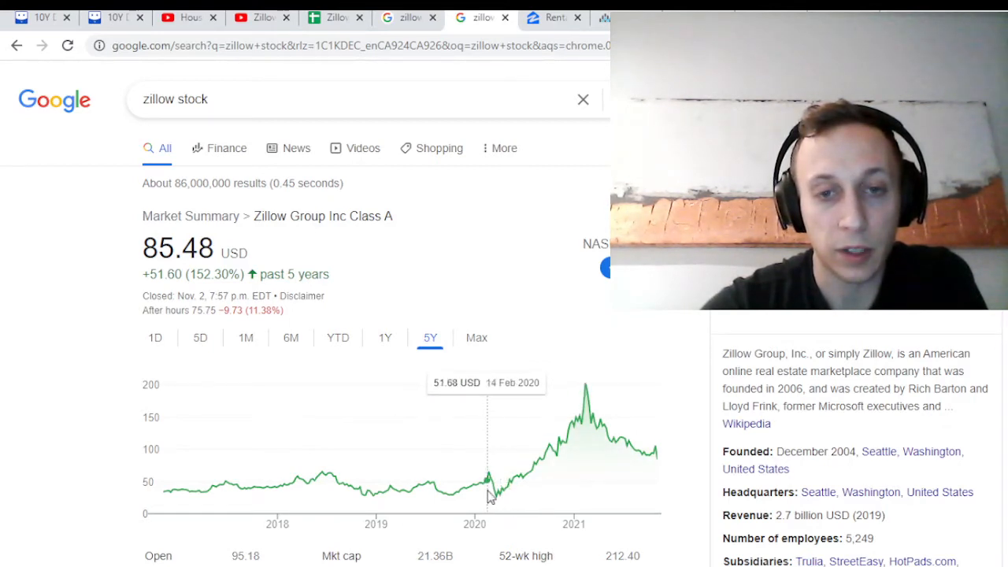
{"action": "mouse_move", "coordinate": [488, 476]}
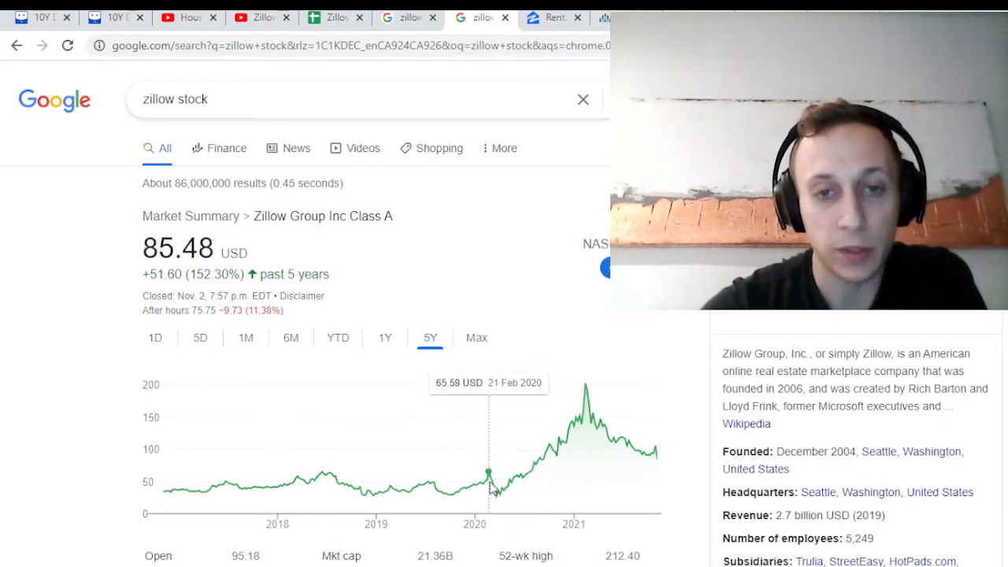
{"action": "mouse_move", "coordinate": [500, 500]}
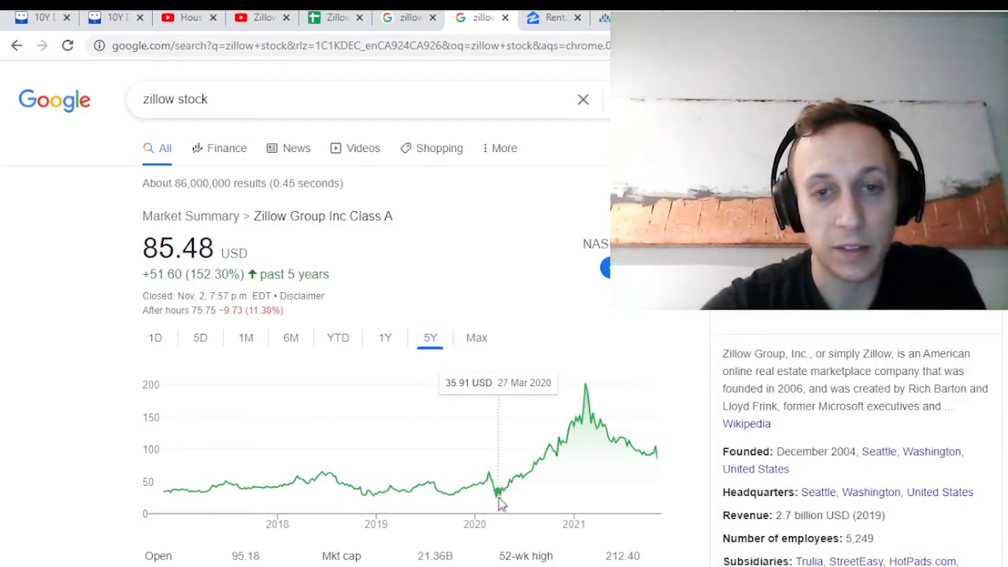
{"action": "left_click_drag", "start_coordinate": [499, 496], "coordinate": [586, 403]}
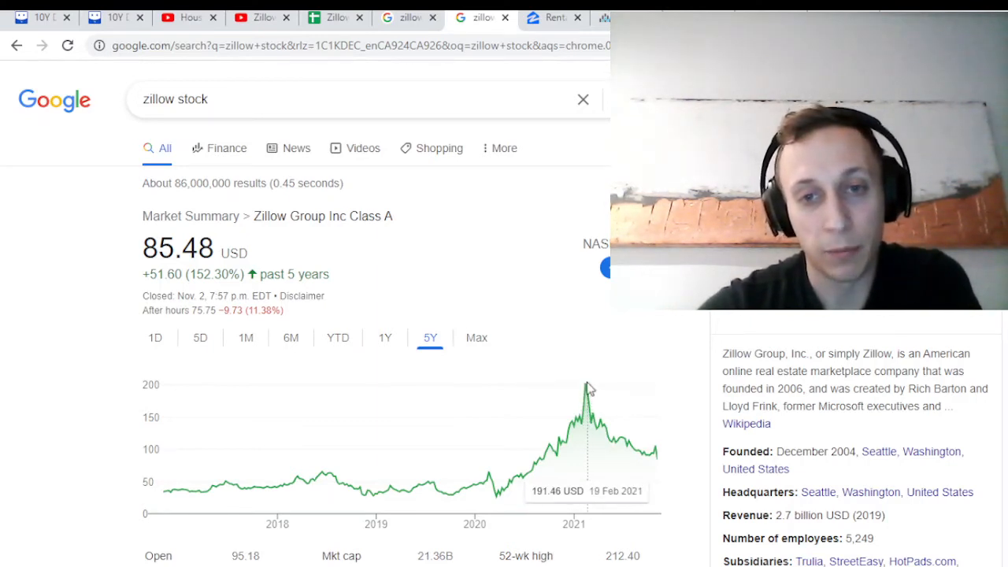
{"action": "mouse_move", "coordinate": [596, 409]}
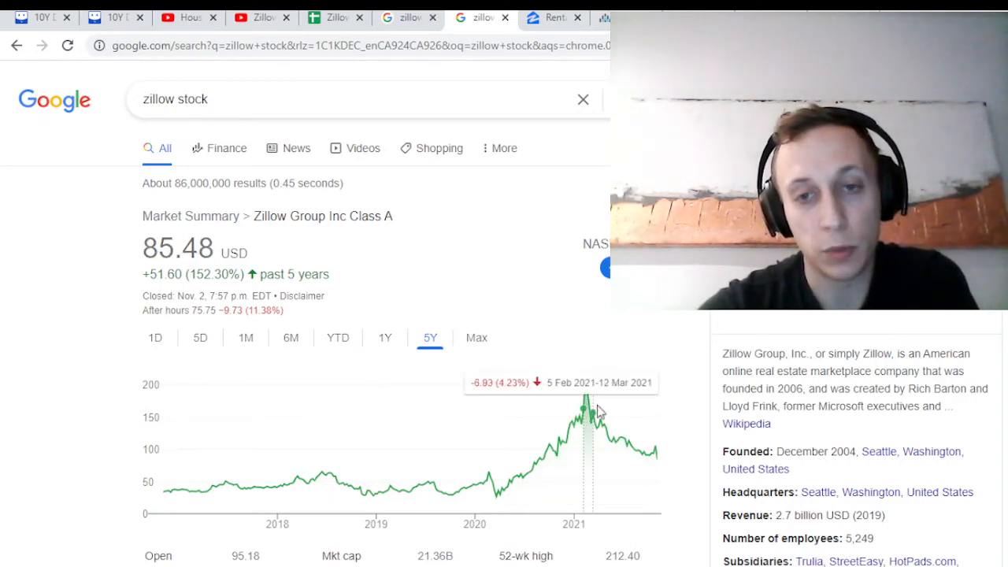
{"action": "mouse_move", "coordinate": [657, 498]}
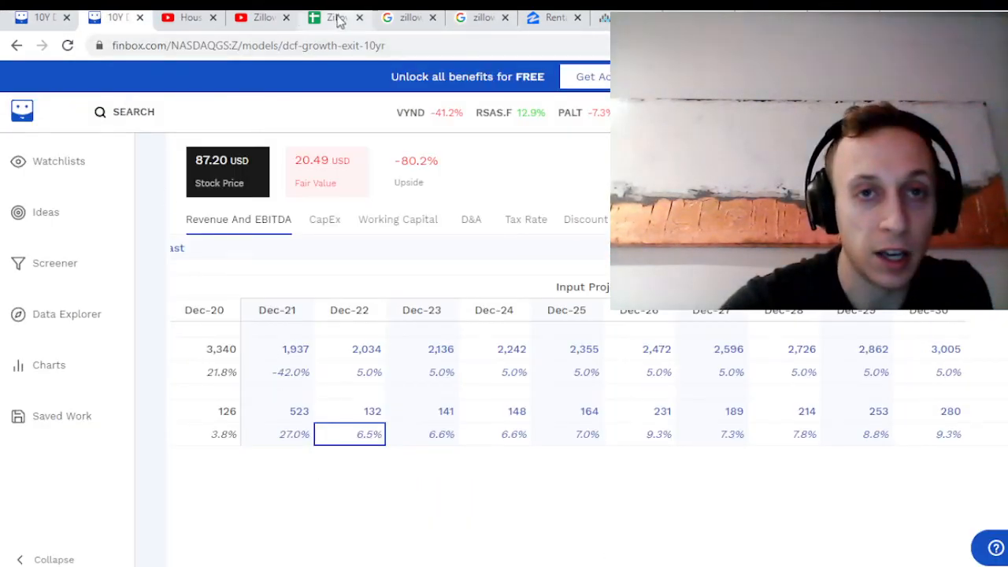
{"action": "left_click", "coordinate": [324, 17]}
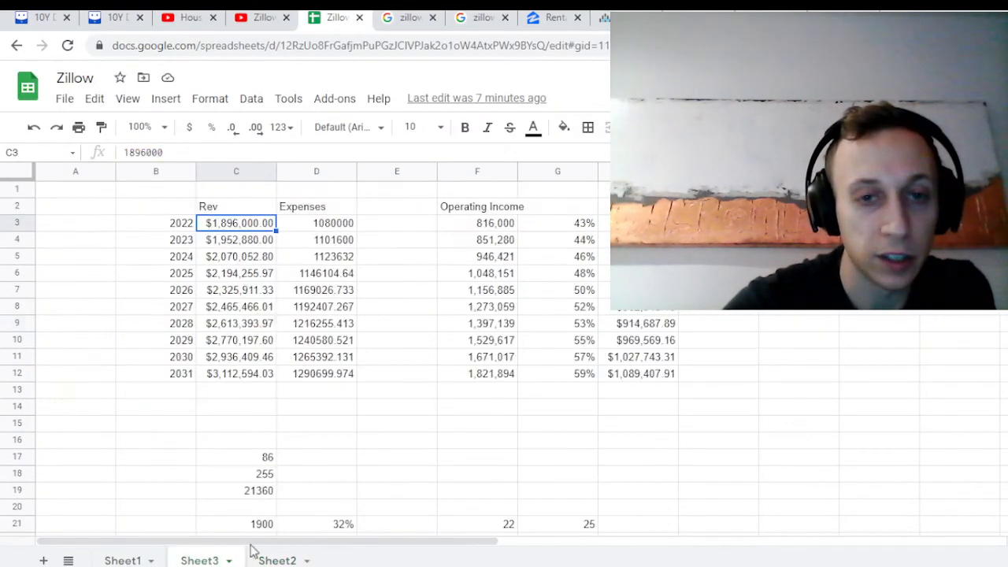
{"action": "left_click", "coordinate": [476, 189]}
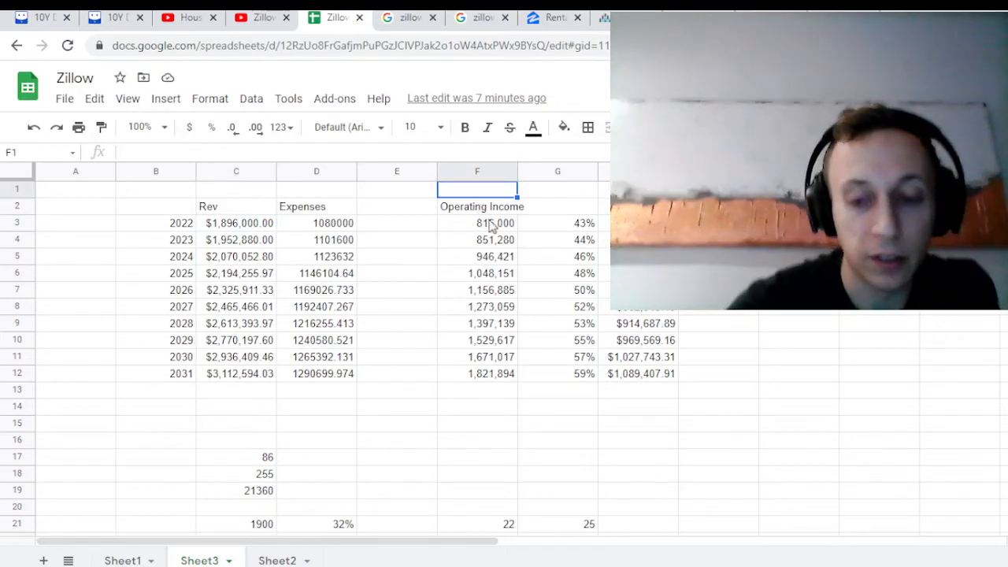
{"action": "left_click", "coordinate": [181, 239]}
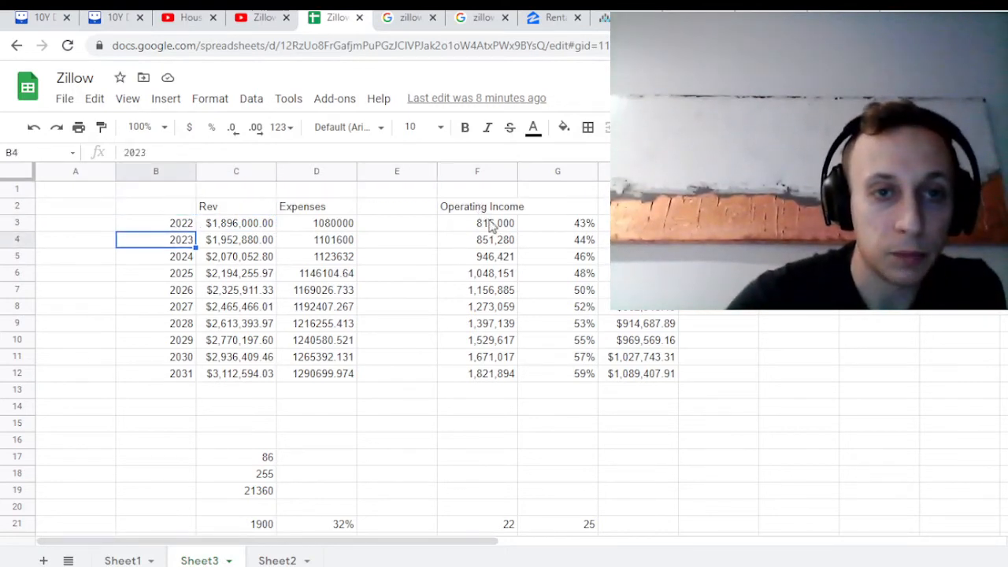
{"action": "left_click", "coordinate": [238, 222]}
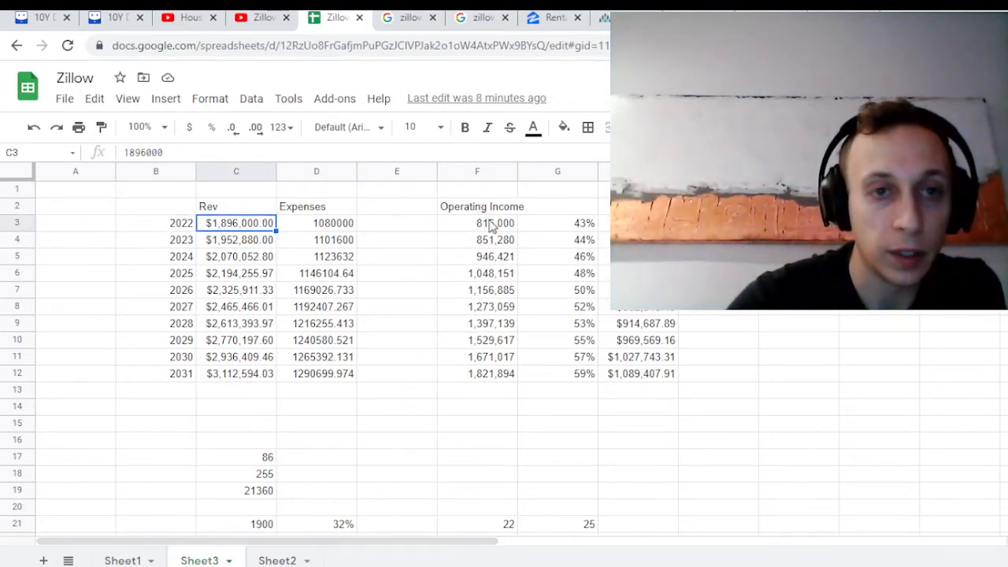
{"action": "left_click", "coordinate": [238, 322]}
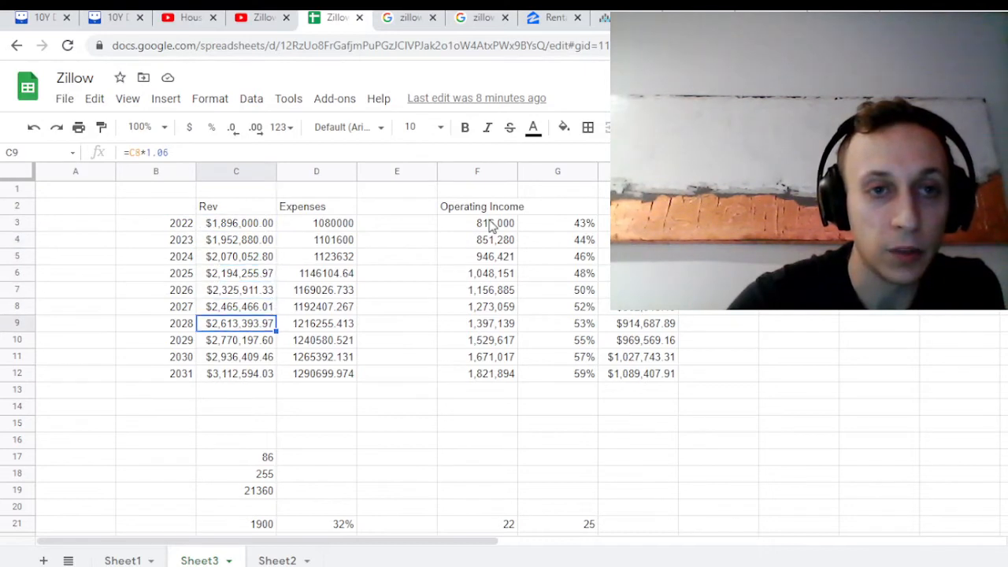
{"action": "left_click", "coordinate": [238, 239]}
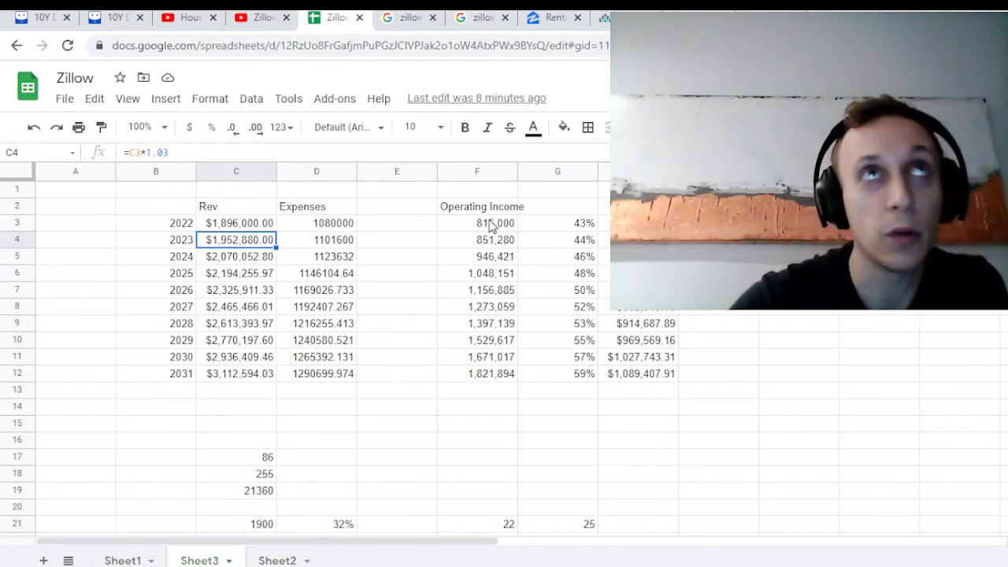
{"action": "left_click", "coordinate": [239, 306]}
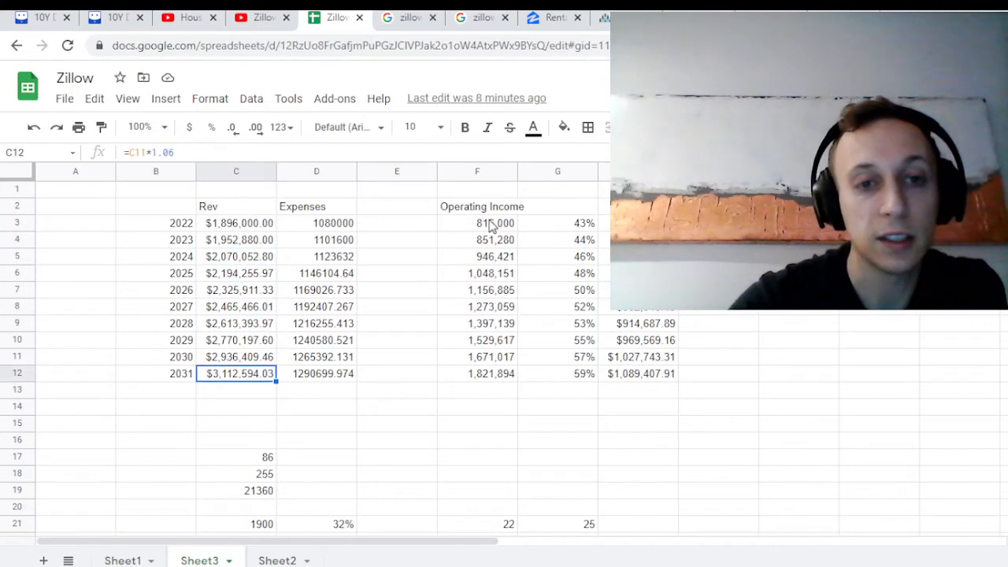
{"action": "left_click", "coordinate": [332, 223]}
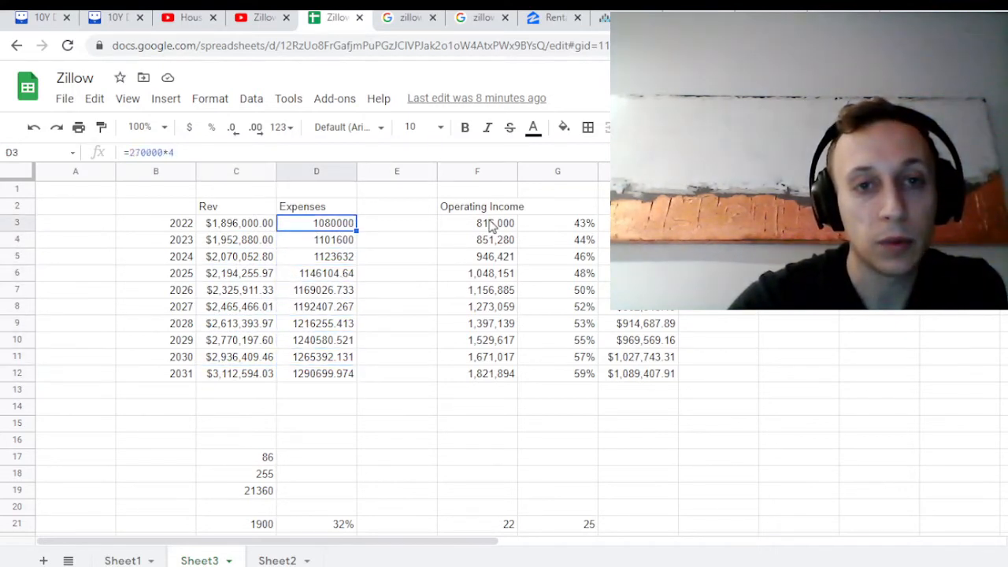
{"action": "left_click", "coordinate": [494, 223]}
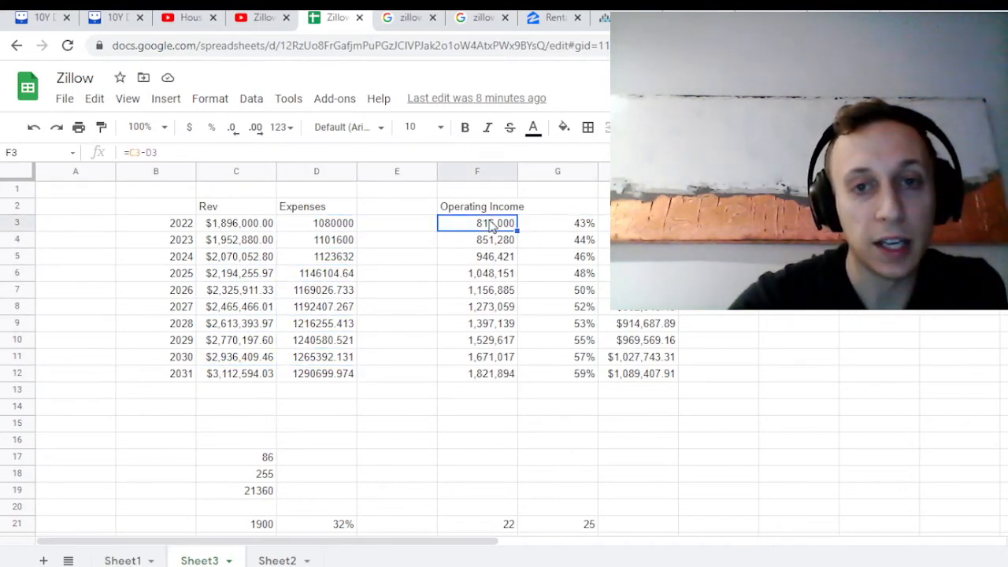
{"action": "left_click", "coordinate": [557, 239]}
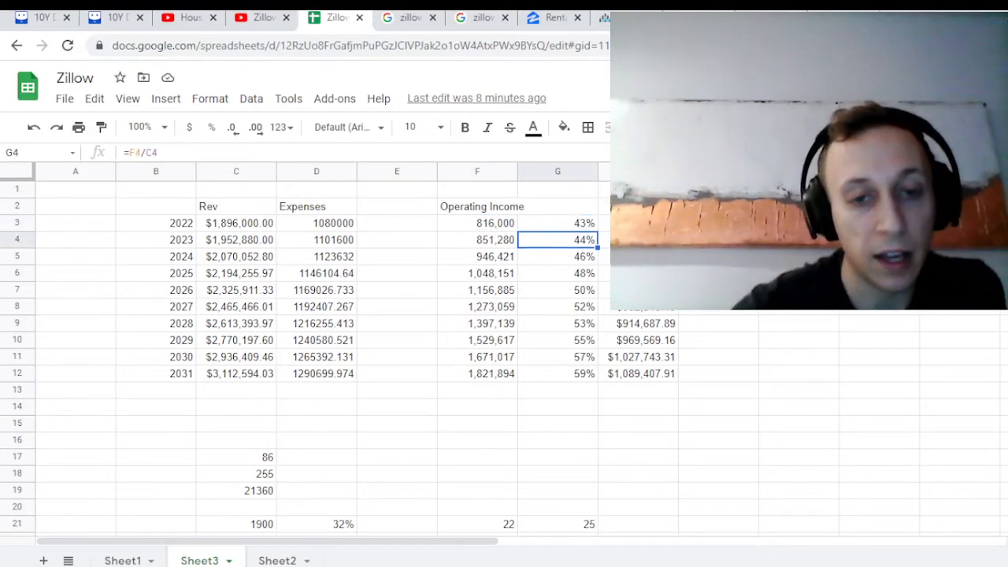
{"action": "scroll", "scroll_direction": "down", "scroll_amount": 3}
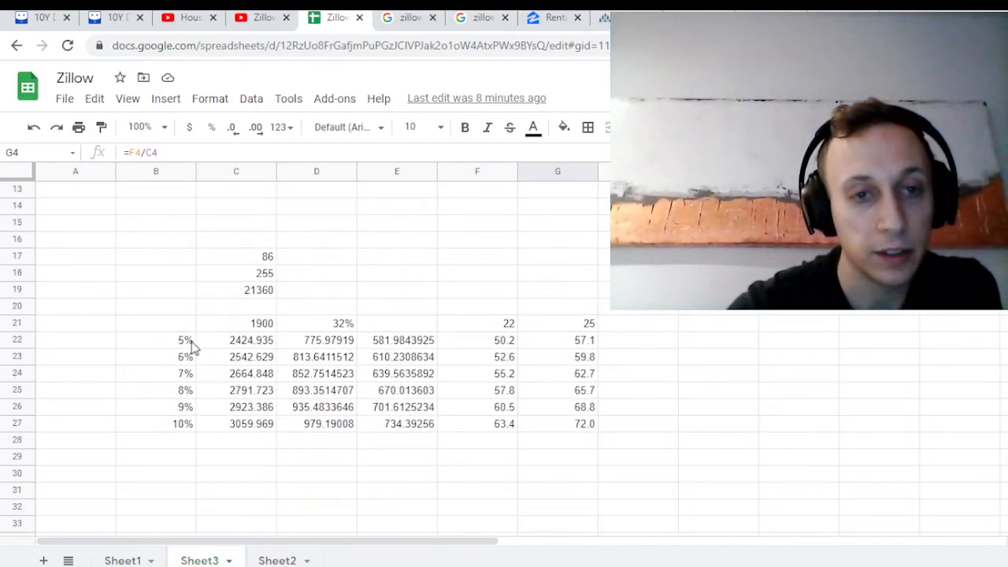
Step: Select the base-year cell above the growth rates and the 32% operating margin cell
{"action": "left_click", "coordinate": [155, 339]}
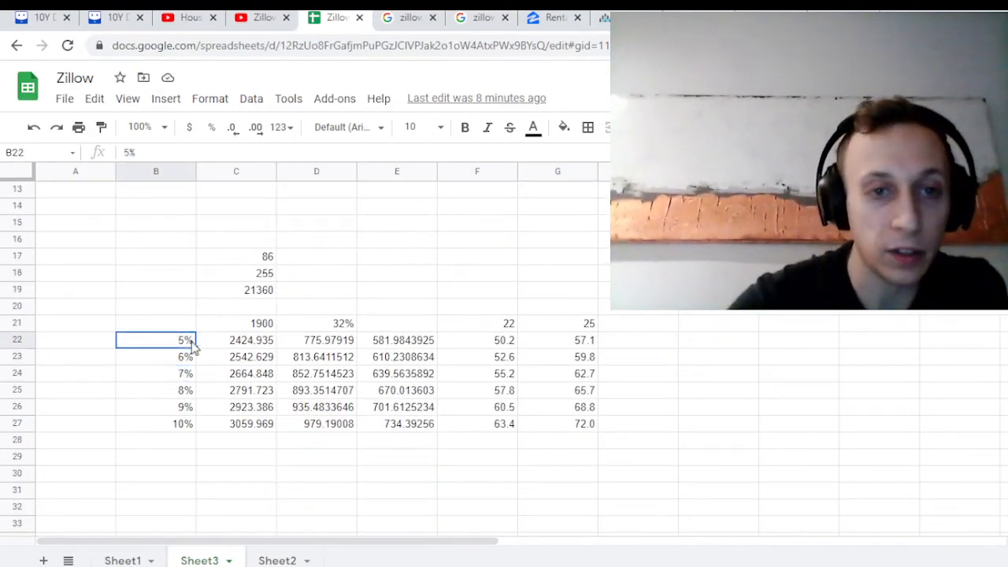
{"action": "left_click", "coordinate": [236, 323]}
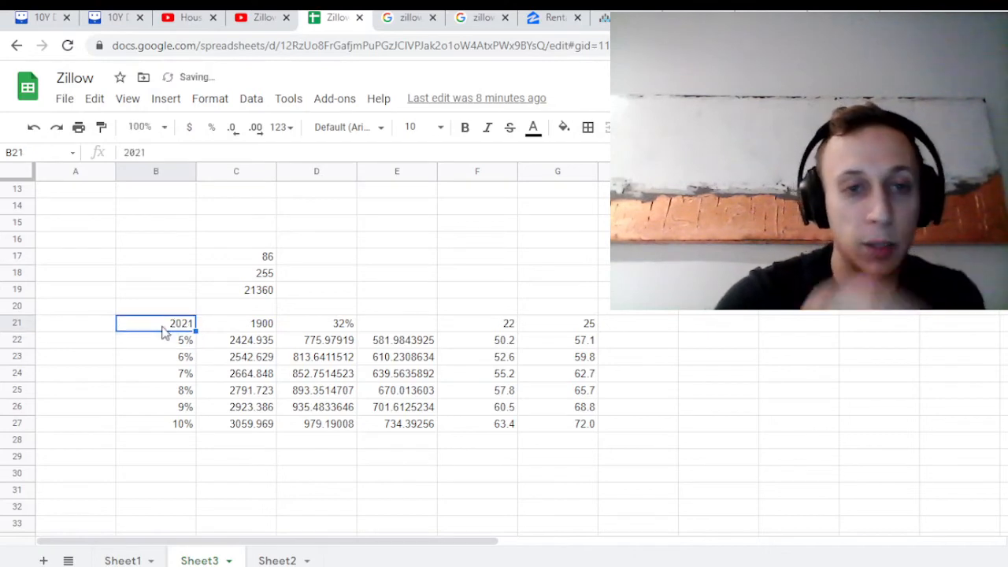
{"action": "left_click", "coordinate": [155, 339]}
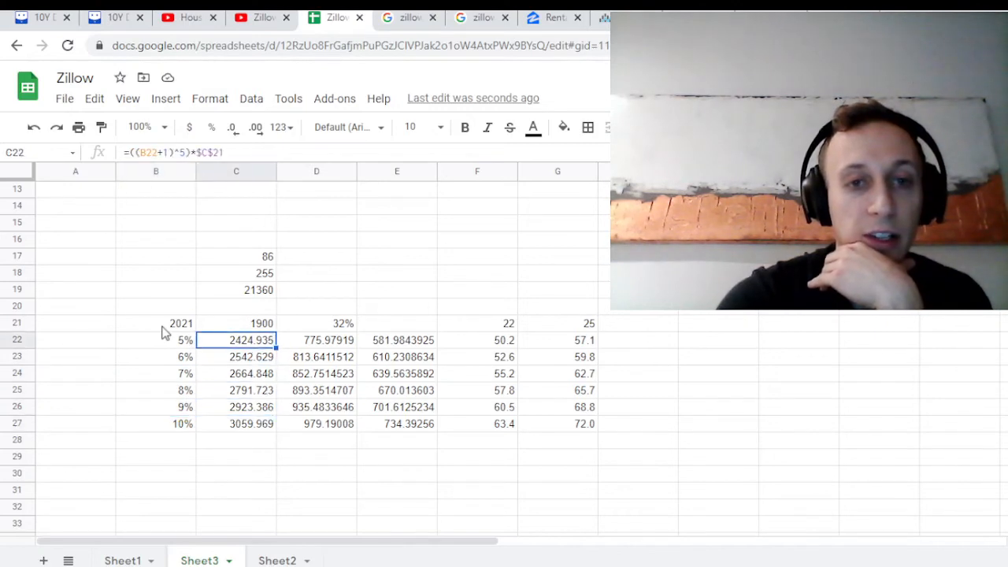
{"action": "left_click", "coordinate": [317, 323]}
{"action": "type", "text": "30"}
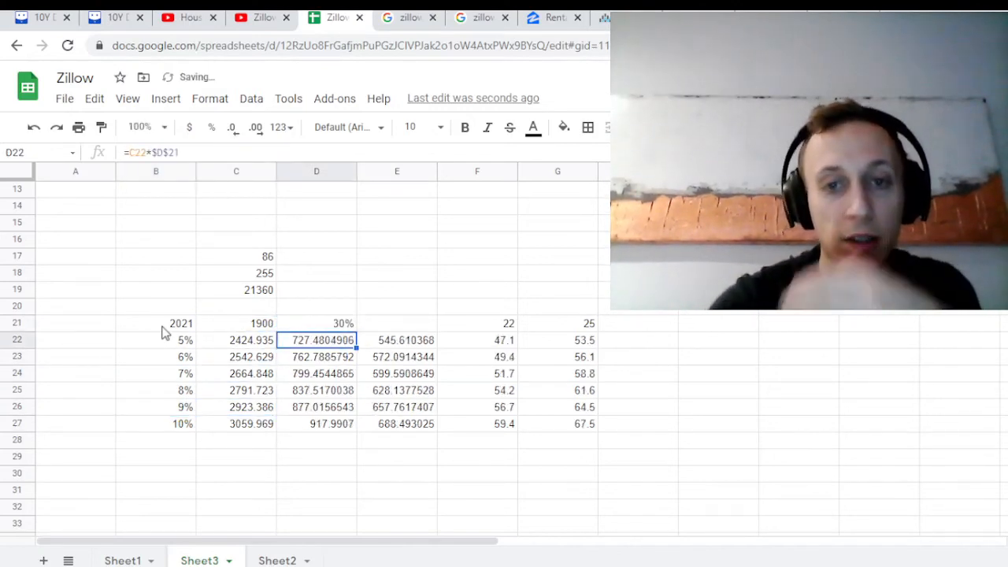
Step: Check the recalculated after-tax earnings and share-price estimates across the 22x and 25x columns
{"action": "left_click", "coordinate": [397, 357]}
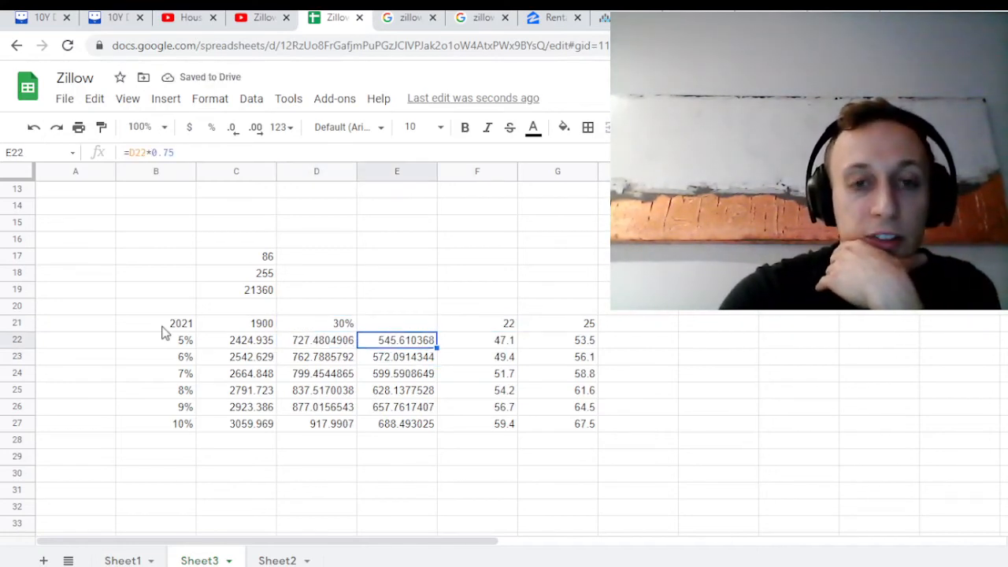
{"action": "left_click", "coordinate": [504, 339]}
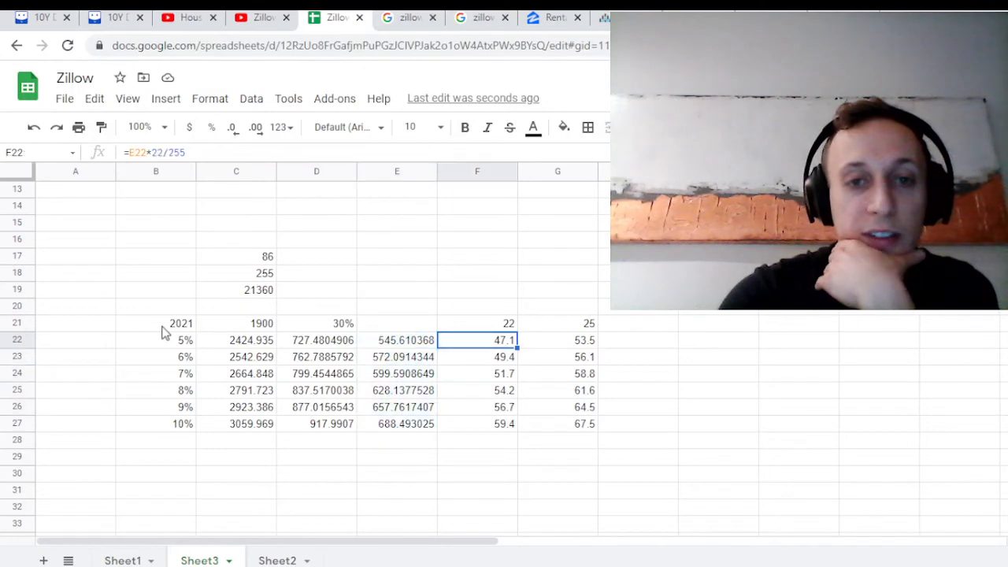
{"action": "left_click", "coordinate": [557, 323]}
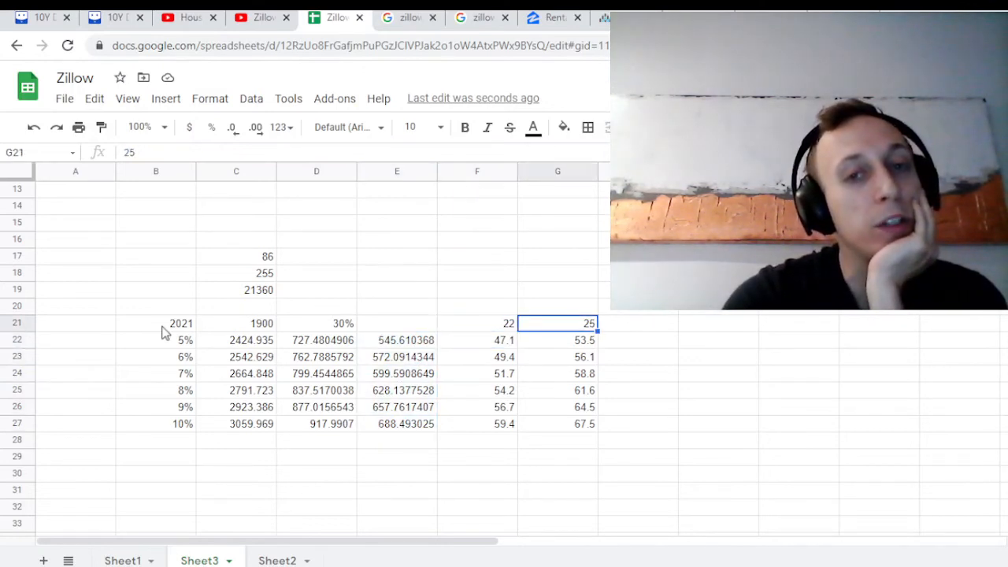
{"action": "left_click", "coordinate": [477, 423]}
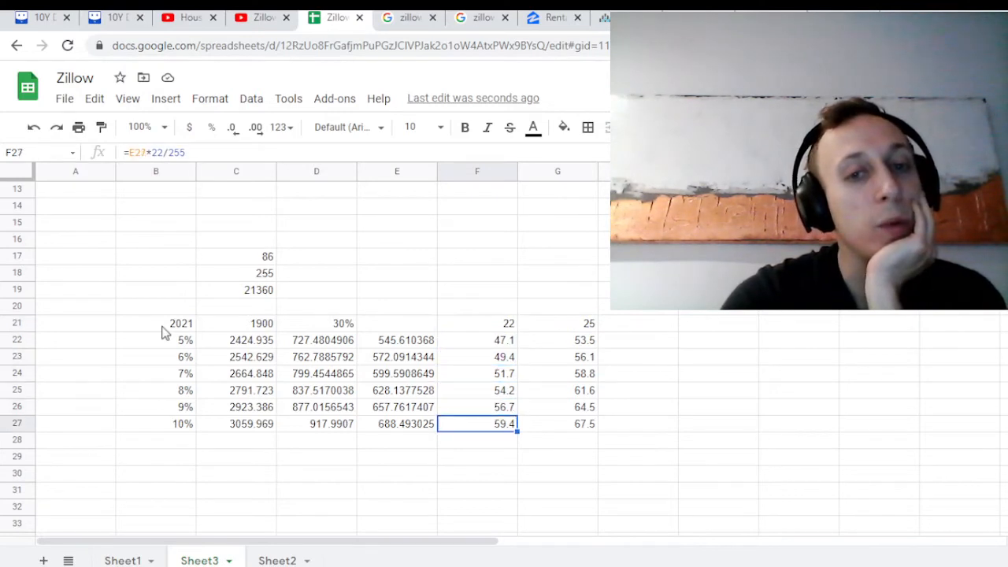
{"action": "left_click", "coordinate": [477, 339]}
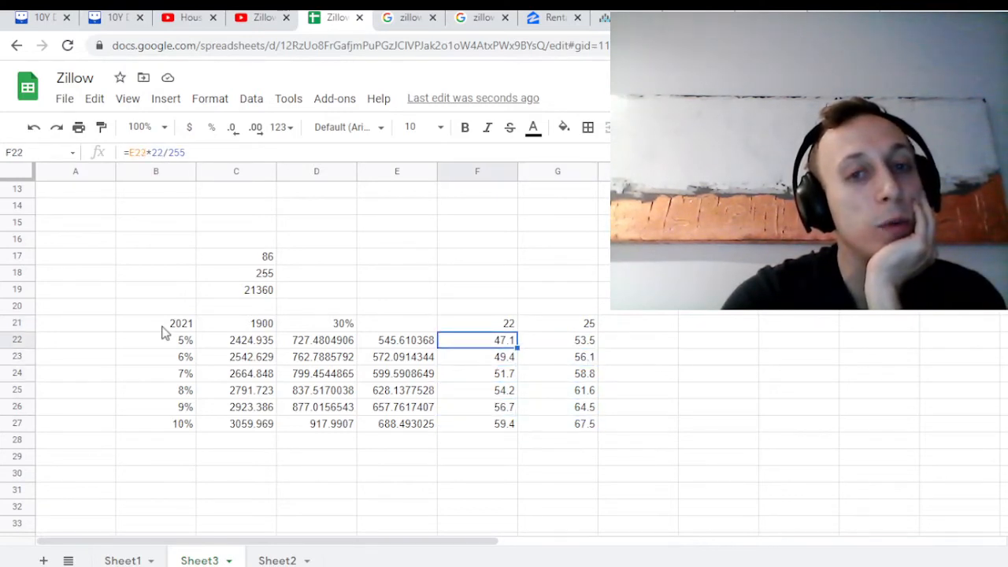
{"action": "left_click", "coordinate": [557, 424]}
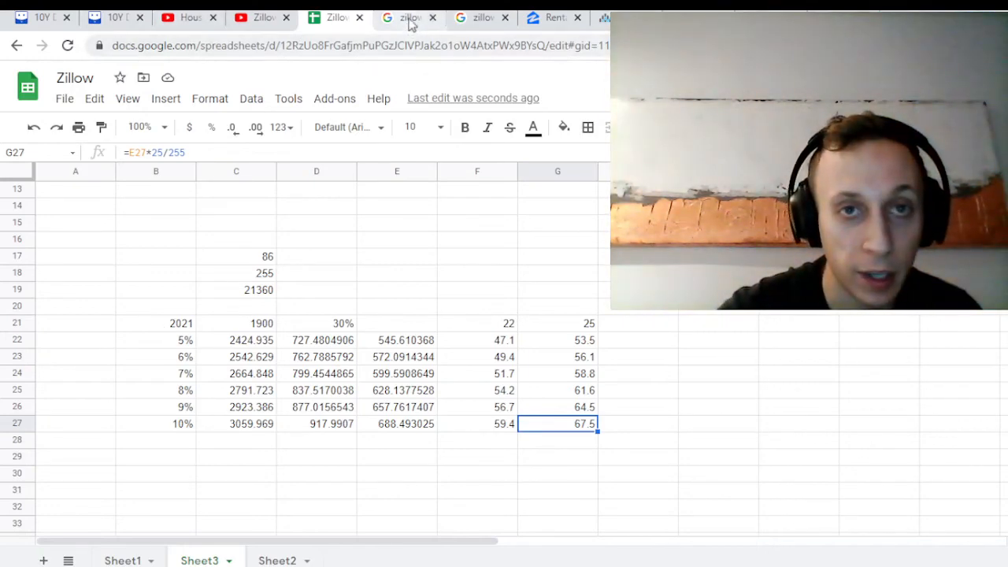
Step: Glance between the 'zillow stock' results and the sheet, ending on the 1D chart at $85.48
{"action": "left_click", "coordinate": [407, 18]}
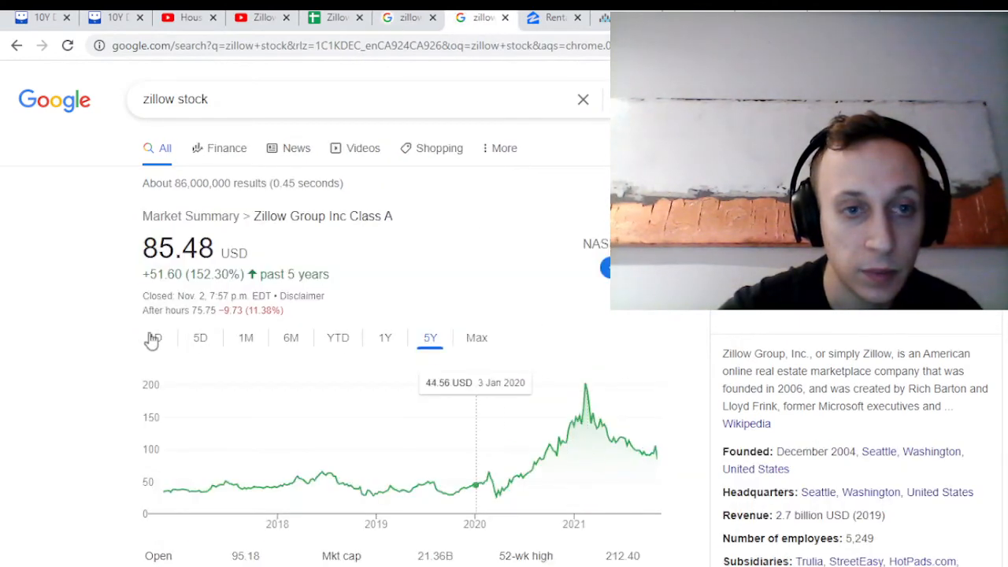
{"action": "left_click", "coordinate": [154, 337]}
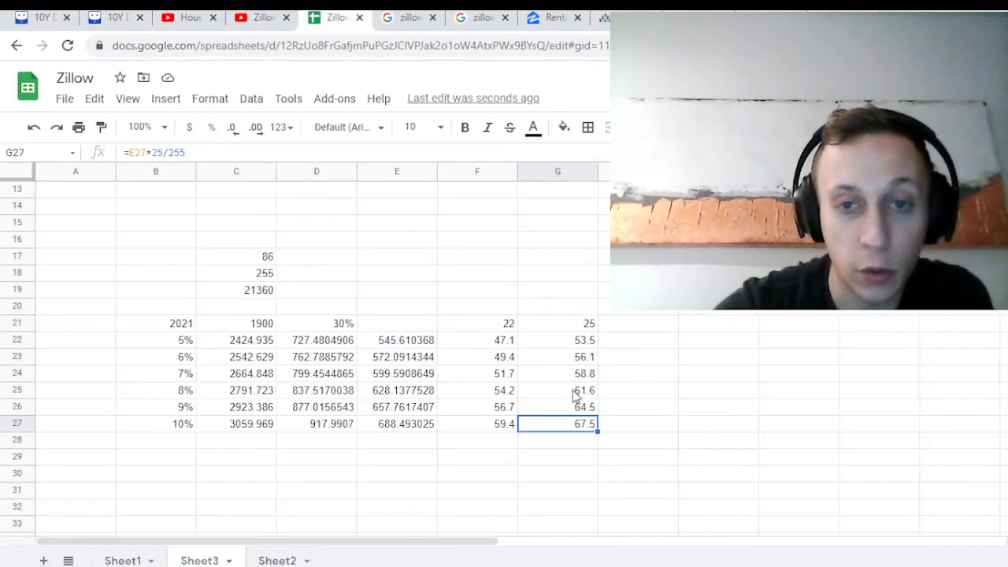
{"action": "left_click", "coordinate": [557, 373]}
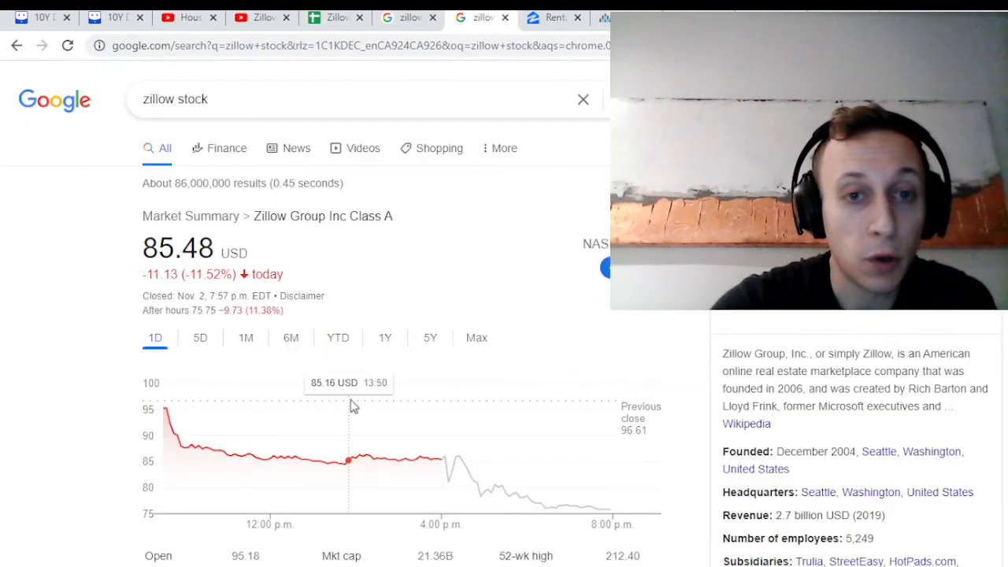
Step: Switch the Zillow stock chart to the 5Y view, showing $85.48, up 152.30%
{"action": "left_click", "coordinate": [429, 337]}
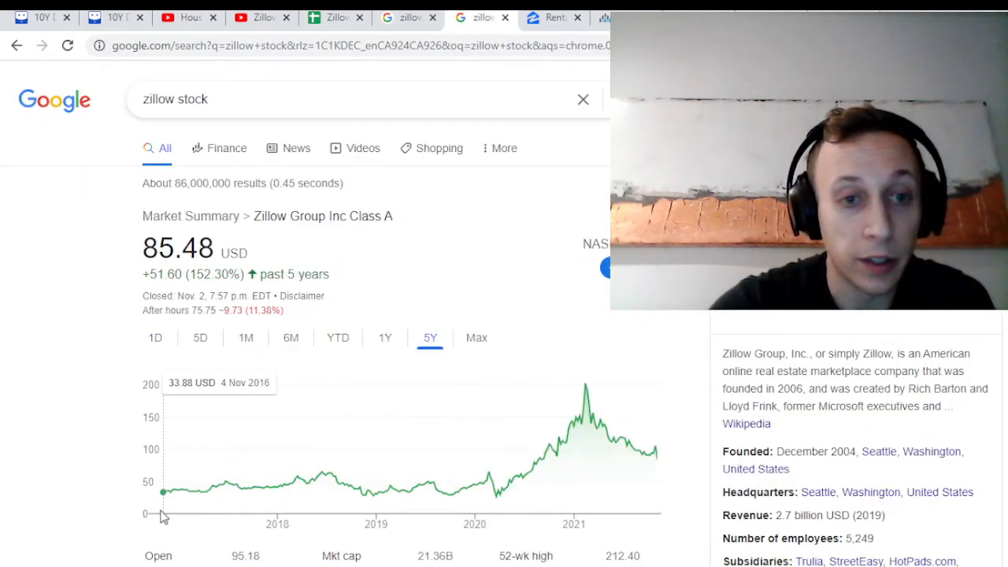
{"action": "mouse_move", "coordinate": [352, 487]}
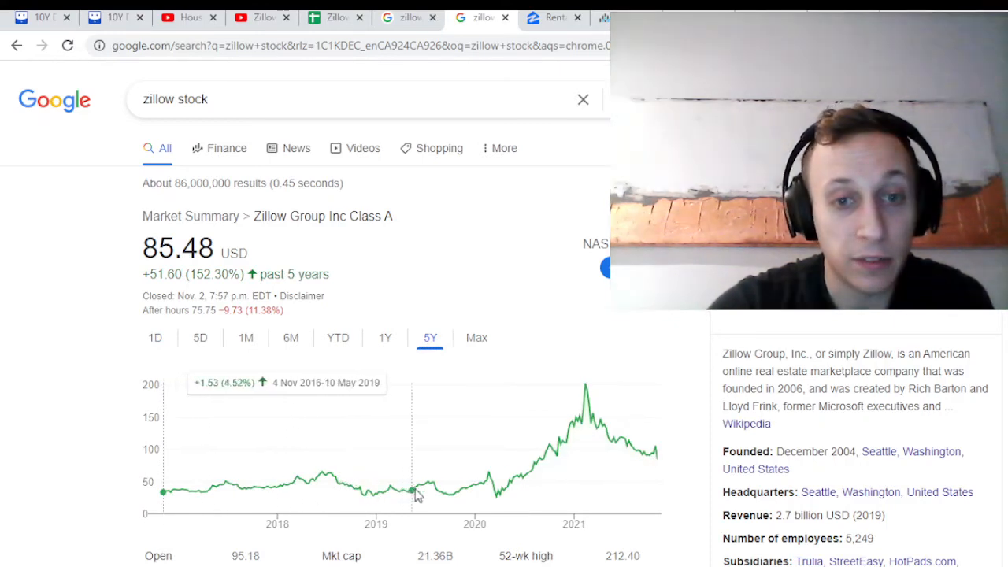
{"action": "mouse_move", "coordinate": [445, 484]}
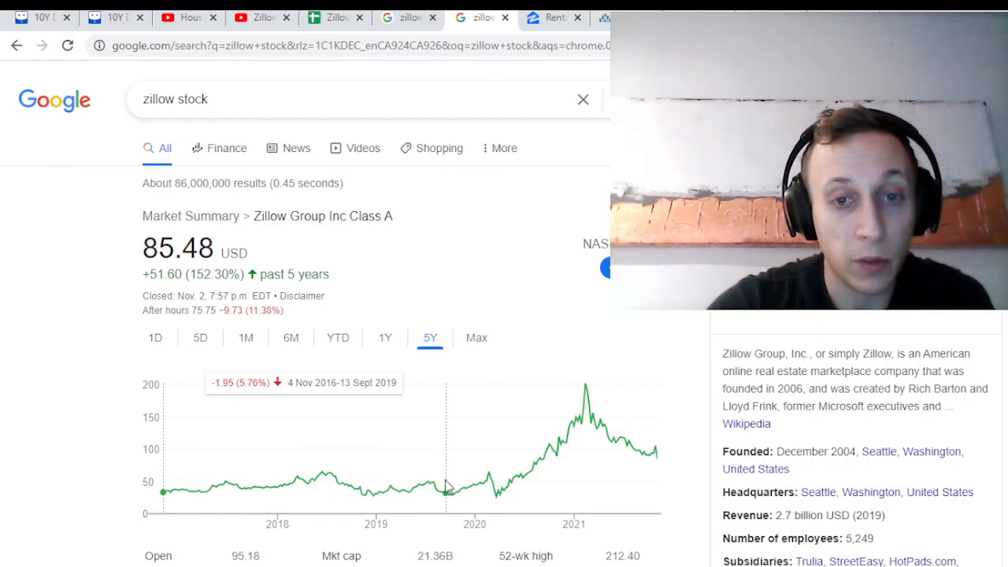
{"action": "mouse_move", "coordinate": [468, 486]}
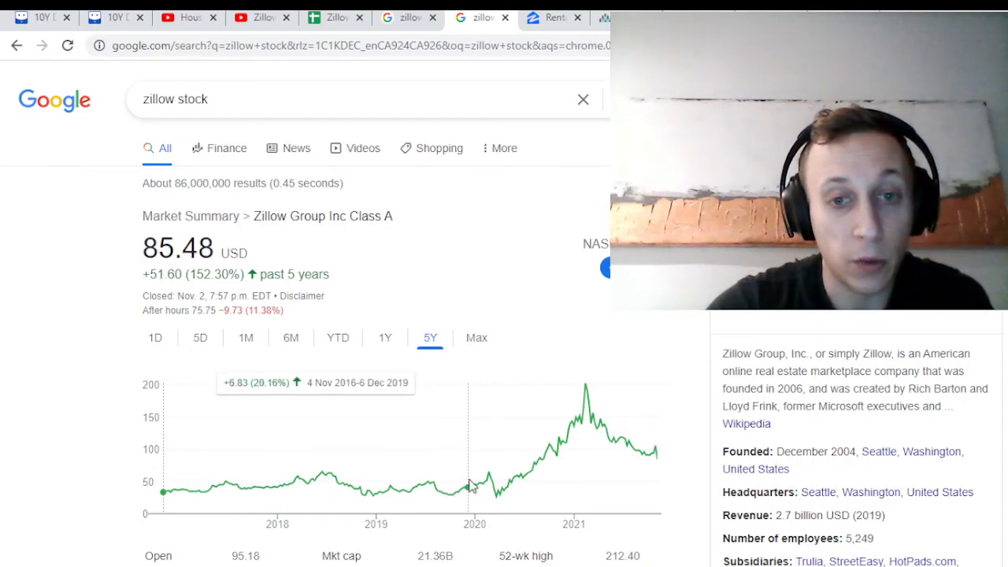
{"action": "mouse_move", "coordinate": [504, 496]}
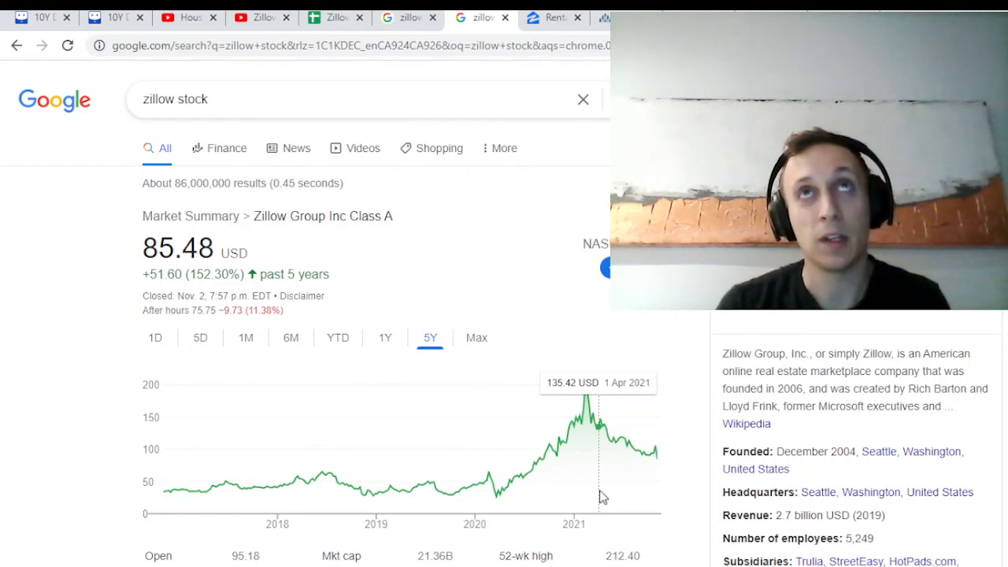
{"action": "mouse_move", "coordinate": [944, 447]}
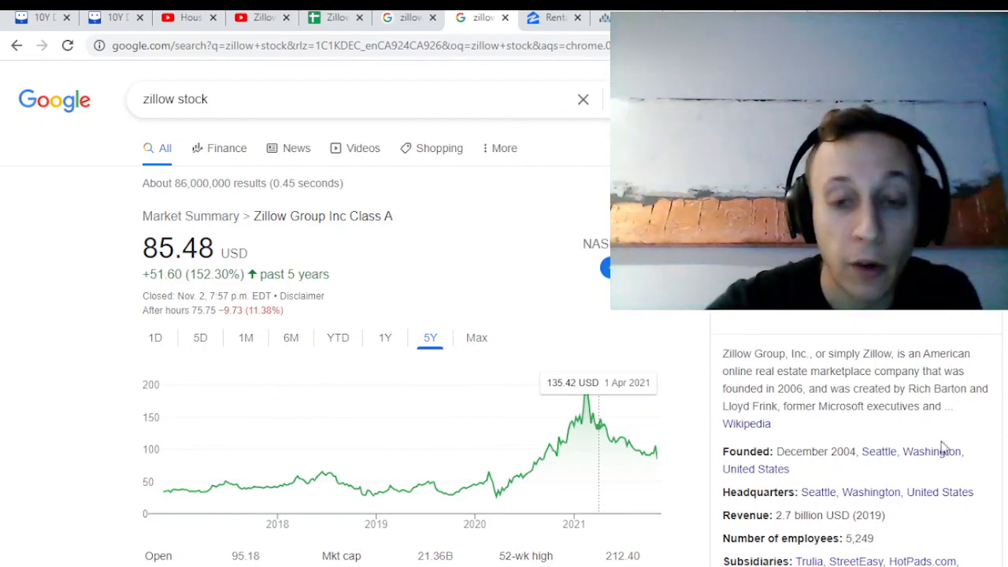